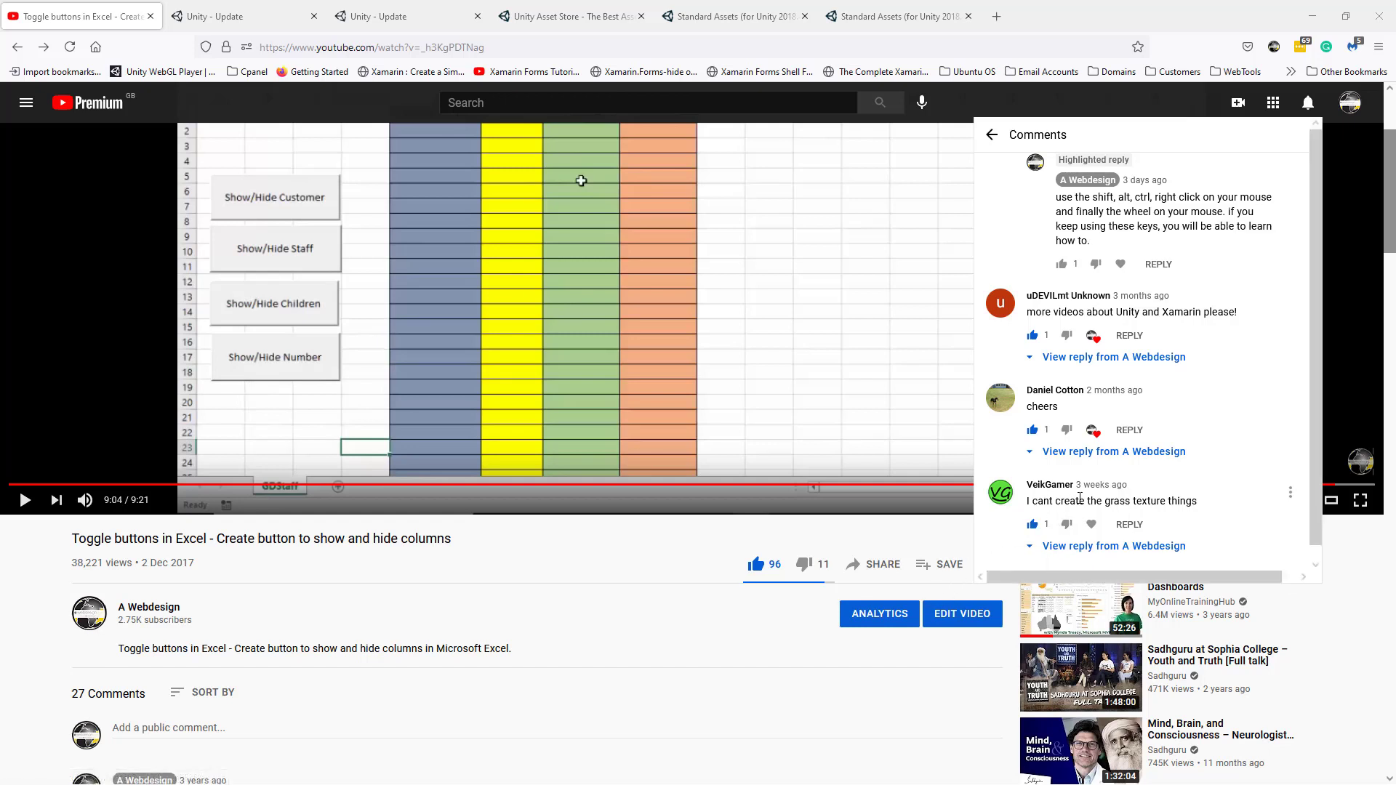
{"action": "mouse_move", "coordinate": [1093, 516]}
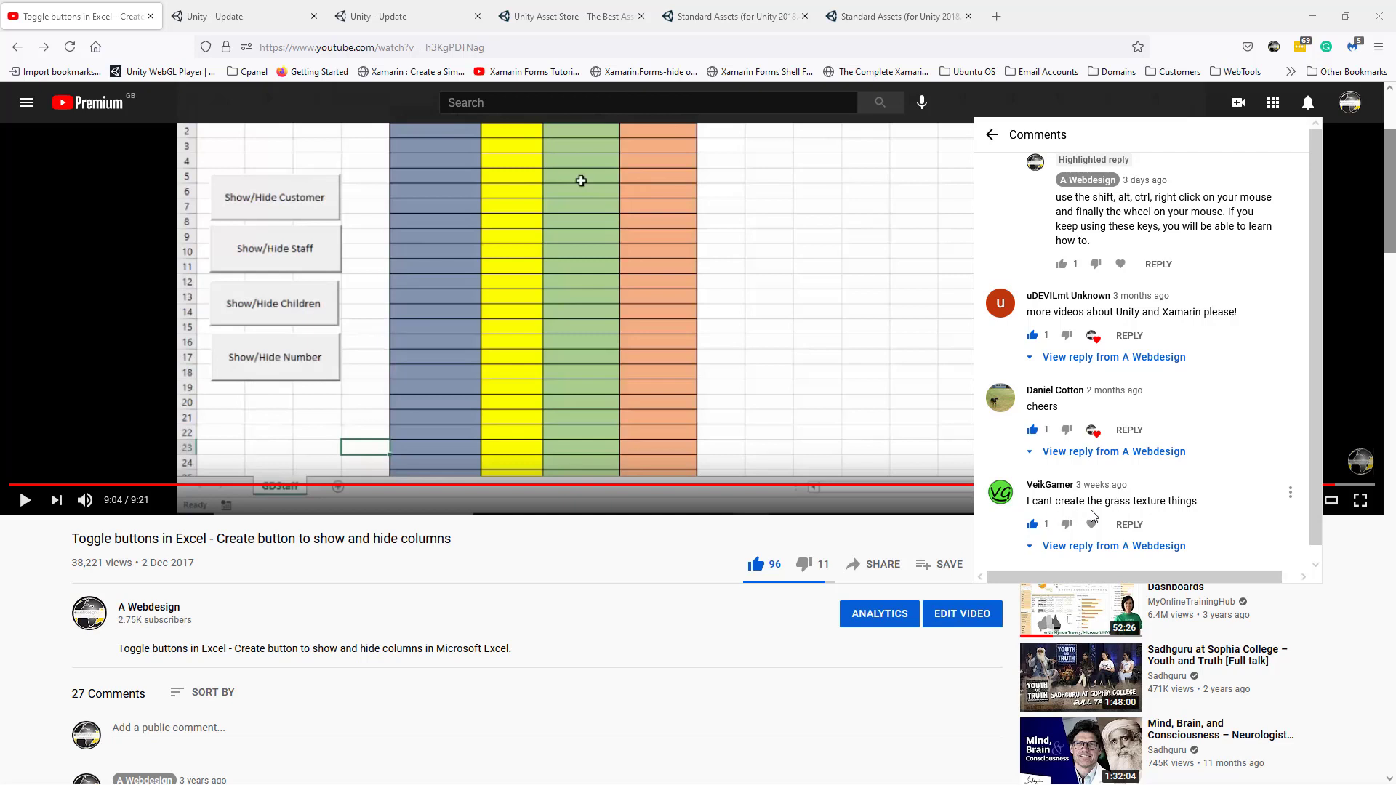
{"action": "mouse_move", "coordinate": [1175, 521]}
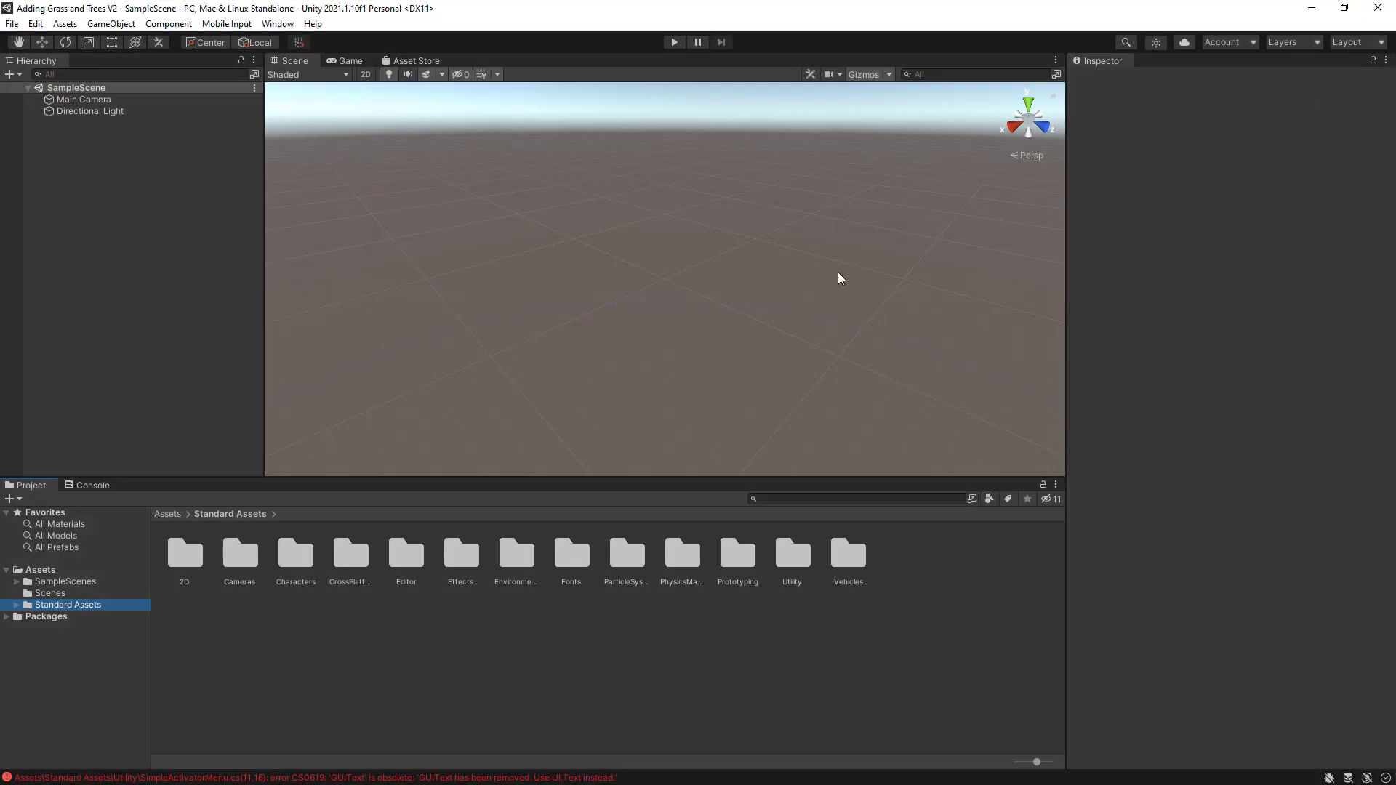
{"action": "mouse_move", "coordinate": [193, 214]}
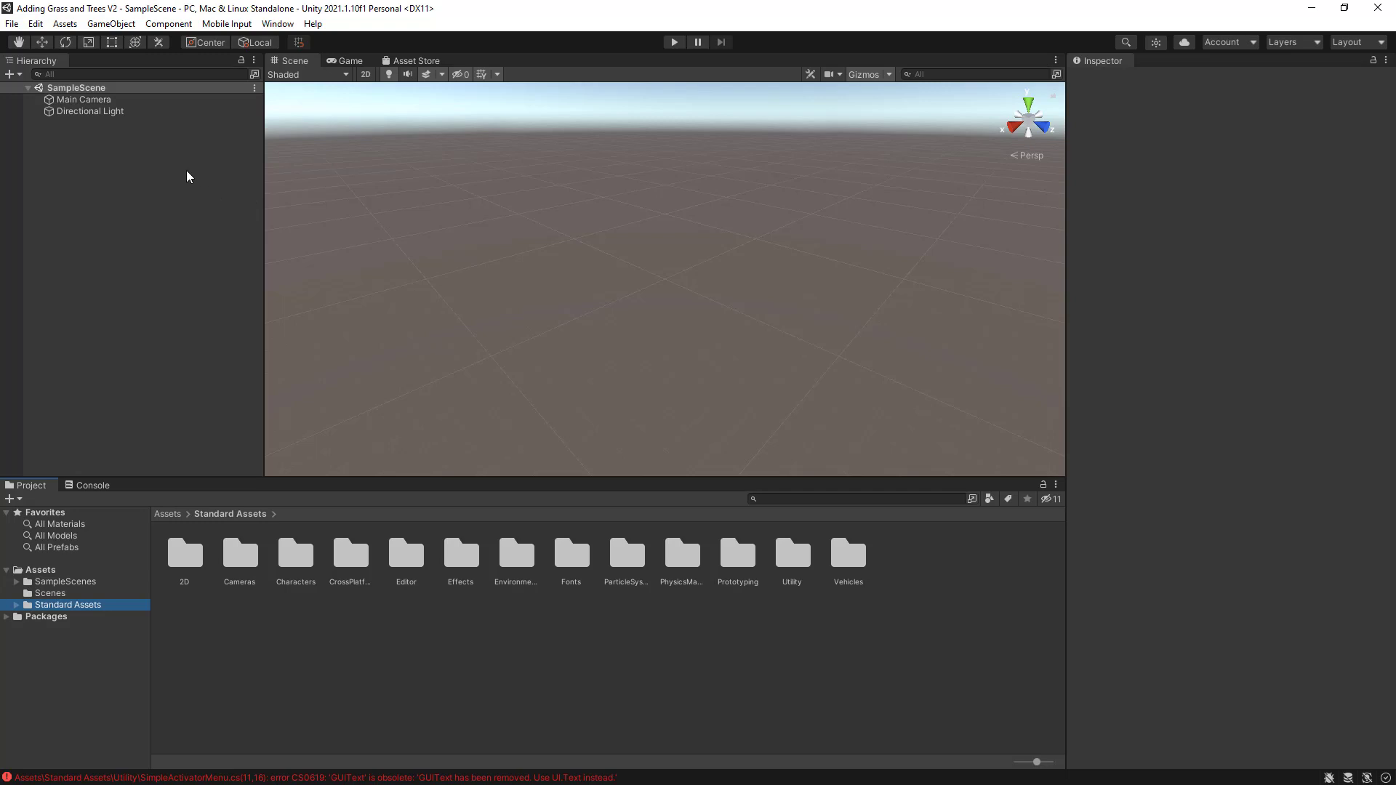
{"action": "mouse_move", "coordinate": [1175, 291]}
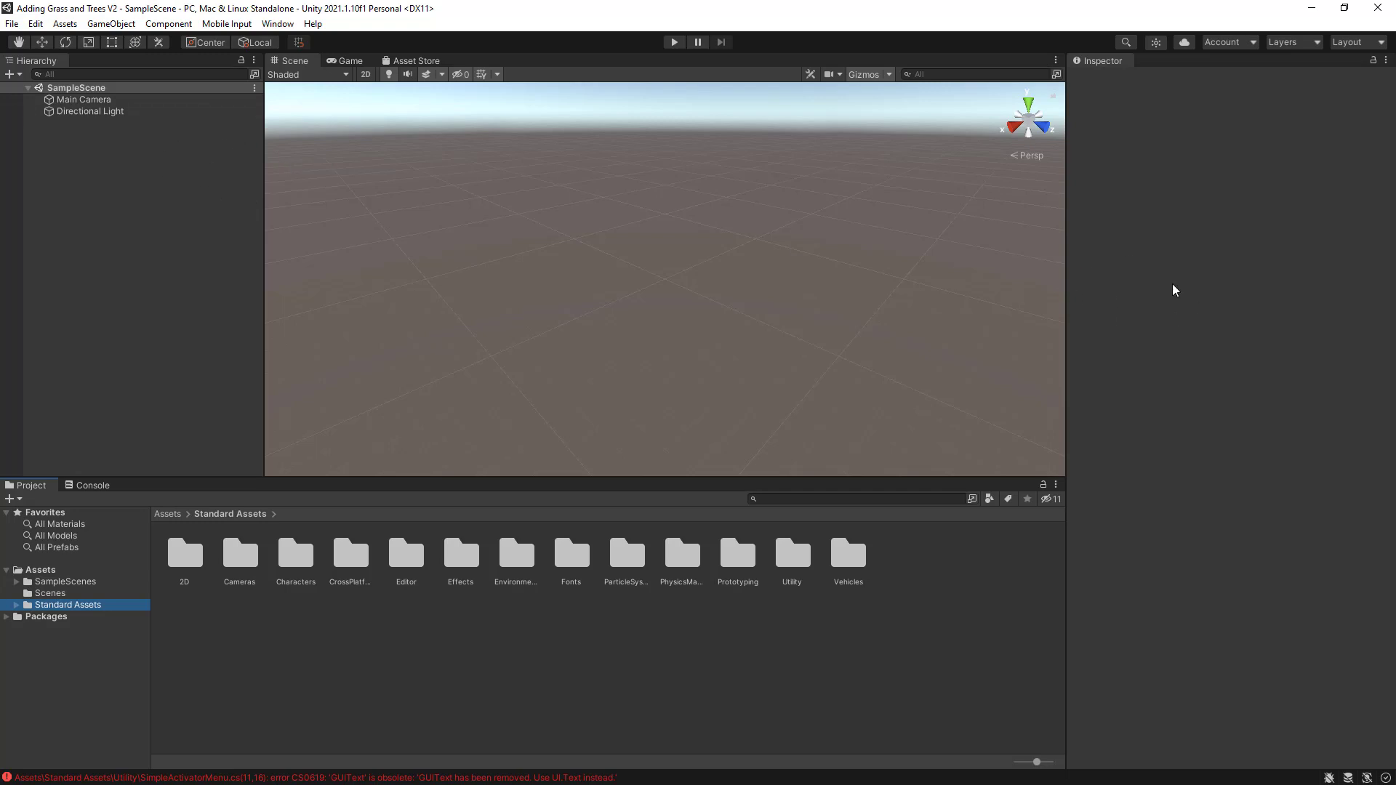
{"action": "mouse_move", "coordinate": [579, 265]}
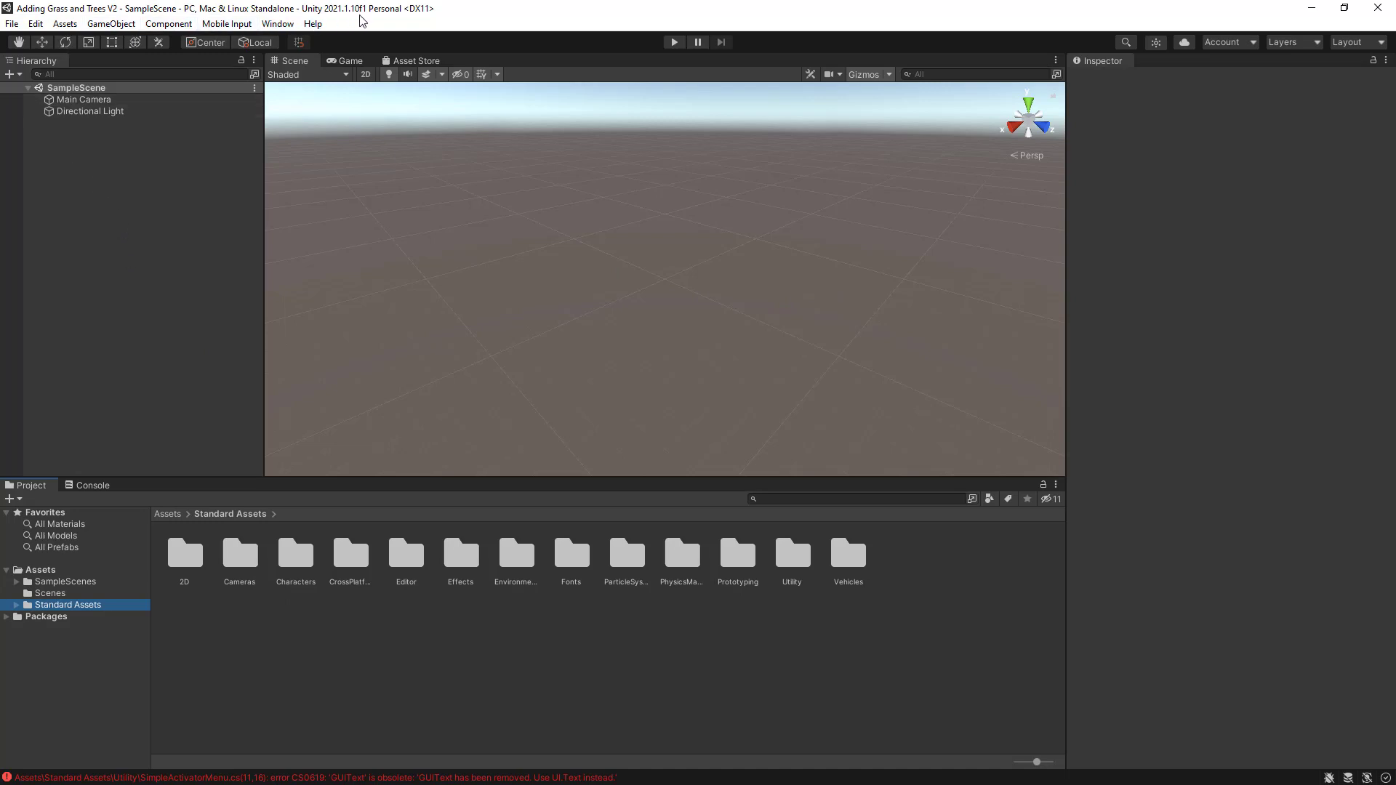
Bring up the Hierarchy context menu listing 3D objects to add to the scene
{"action": "right_click", "coordinate": [174, 222]}
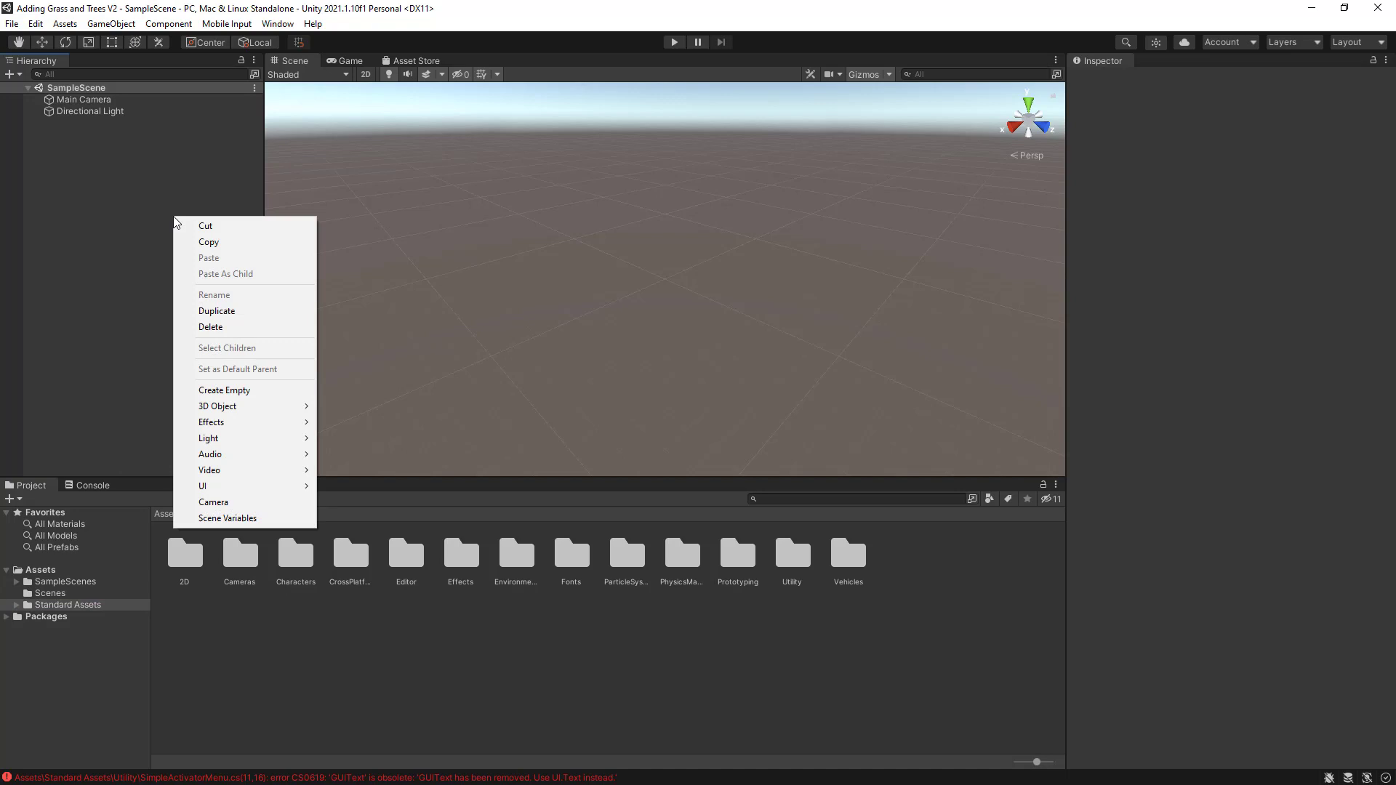
{"action": "mouse_move", "coordinate": [168, 258]}
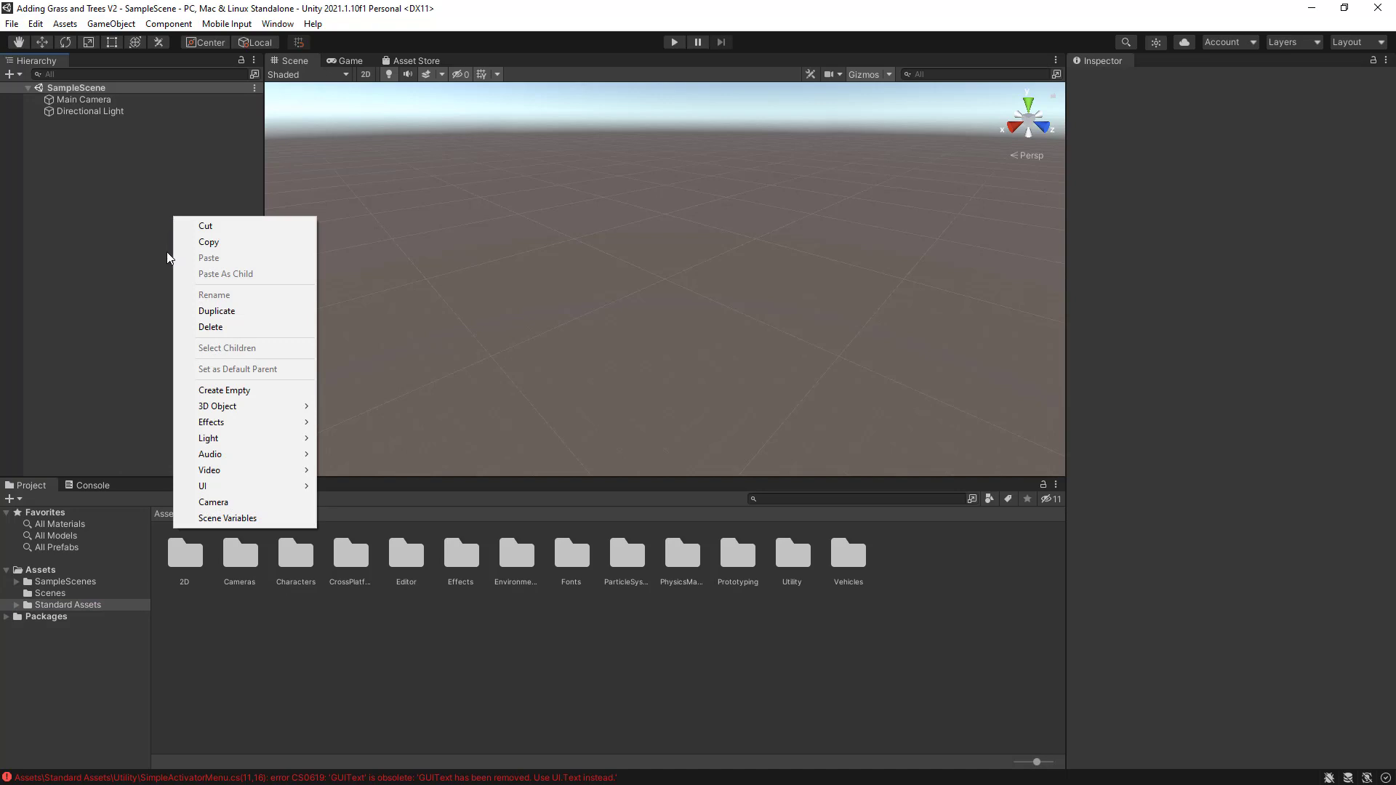
{"action": "mouse_move", "coordinate": [1053, 309]}
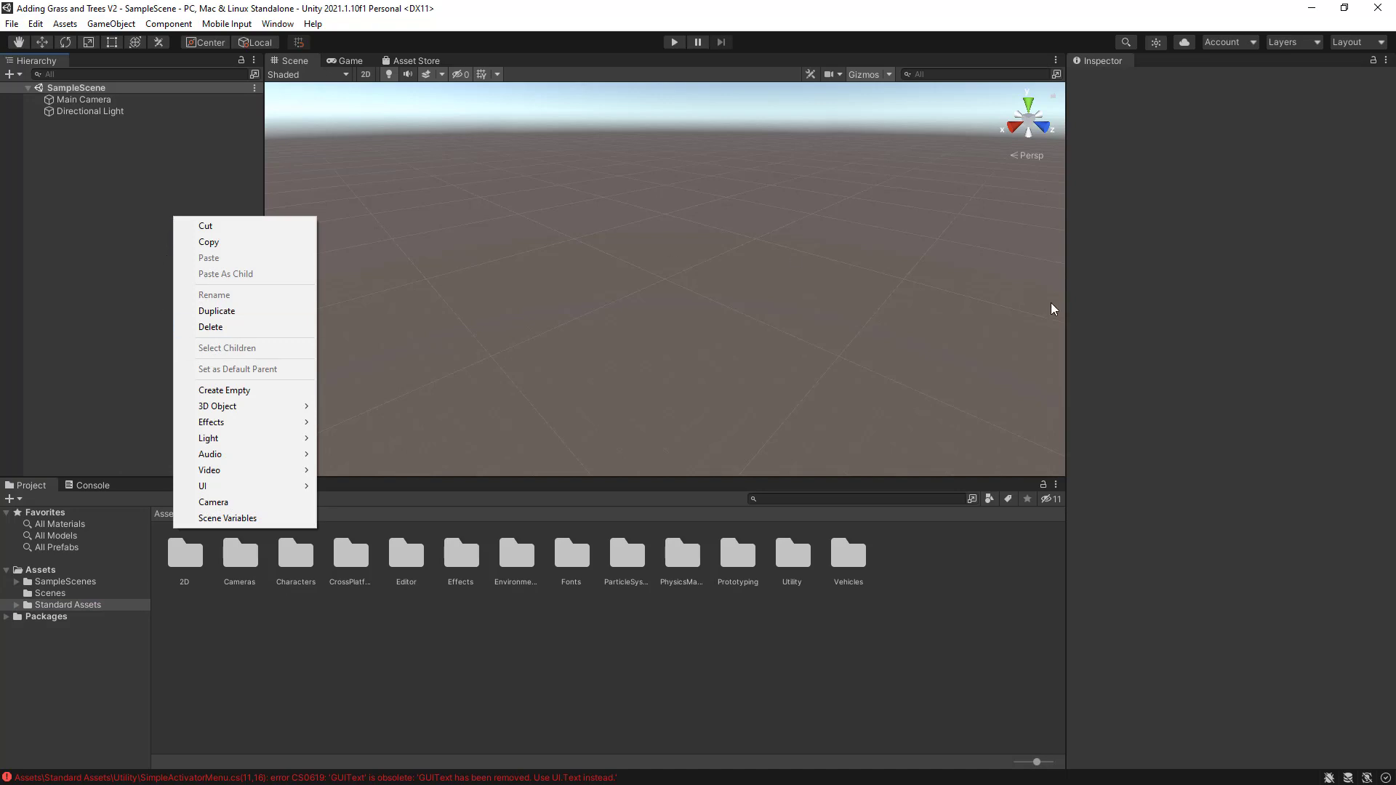
{"action": "mouse_move", "coordinate": [224, 390]}
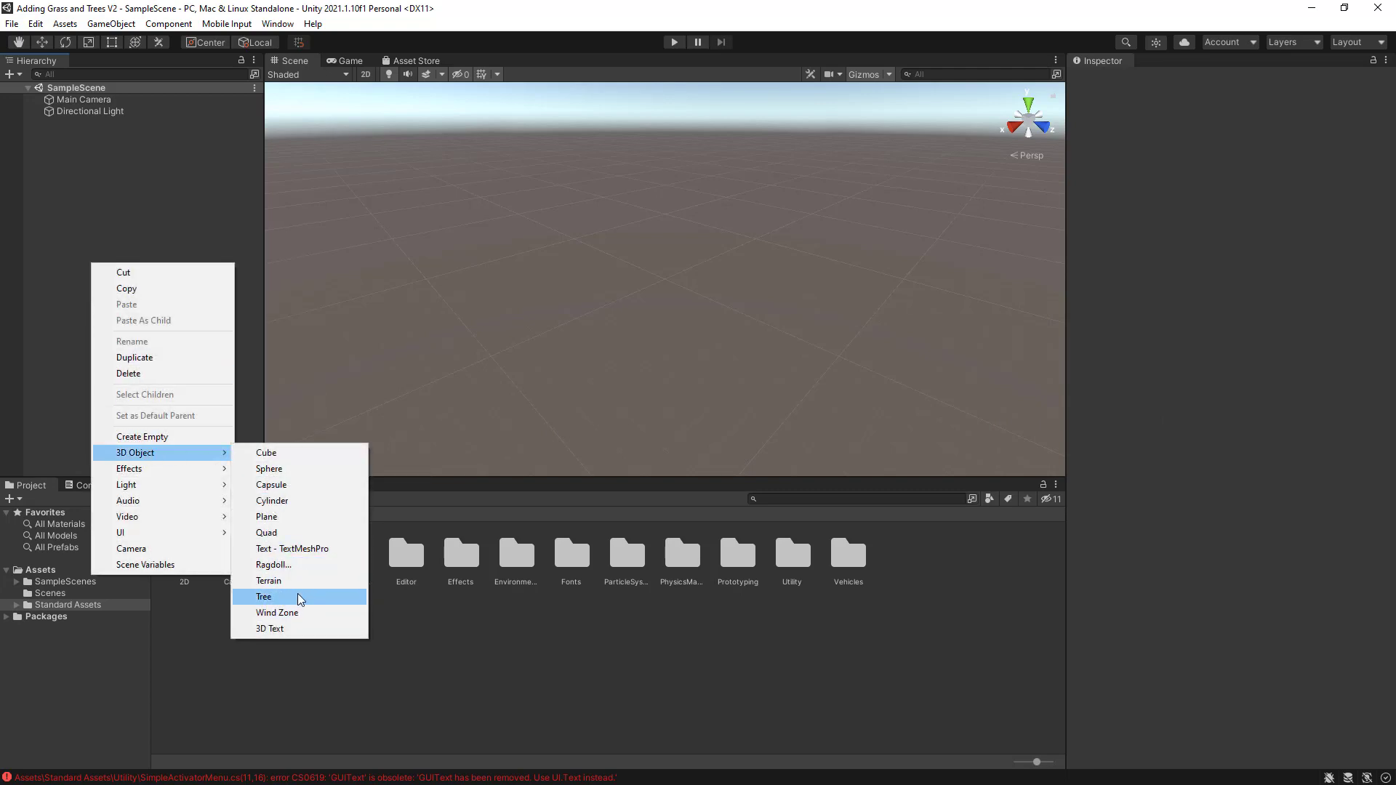
Add a Terrain object to the scene, then move to the Asset Store panel
{"action": "left_click", "coordinate": [267, 580]}
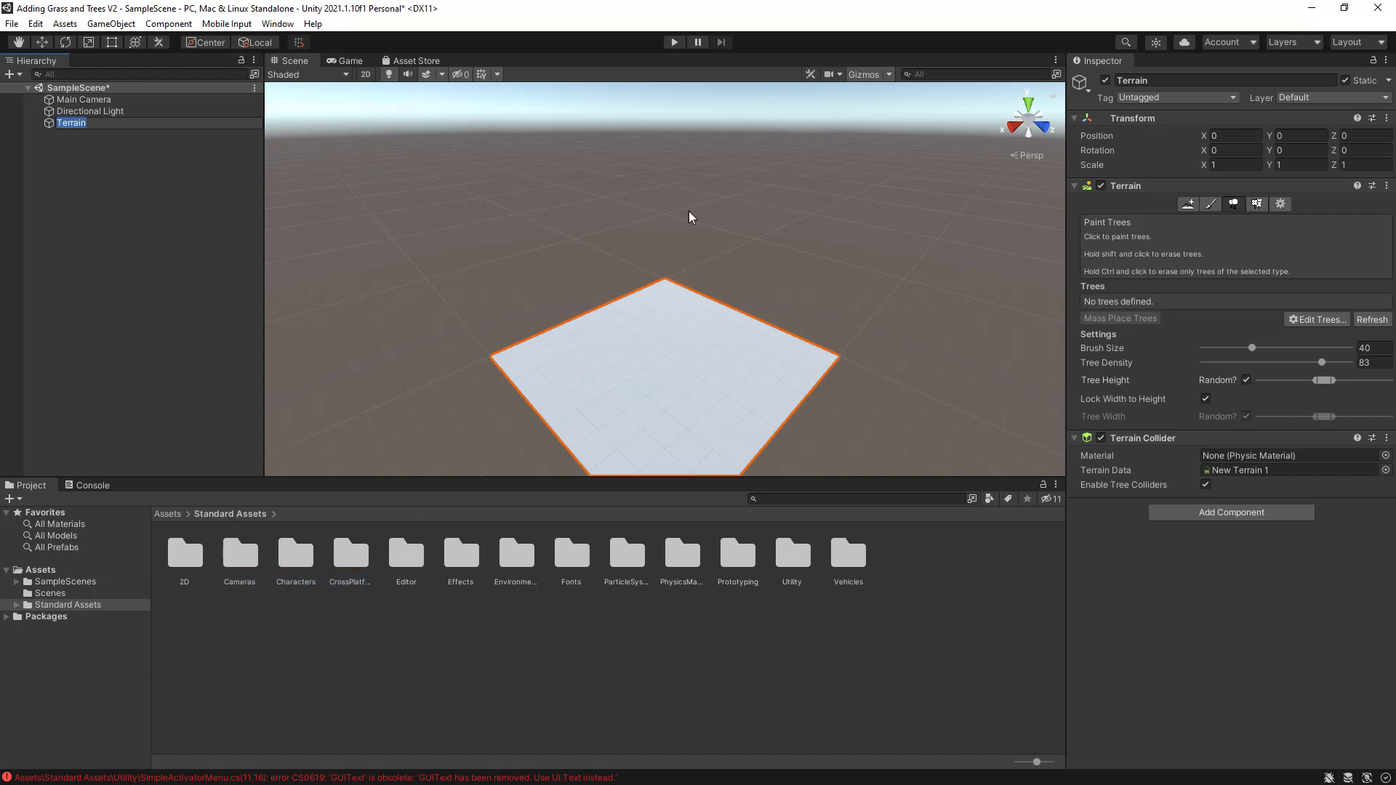
{"action": "scroll", "scroll_direction": "down", "scroll_amount": 3}
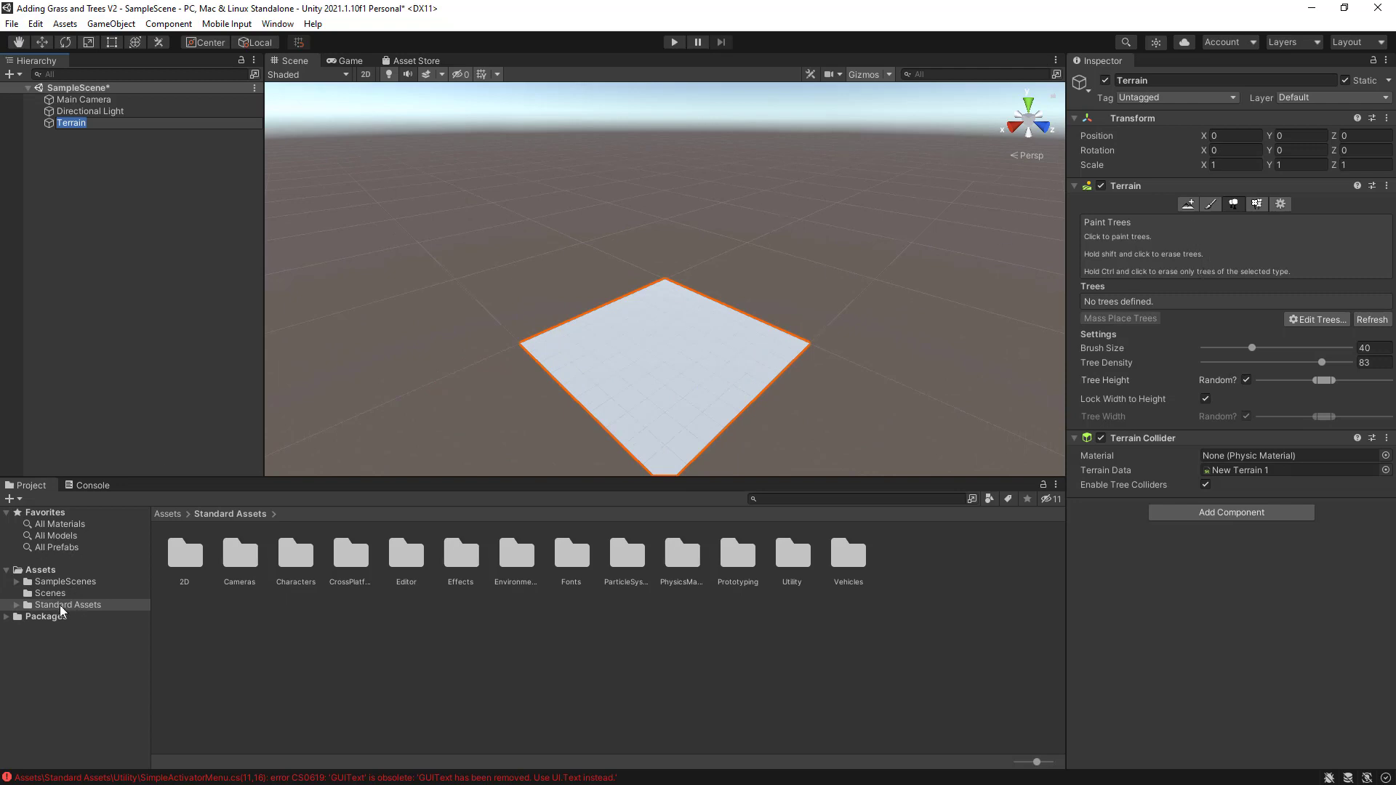
{"action": "mouse_move", "coordinate": [71, 613]}
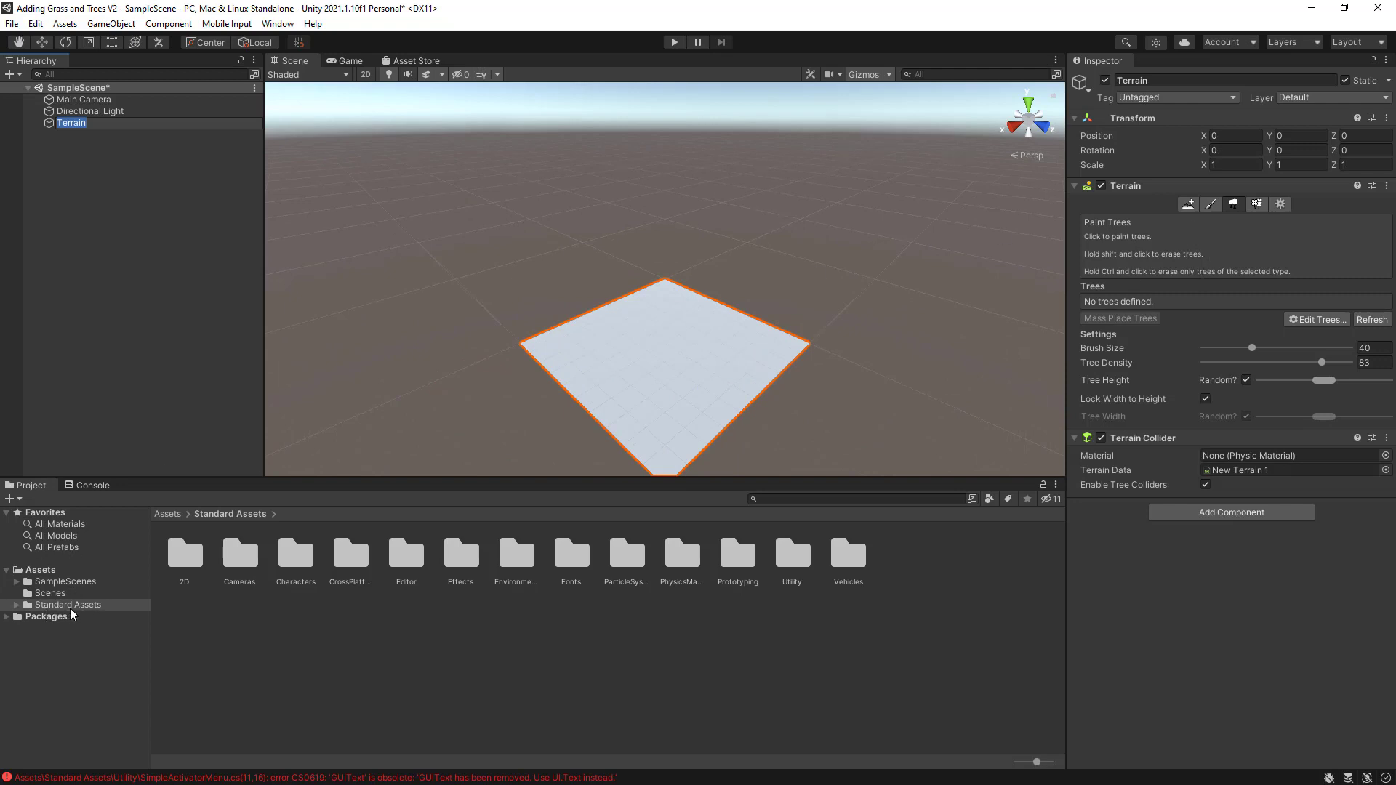
{"action": "mouse_move", "coordinate": [118, 561]}
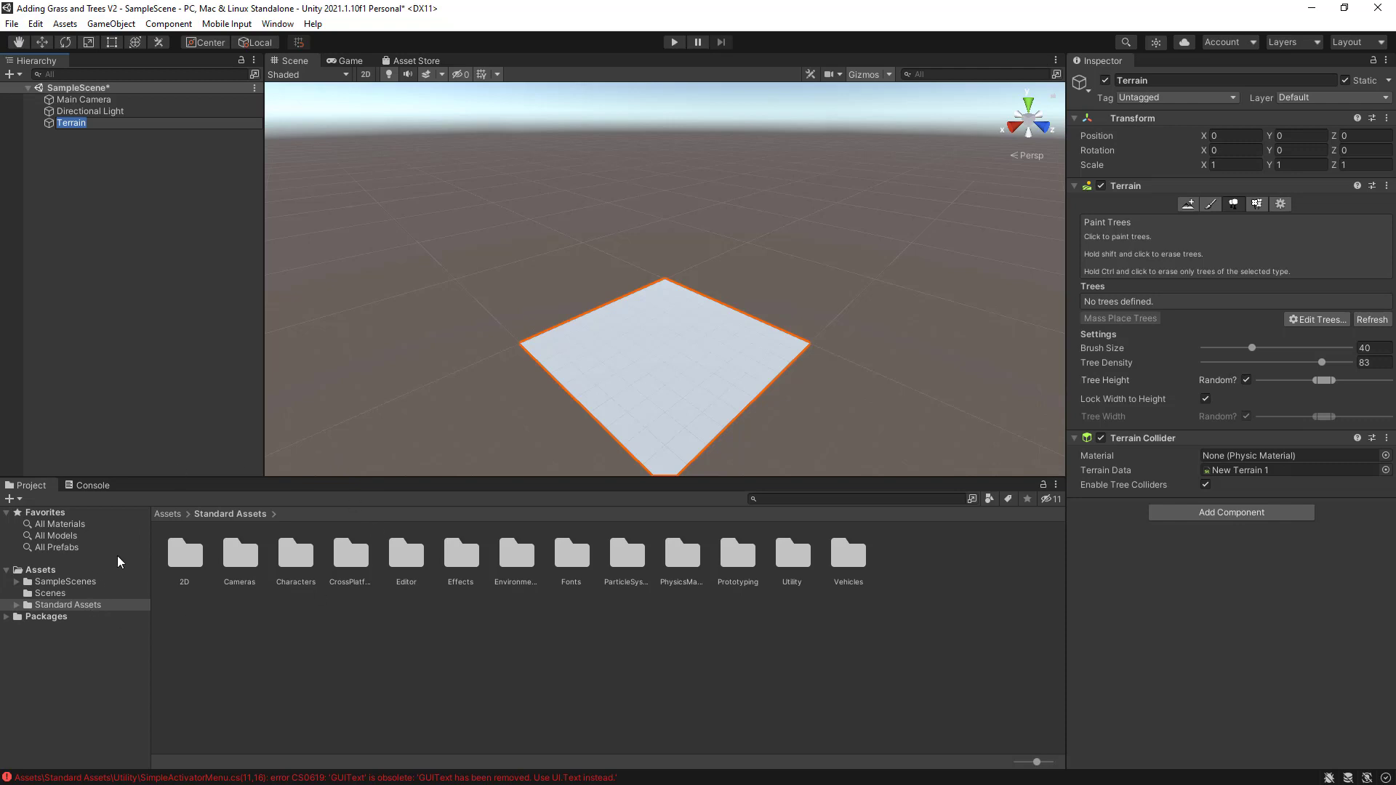
{"action": "mouse_move", "coordinate": [148, 610]}
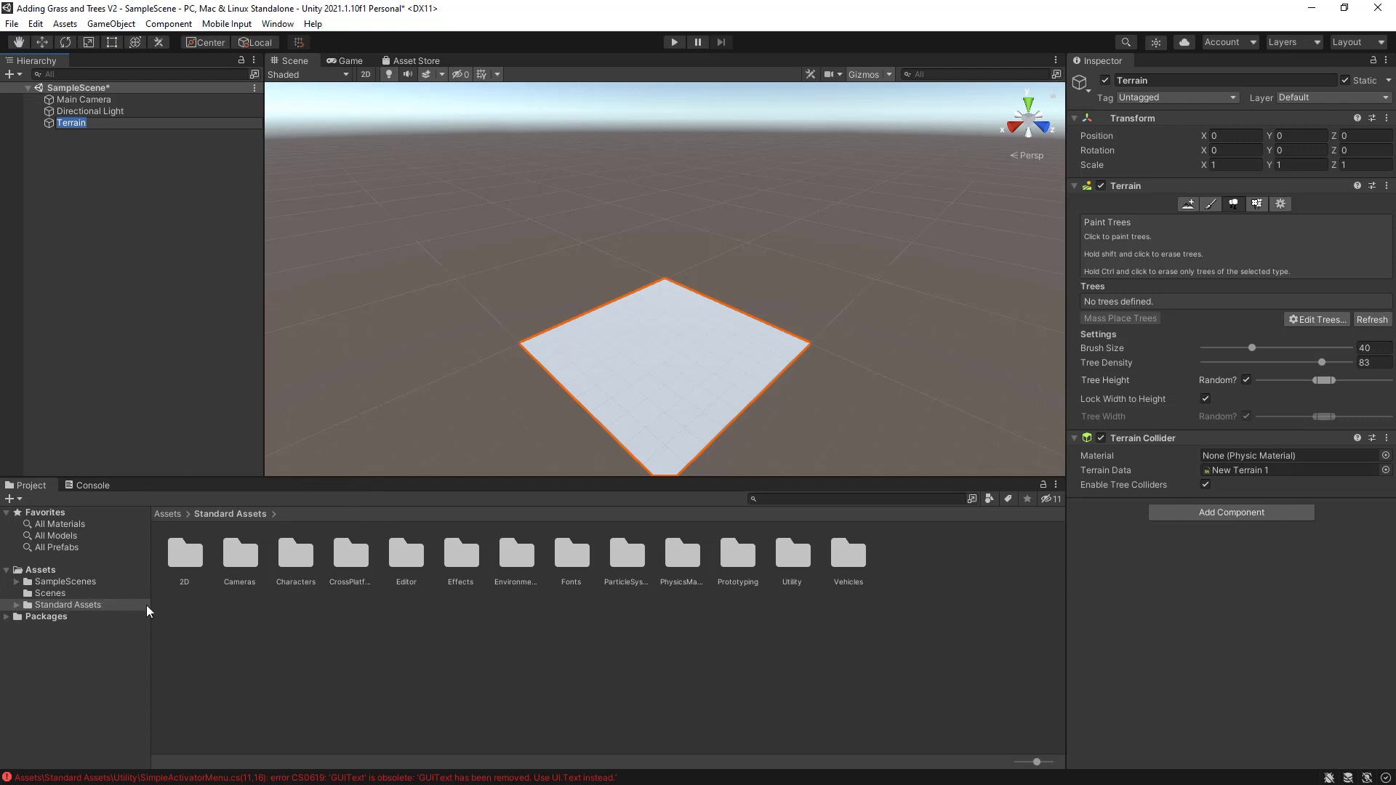
{"action": "left_click", "coordinate": [416, 61]}
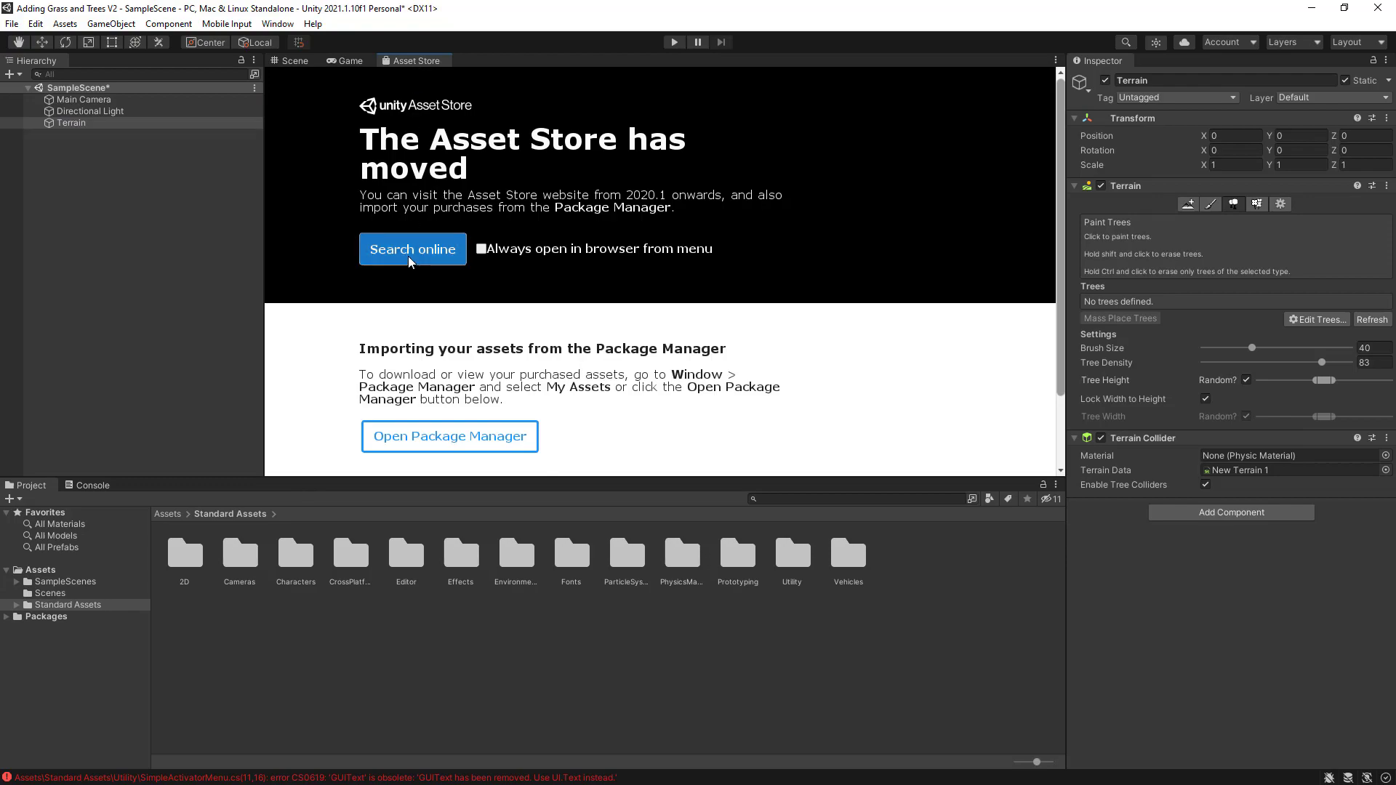
Search the online Asset Store for 'standard assets' and send Standard Assets (for Unity 2018.4) to the editor
{"action": "left_click", "coordinate": [413, 250]}
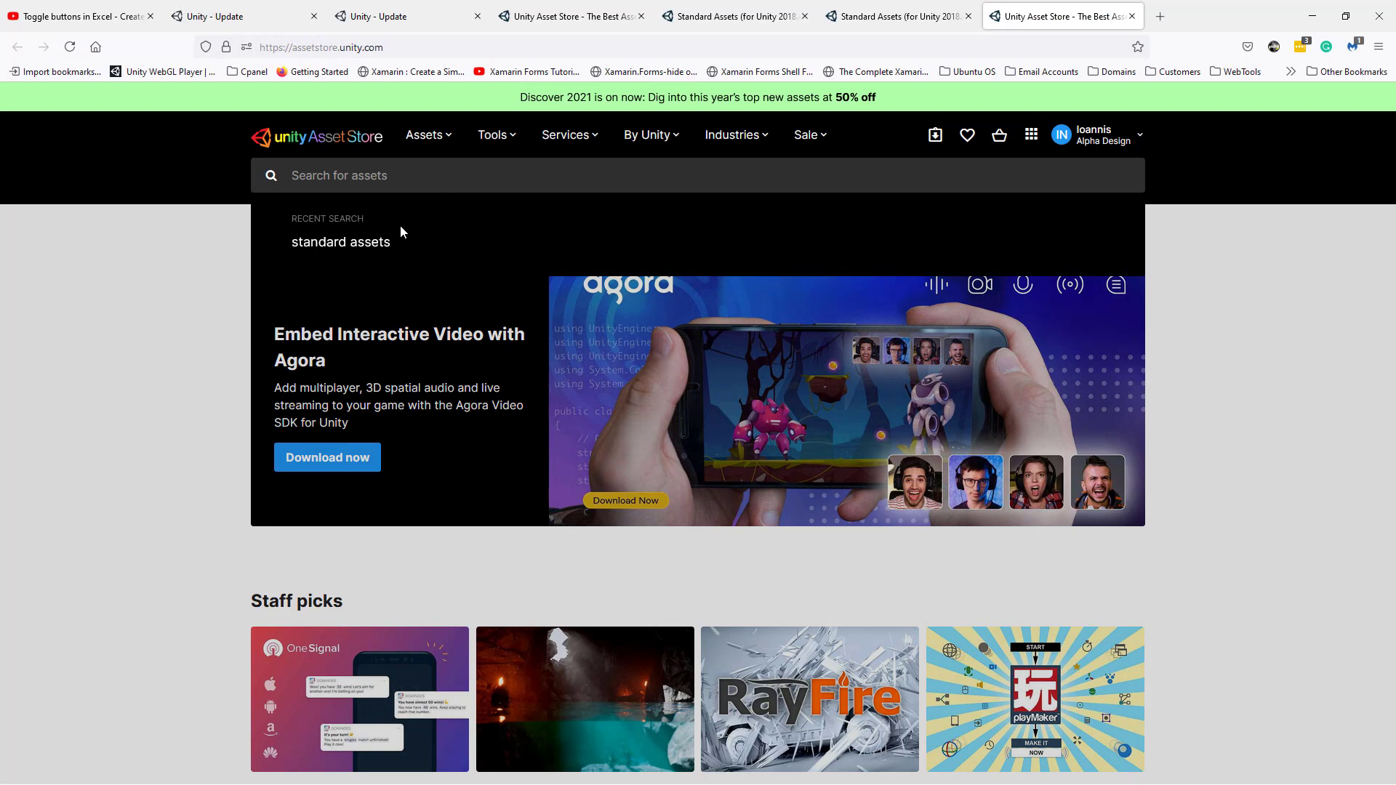
{"action": "left_click", "coordinate": [340, 241]}
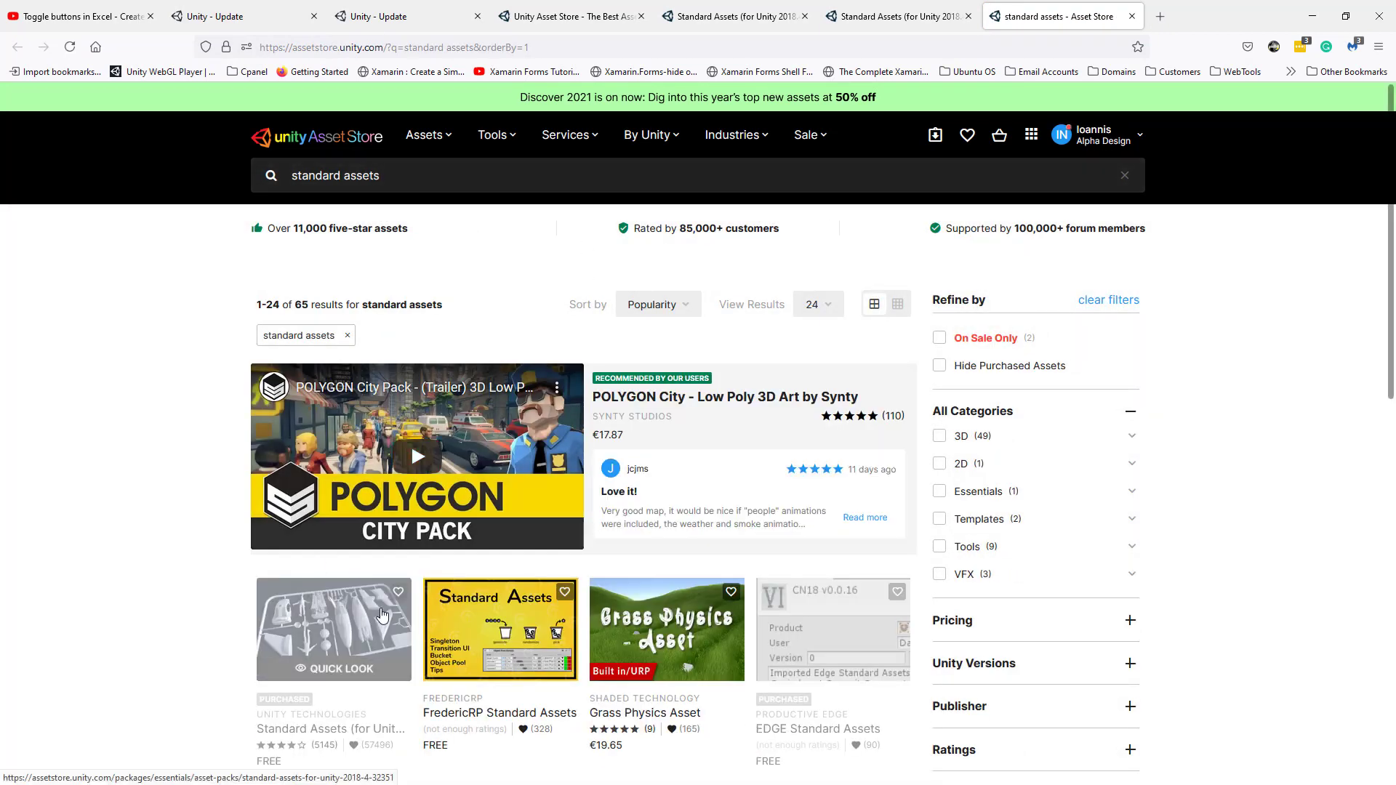
{"action": "left_click", "coordinate": [333, 628]}
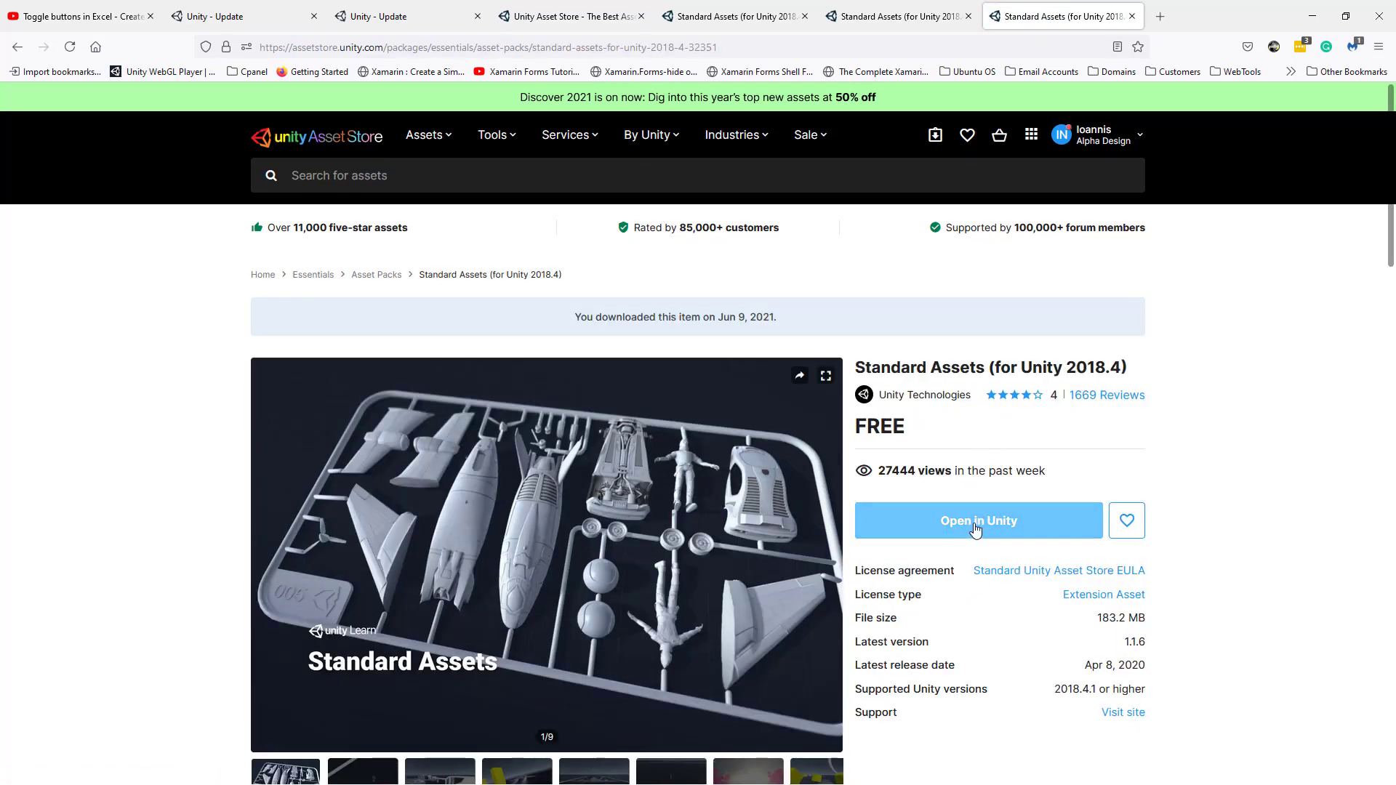
{"action": "left_click", "coordinate": [977, 520]}
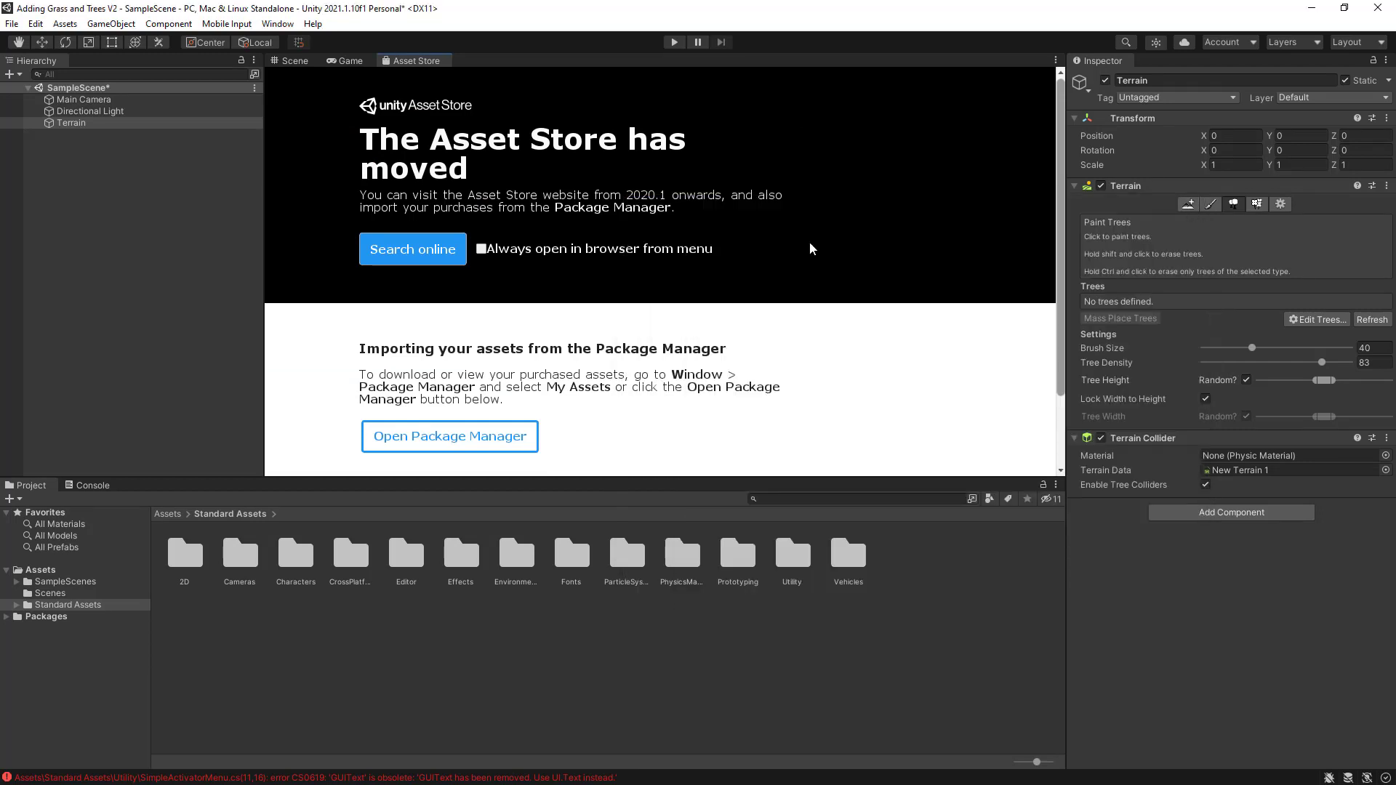
{"action": "mouse_move", "coordinate": [229, 674]}
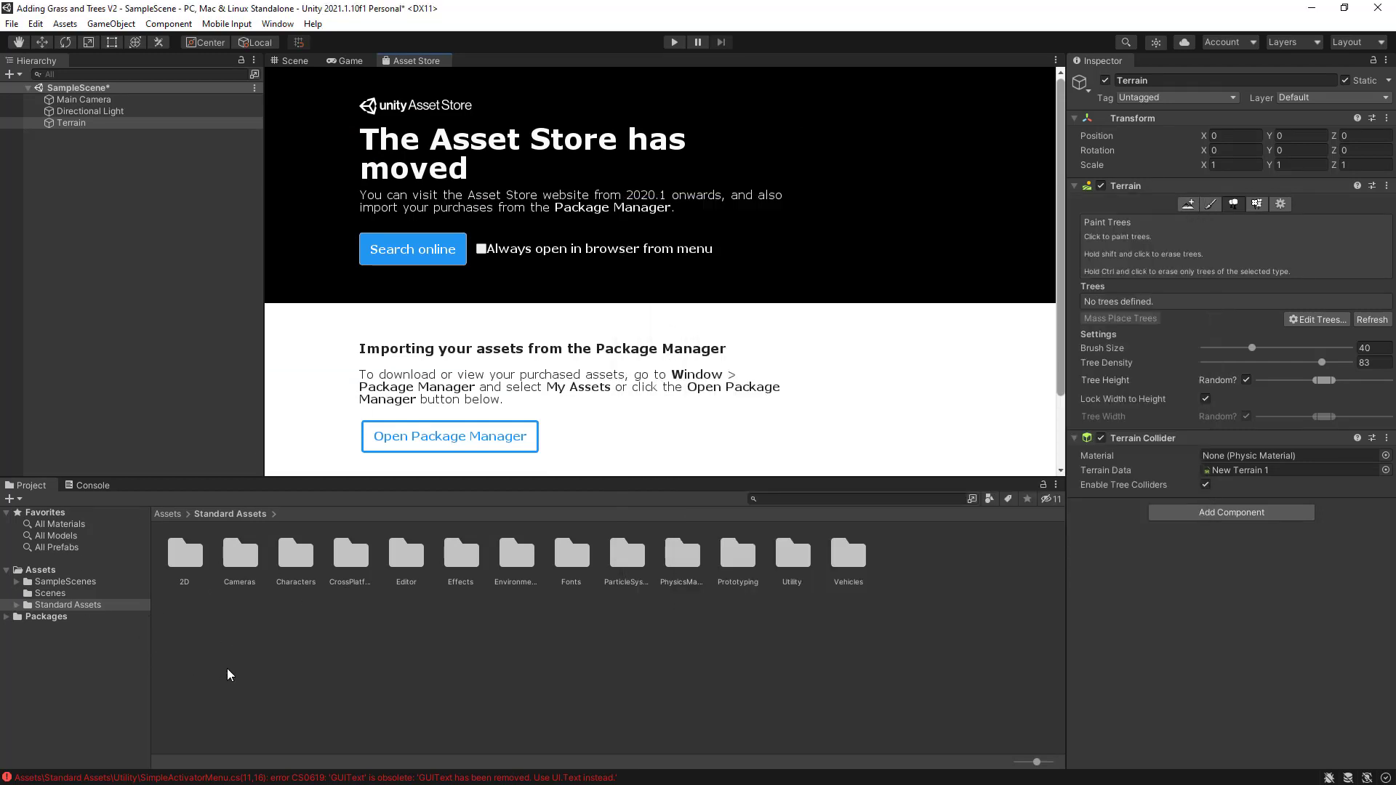
{"action": "mouse_move", "coordinate": [412, 69]}
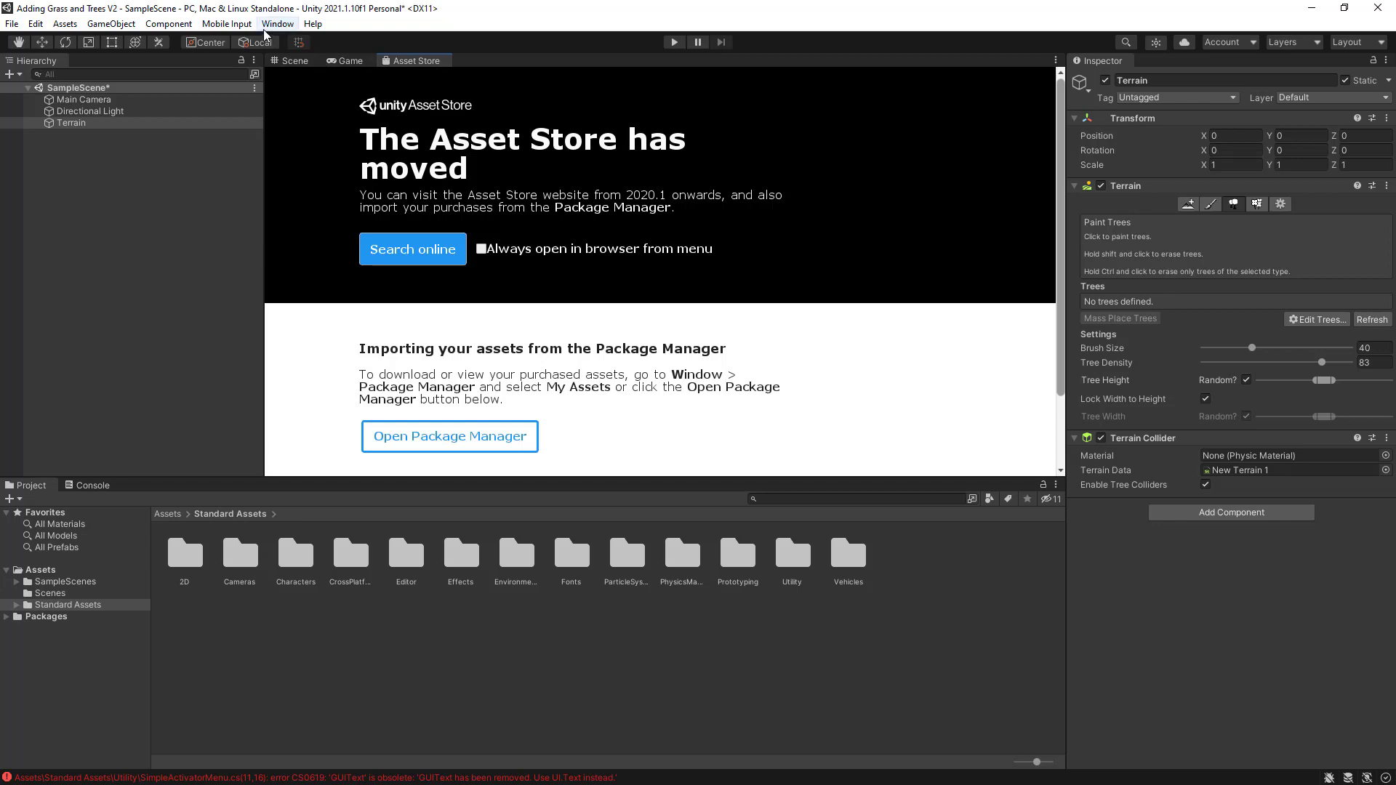
Import the Standard Assets package and return to the scene view with the flat terrain
{"action": "left_click", "coordinate": [277, 24]}
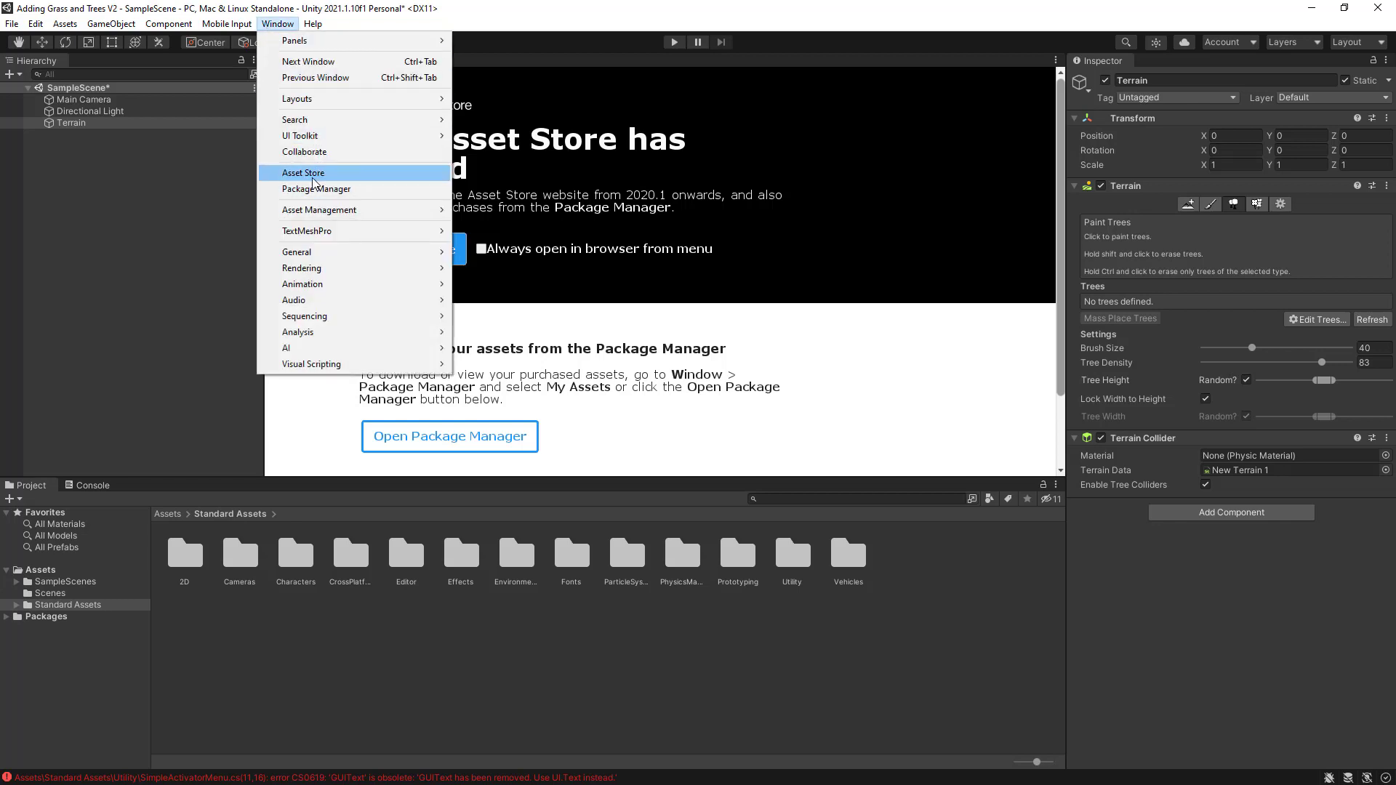
{"action": "left_click", "coordinate": [303, 173]}
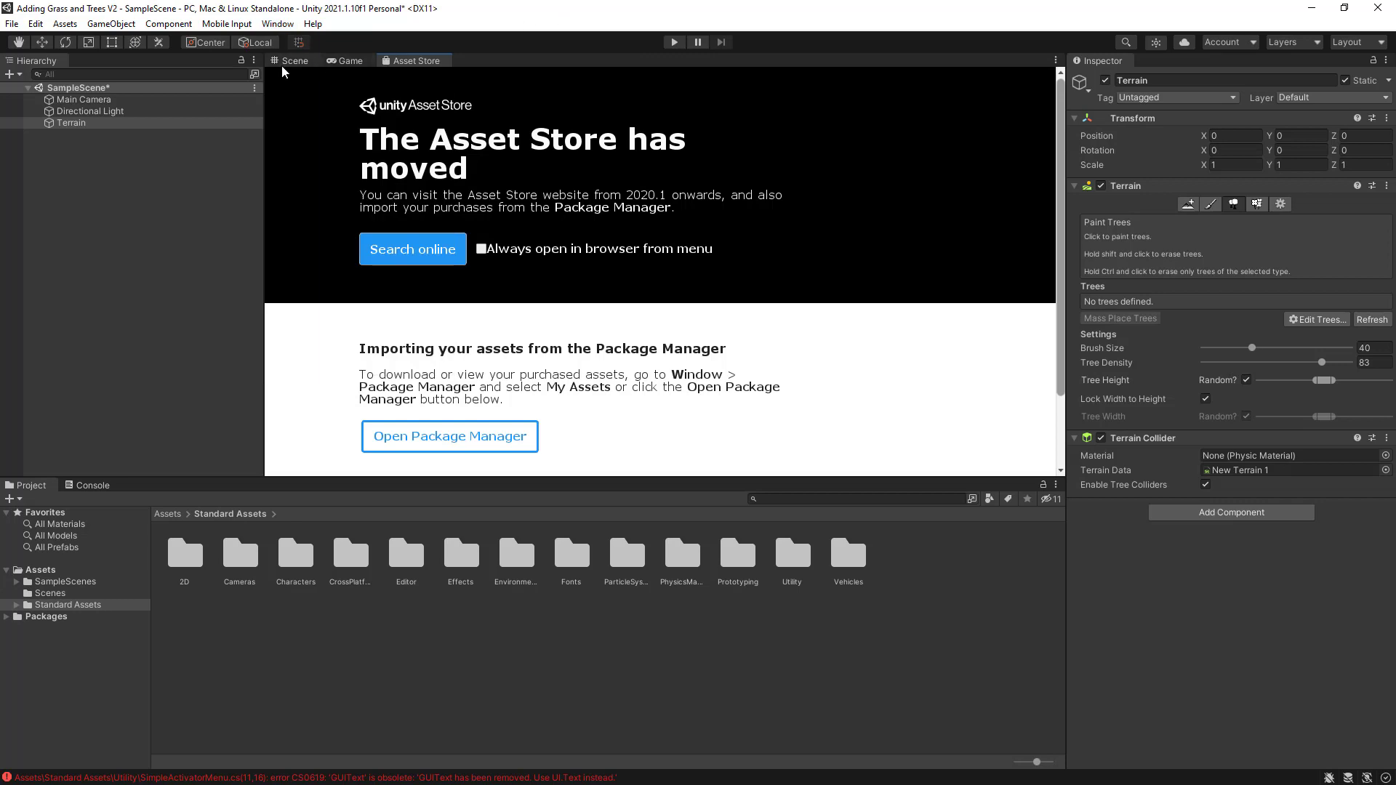
{"action": "left_click", "coordinate": [293, 61]}
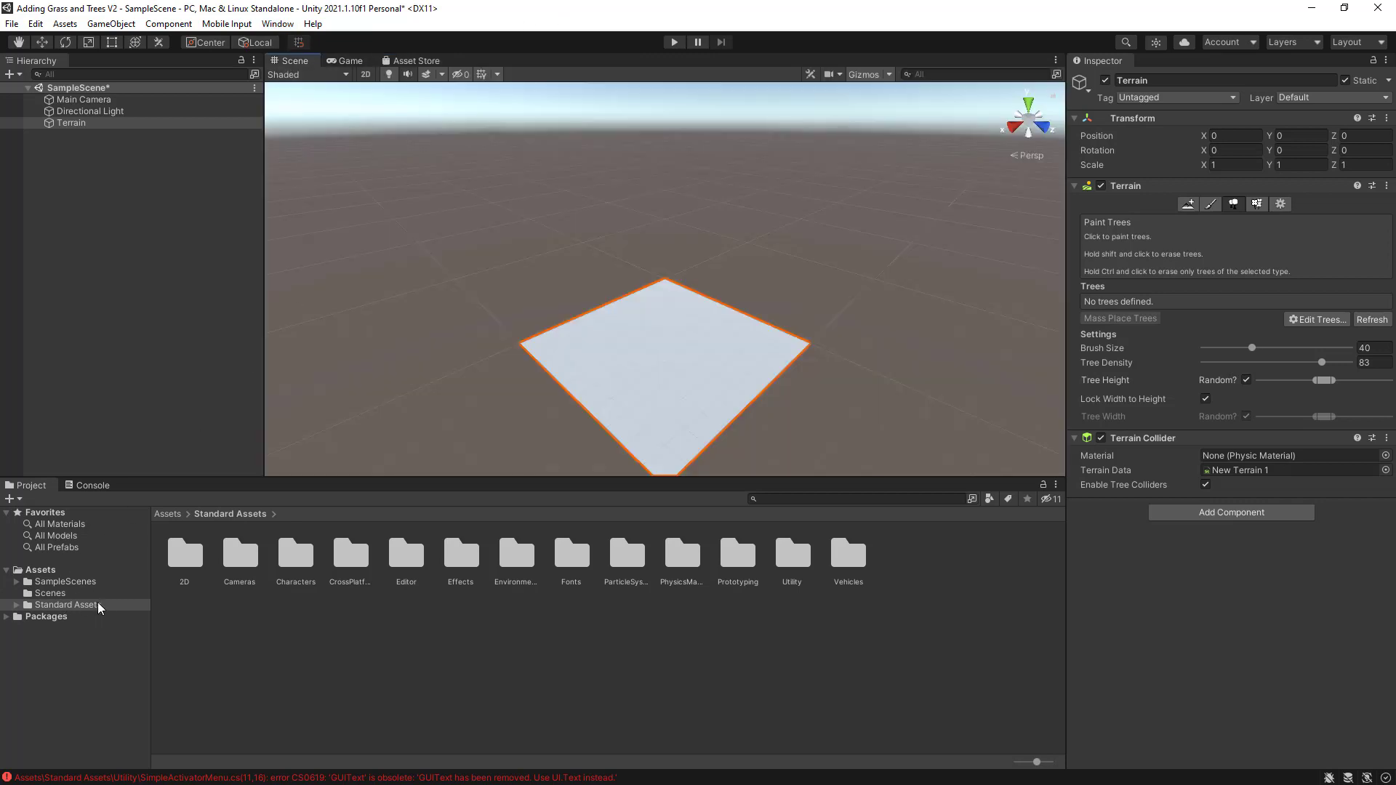
{"action": "mouse_move", "coordinate": [326, 599]}
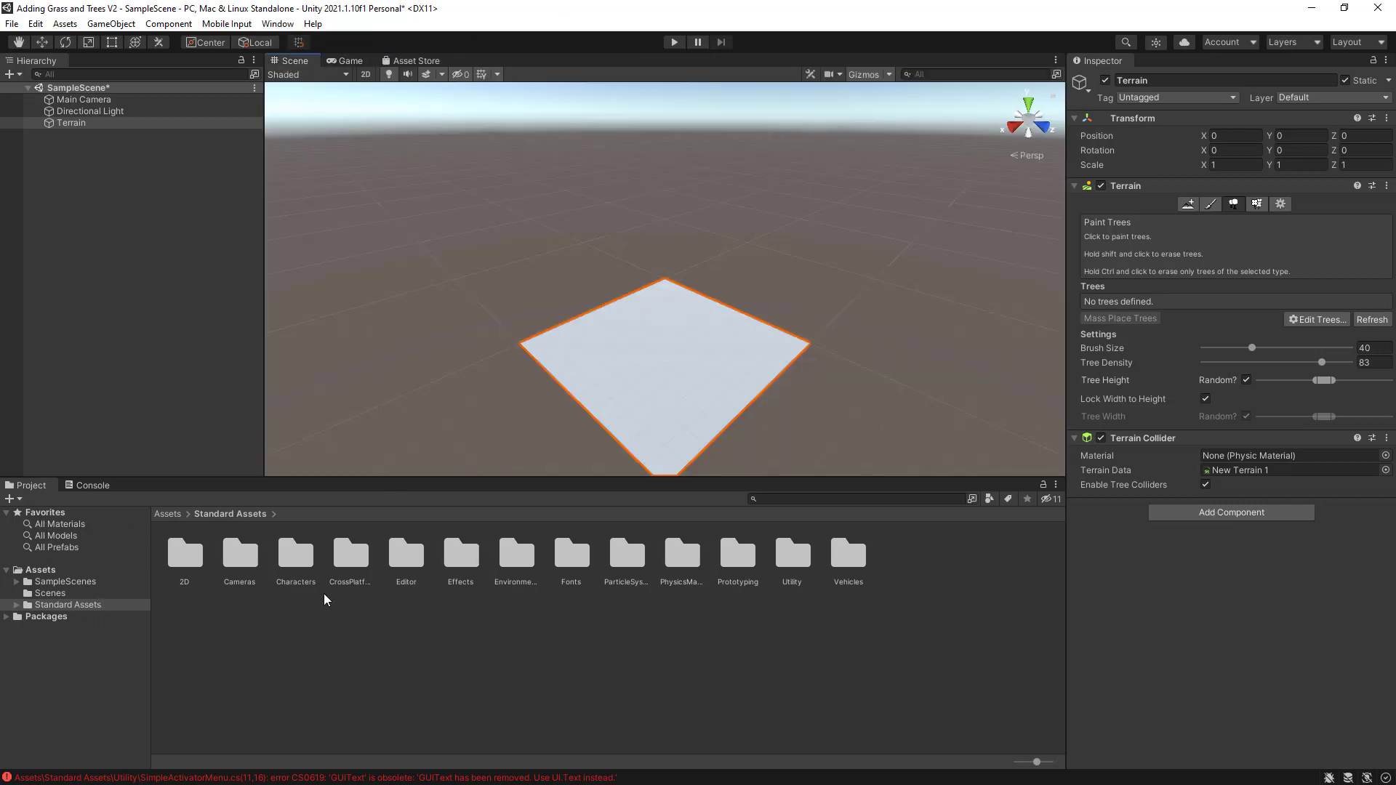
Inspect the obsolete GUIText compile error in the Console and open its SimpleActivatorMenu script
{"action": "left_click", "coordinate": [93, 486]}
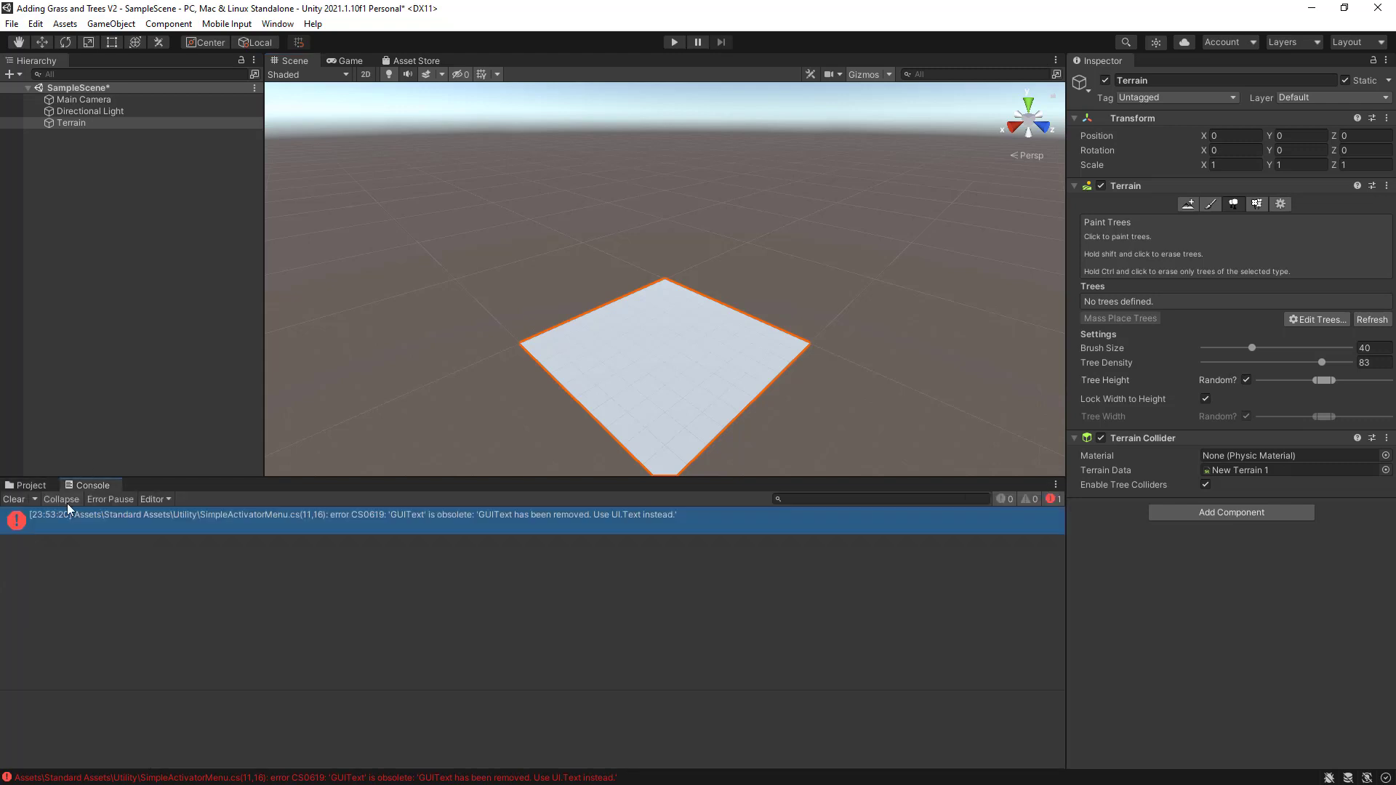
{"action": "mouse_move", "coordinate": [175, 529]}
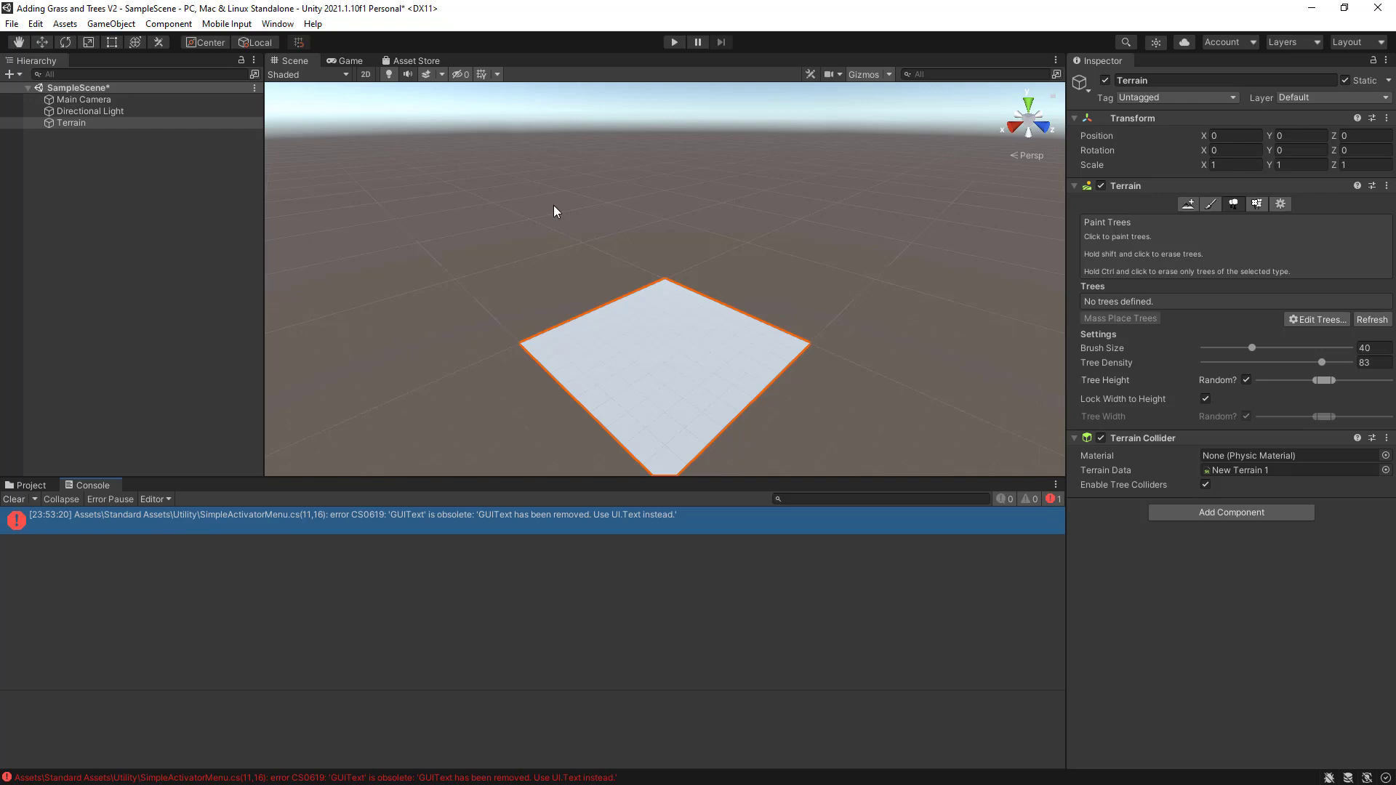
{"action": "left_click", "coordinate": [674, 41]}
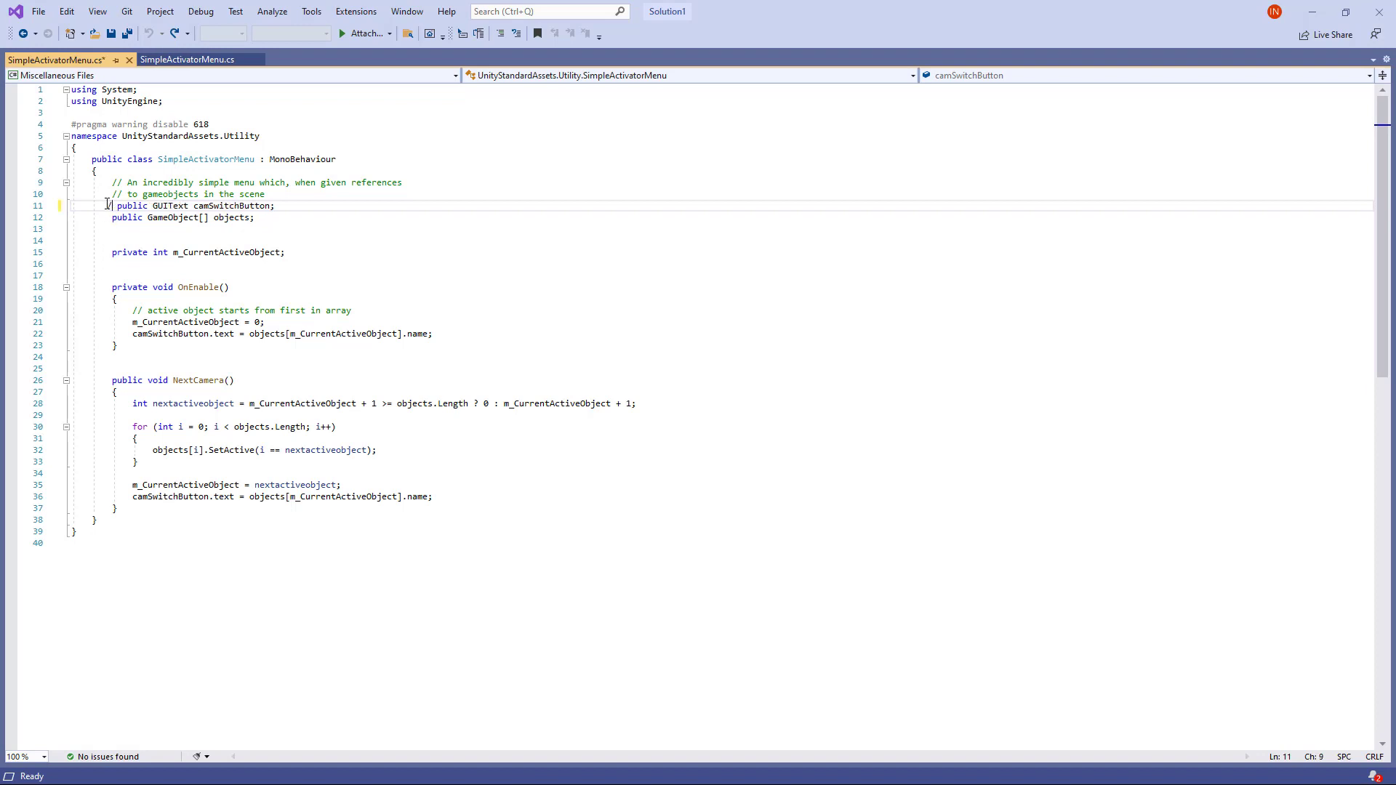
Comment out the camSwitchButton GUIText lines in SimpleActivatorMenu.cs and save the script
{"action": "type", "text": "//"}
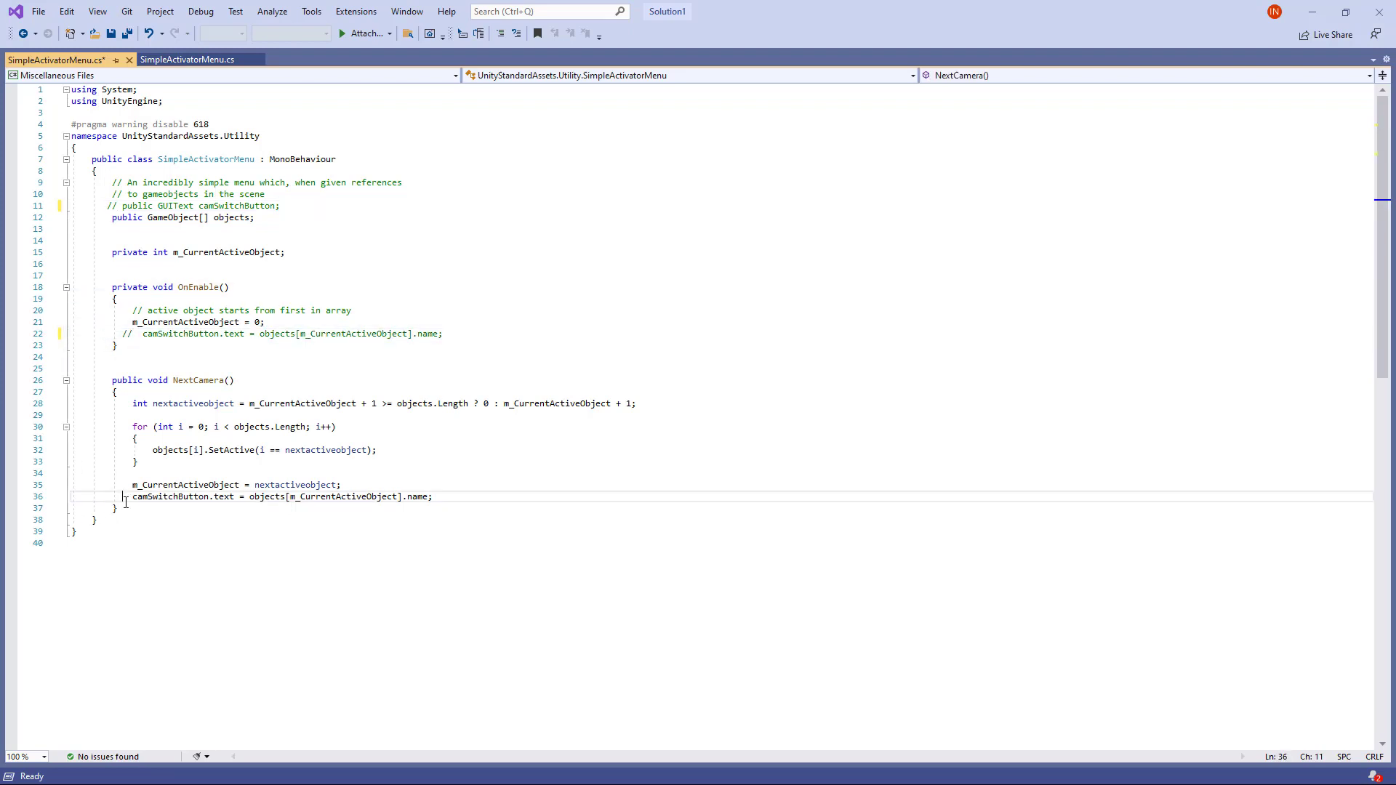
{"action": "type", "text": "//"}
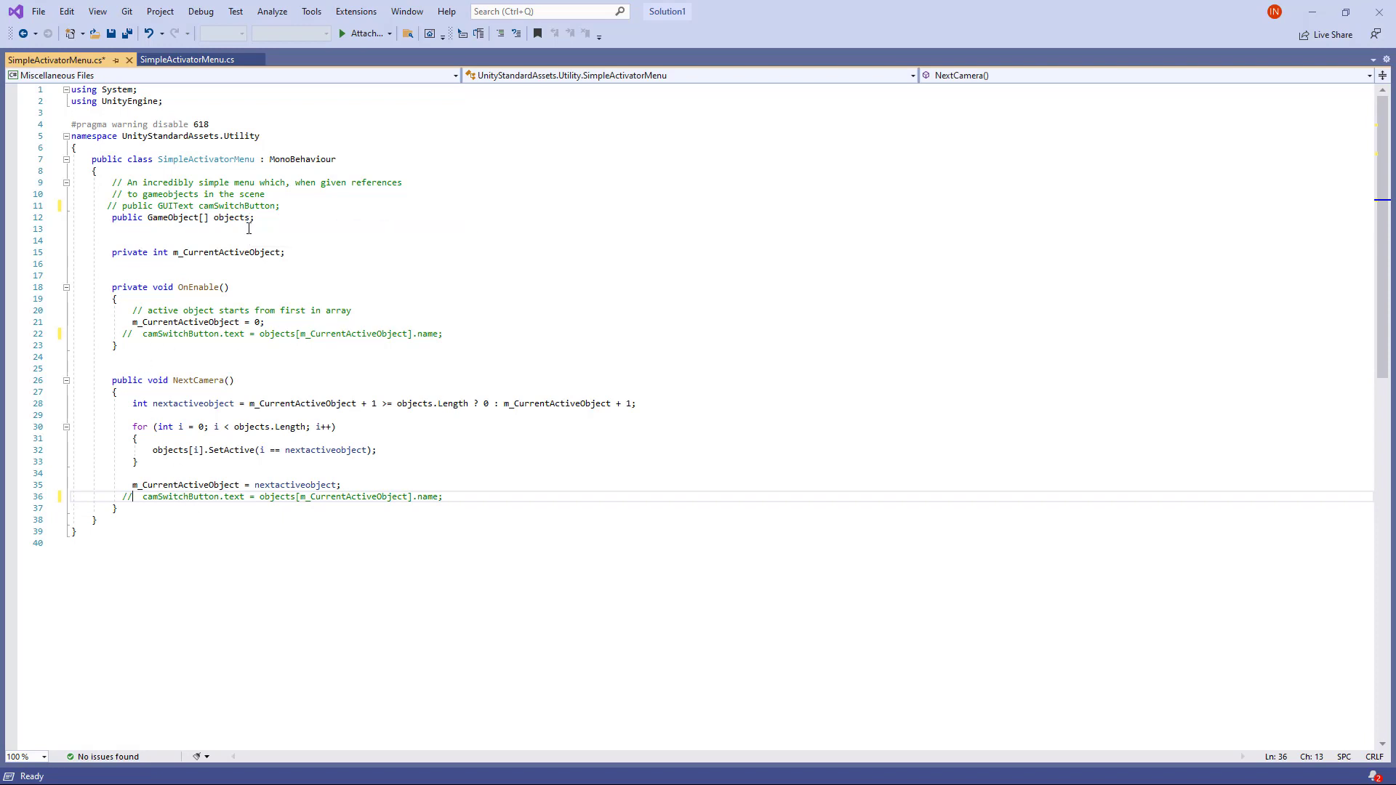
{"action": "key", "text": "ctrl+s"}
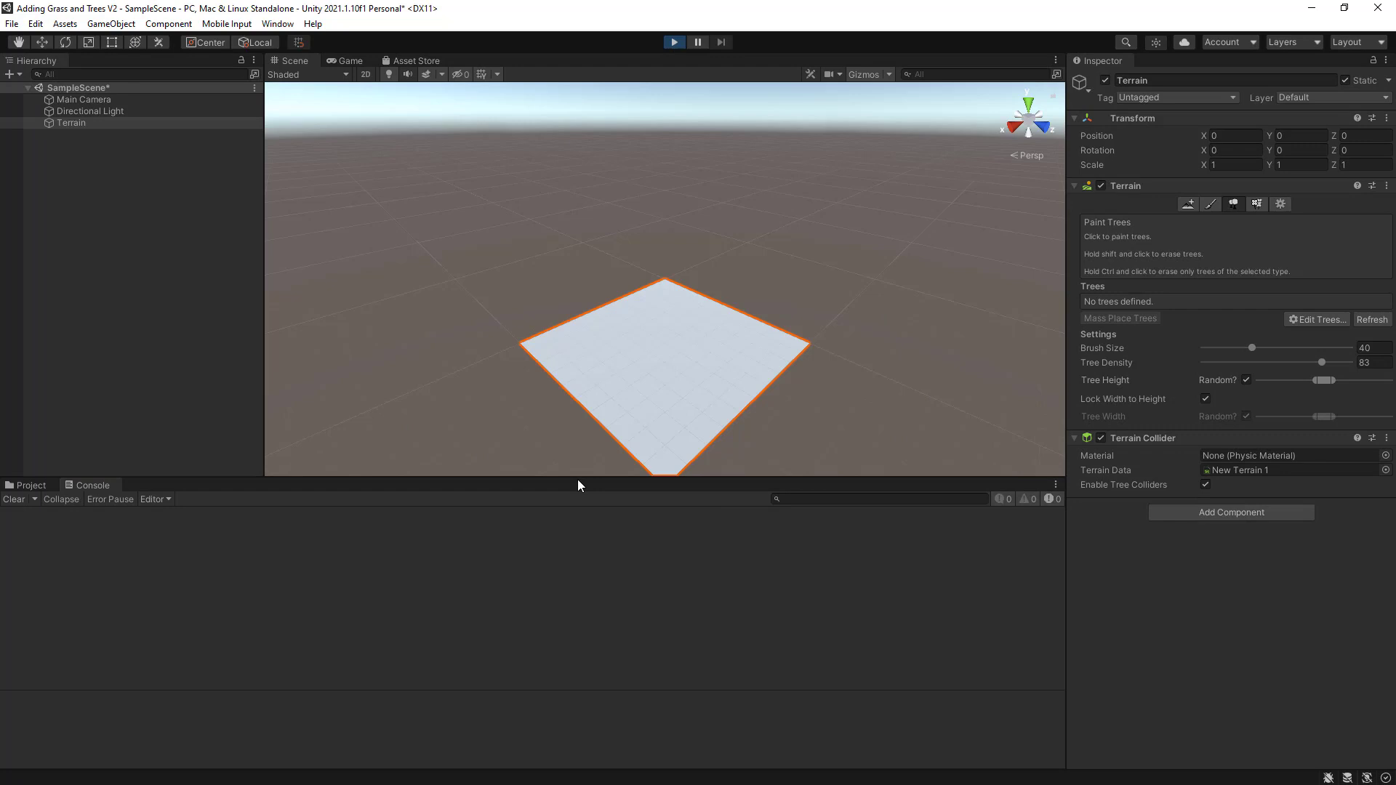
Test-run the scene and stop it, confirming the console stays error-free
{"action": "left_click", "coordinate": [349, 61]}
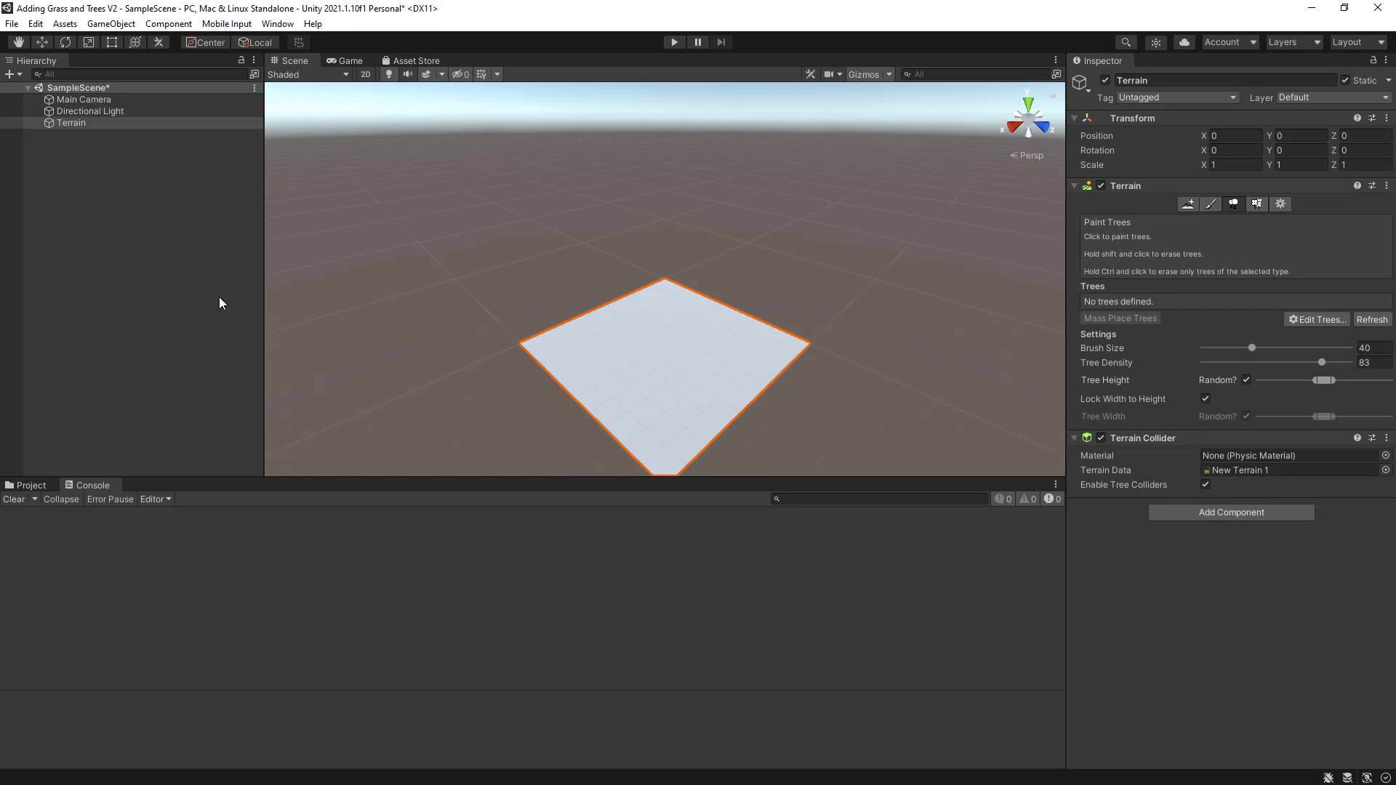
{"action": "mouse_move", "coordinate": [378, 258]}
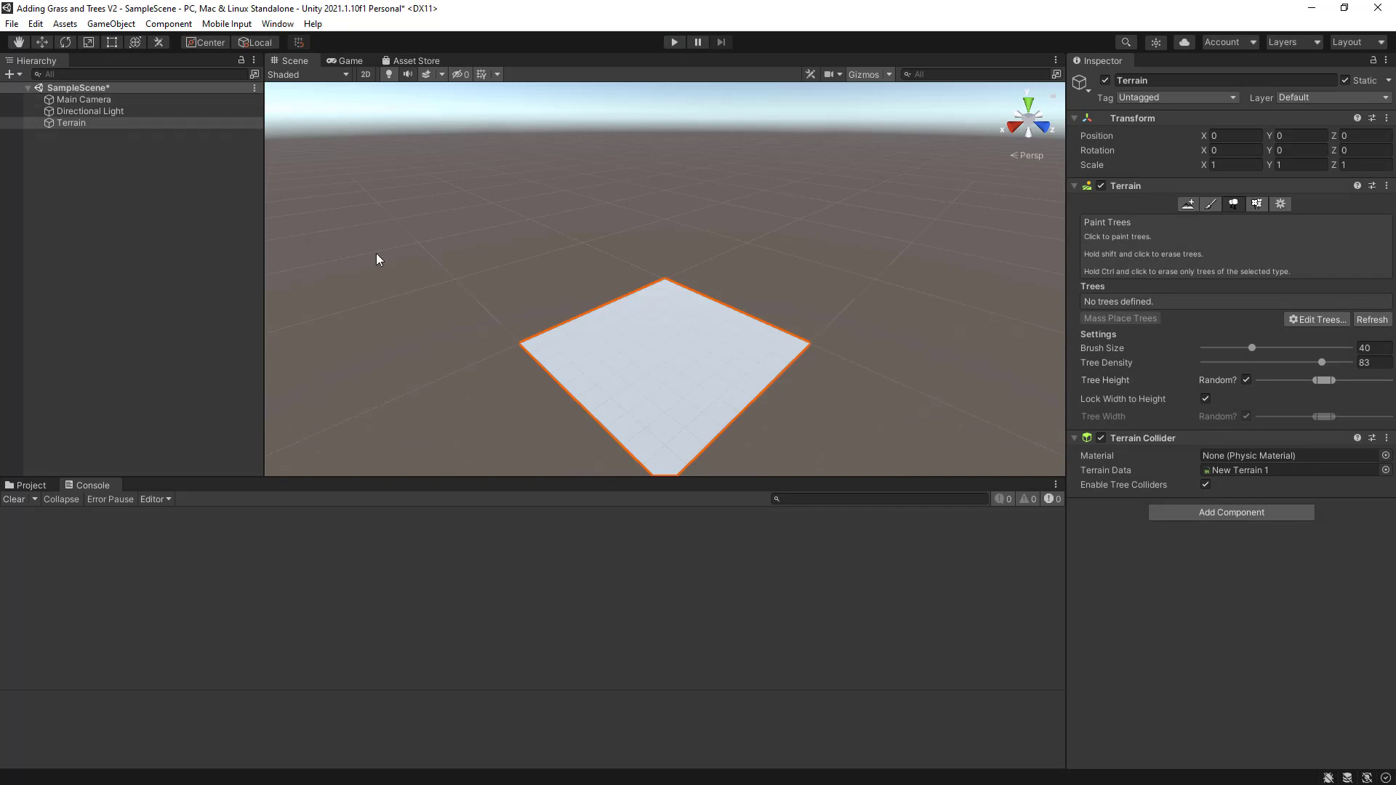
{"action": "mouse_move", "coordinate": [1157, 300]}
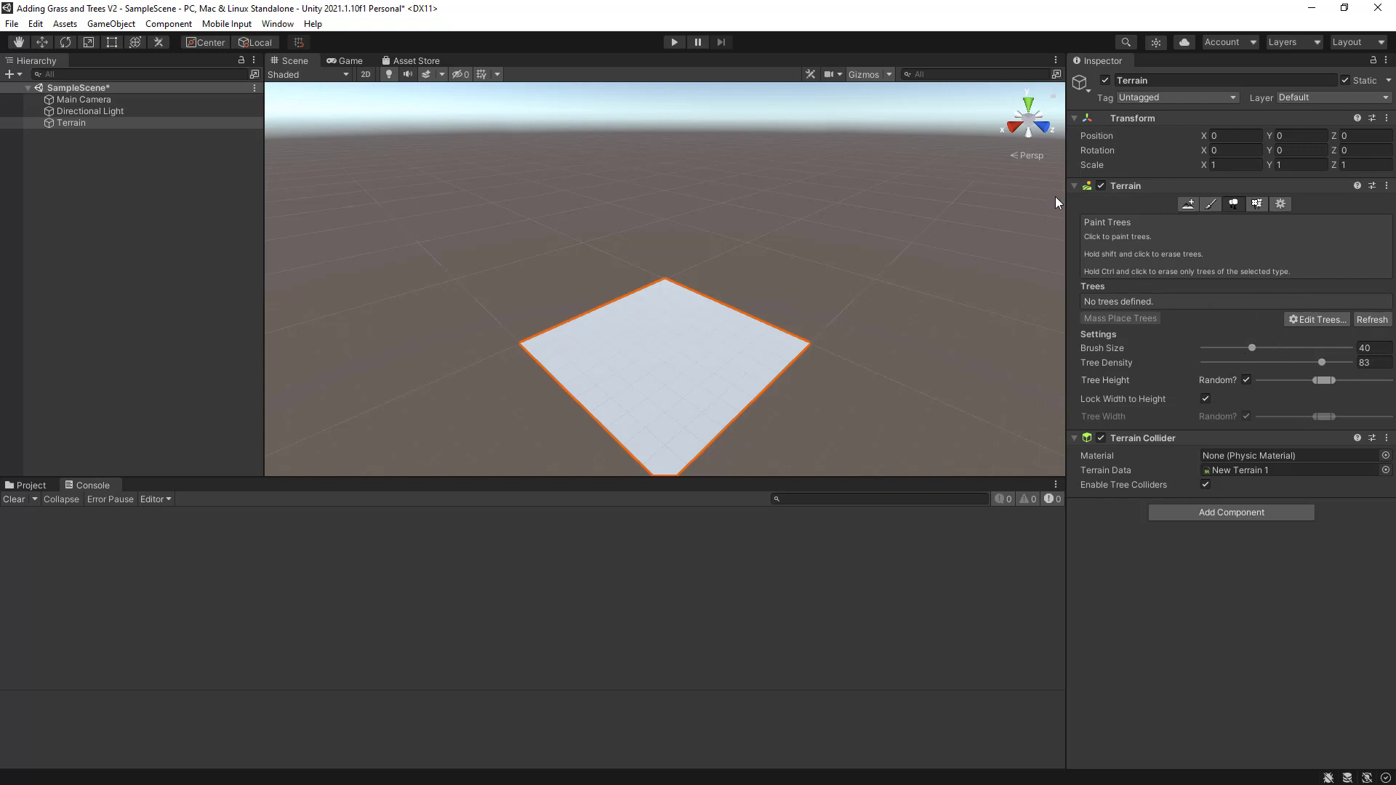
{"action": "mouse_move", "coordinate": [1274, 359]}
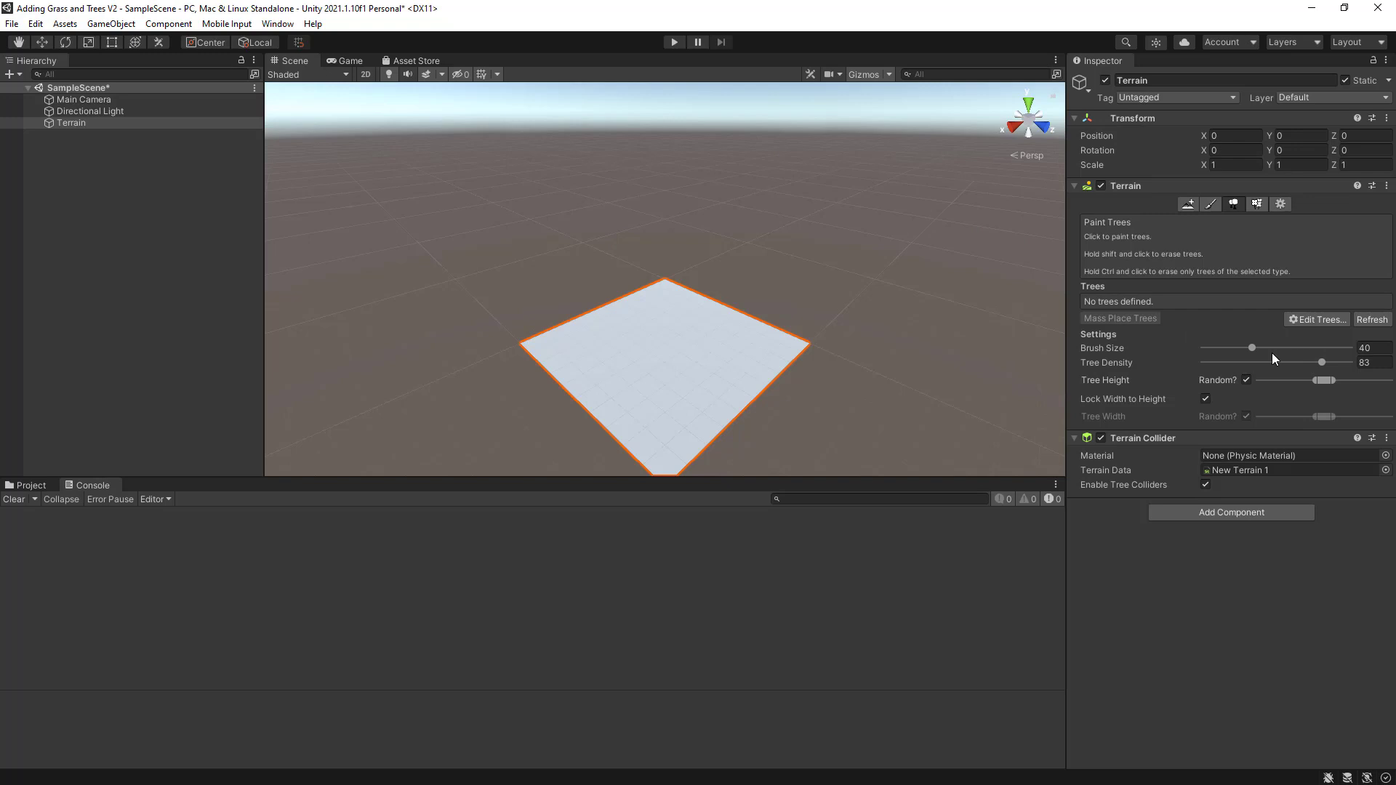
{"action": "mouse_move", "coordinate": [1305, 346]}
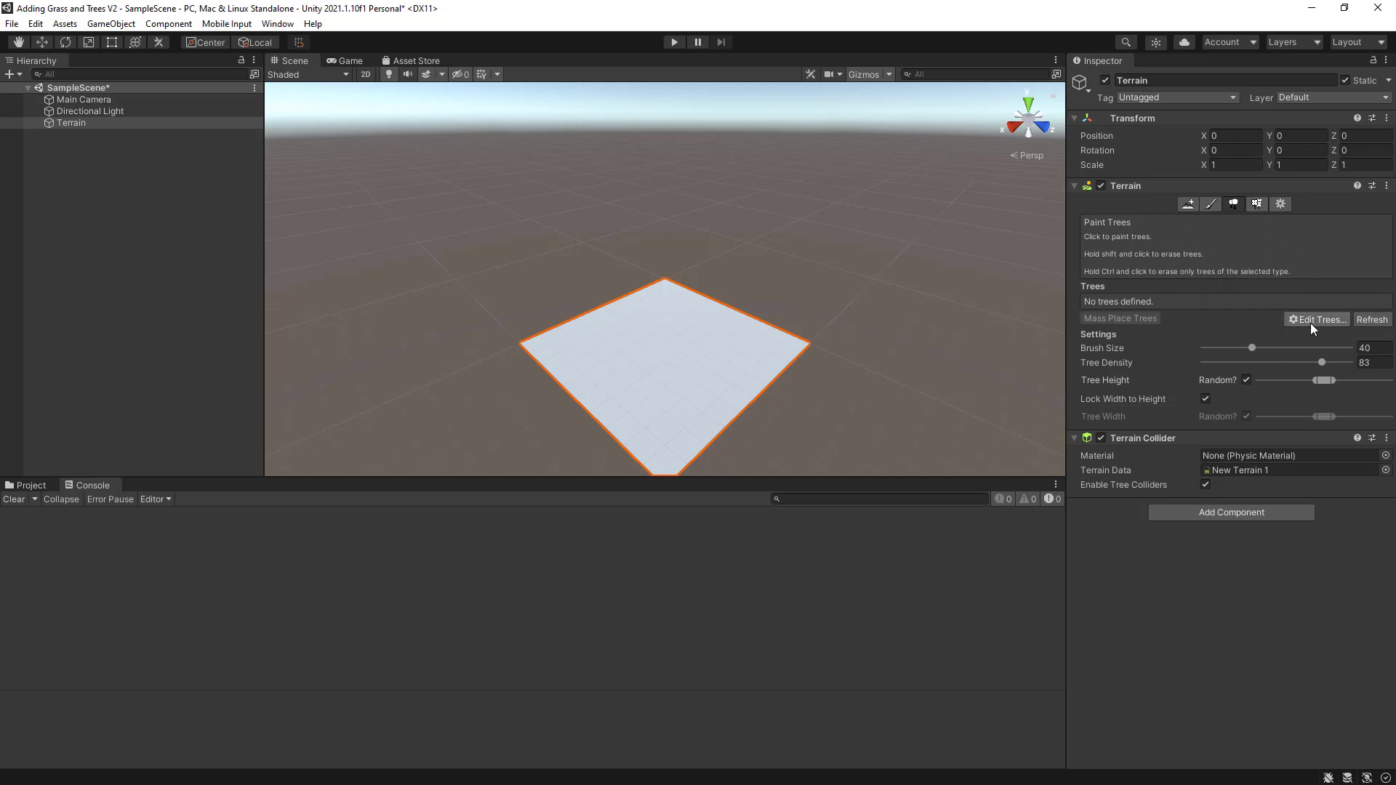
Switch the terrain to the Paint Texture tool and bring up Edit Terrain Layers options
{"action": "left_click", "coordinate": [1207, 204]}
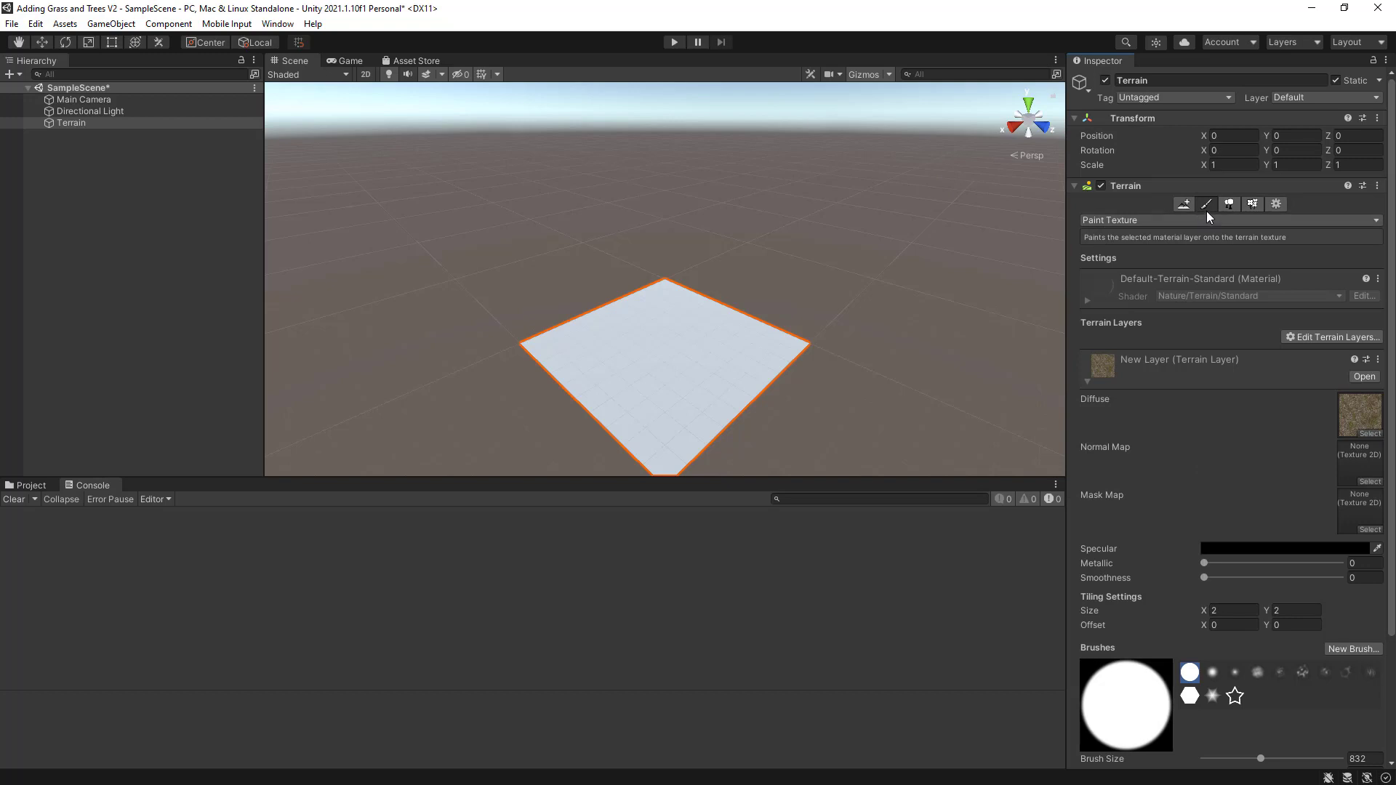
{"action": "scroll", "scroll_direction": "down", "scroll_amount": 3}
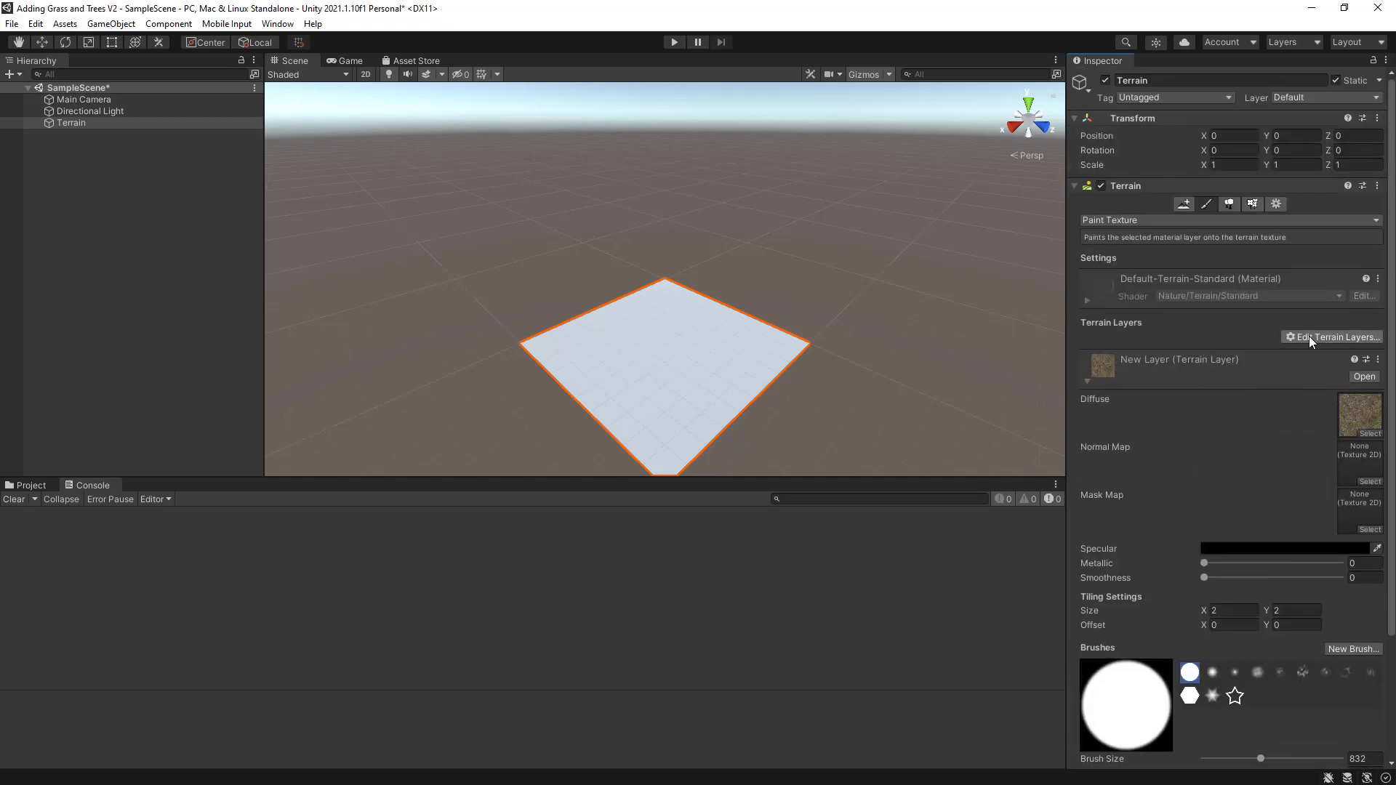
{"action": "left_click", "coordinate": [1335, 337]}
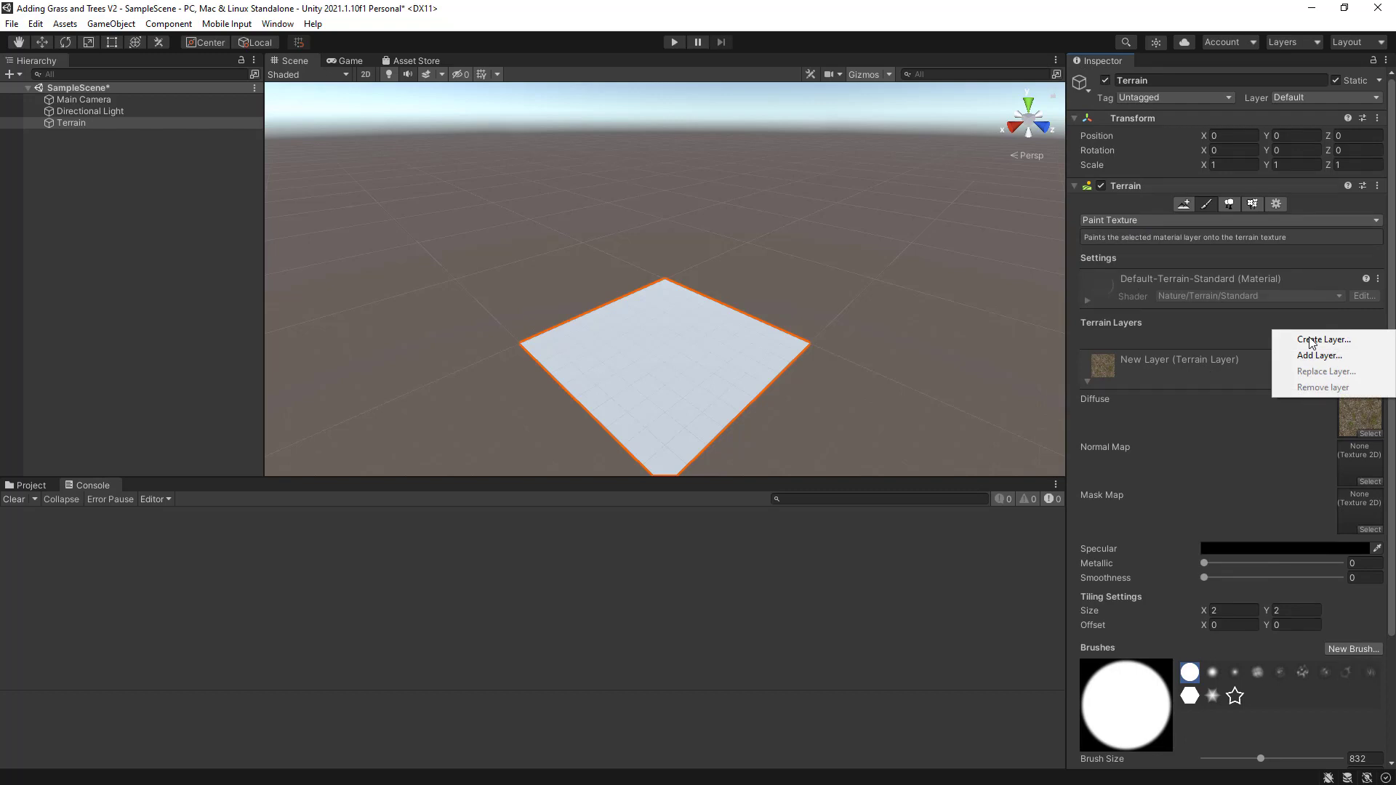
{"action": "mouse_move", "coordinate": [1323, 340]}
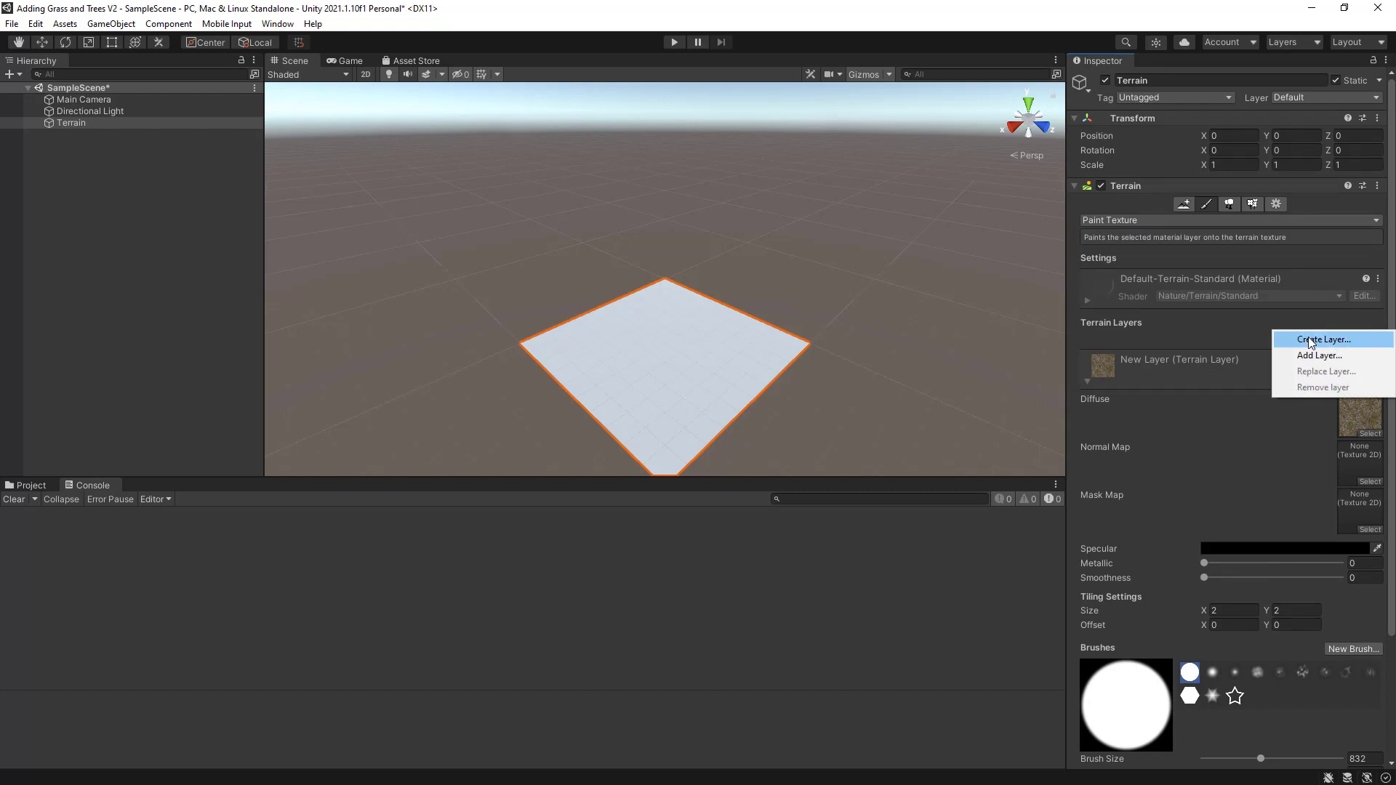
Create a terrain layer with a grass albedo texture, turning the terrain green
{"action": "left_click", "coordinate": [1324, 340]}
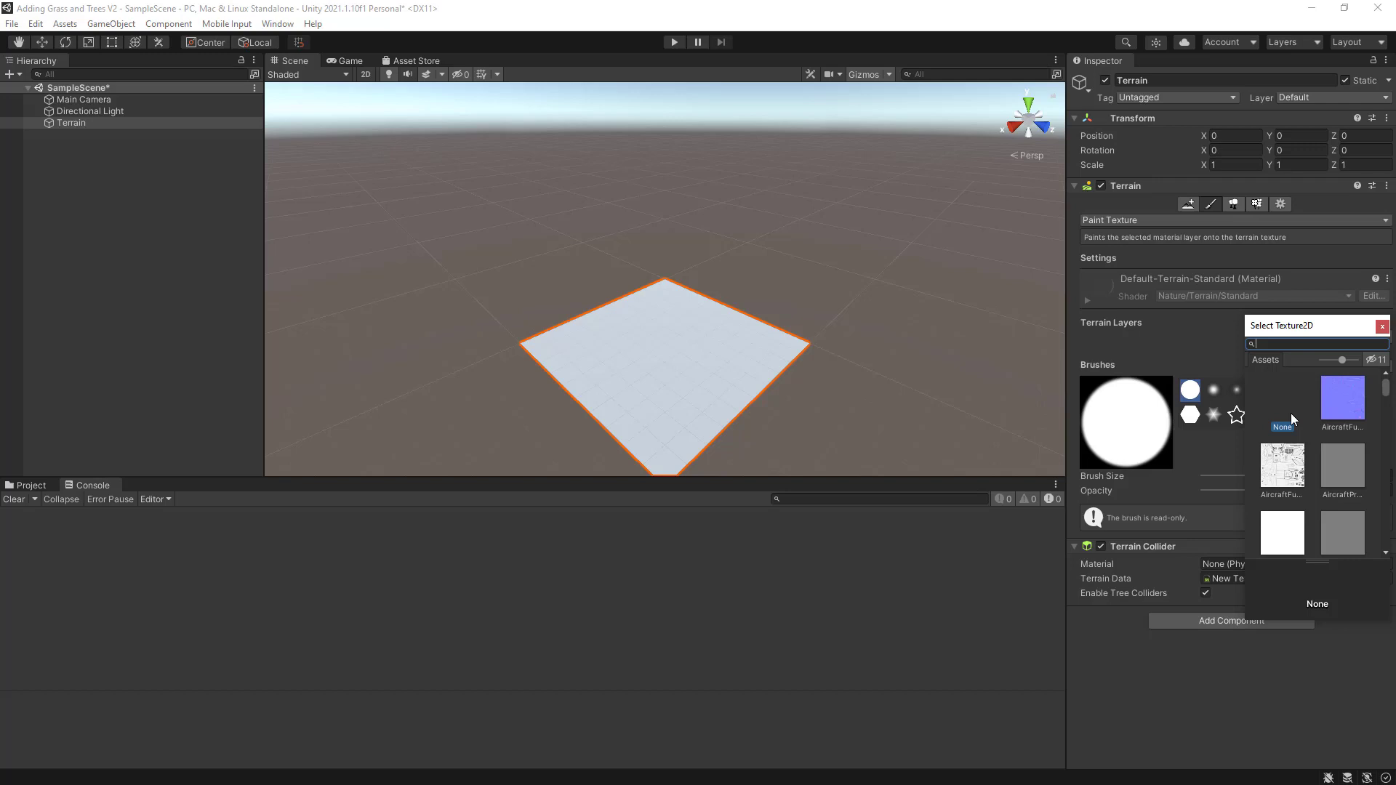
{"action": "mouse_move", "coordinate": [1271, 364]}
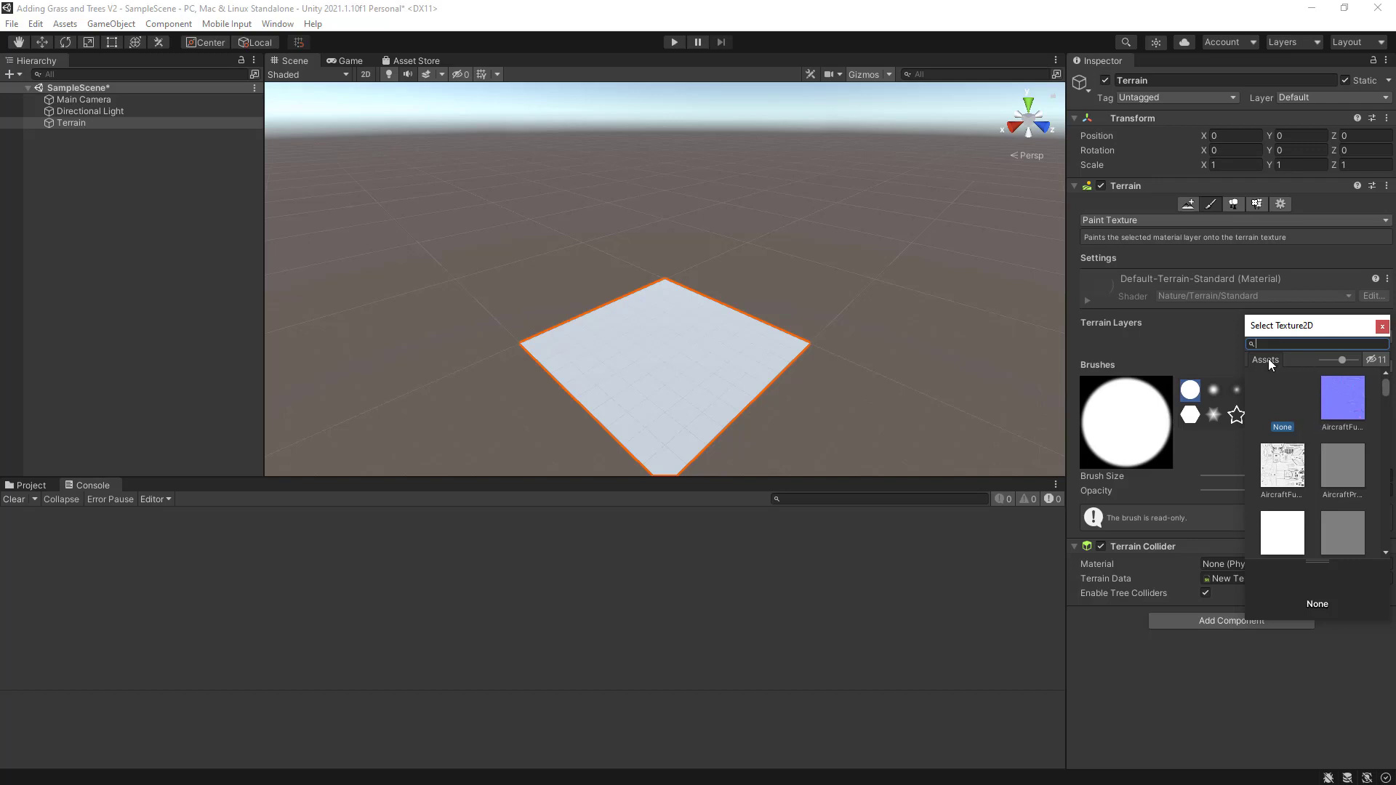
{"action": "type", "text": "grass"}
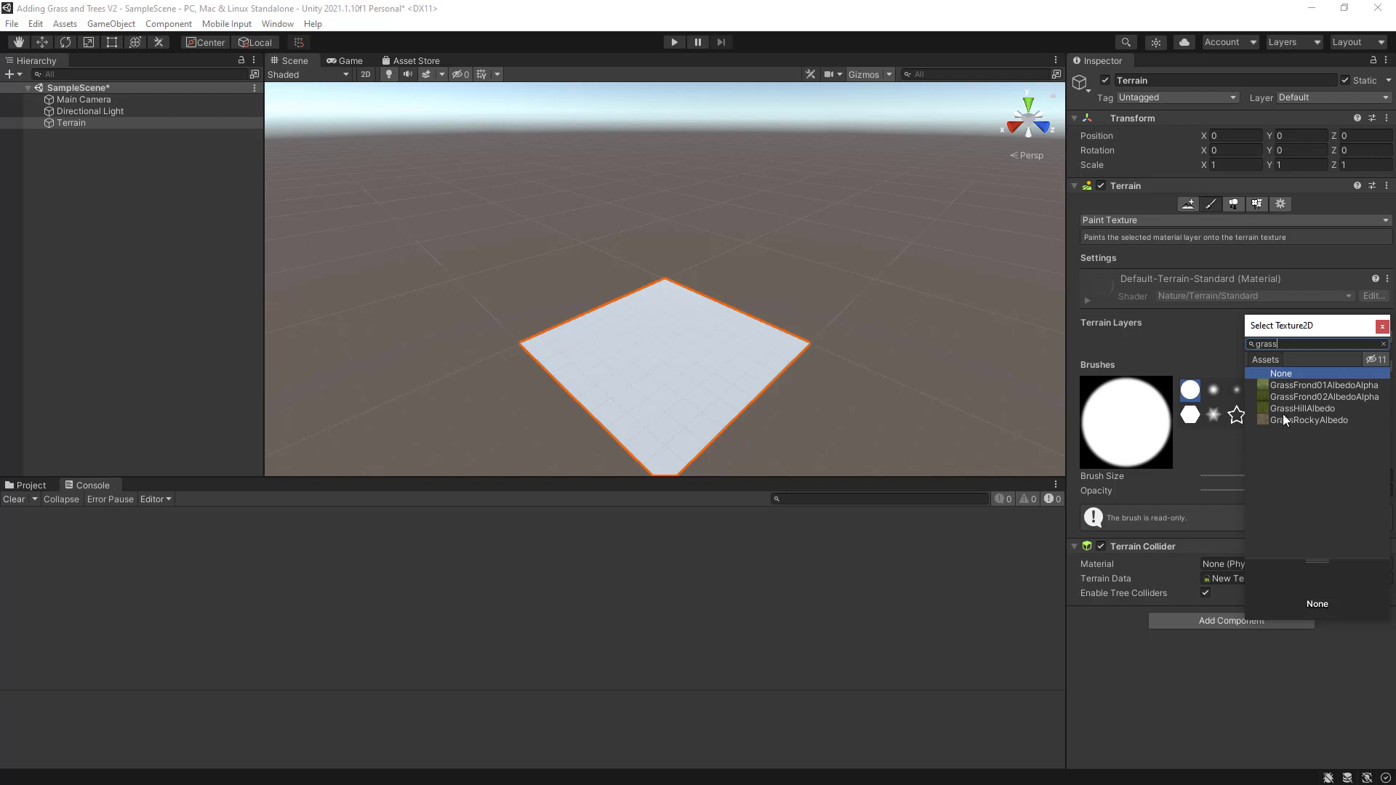
{"action": "left_click", "coordinate": [1301, 407]}
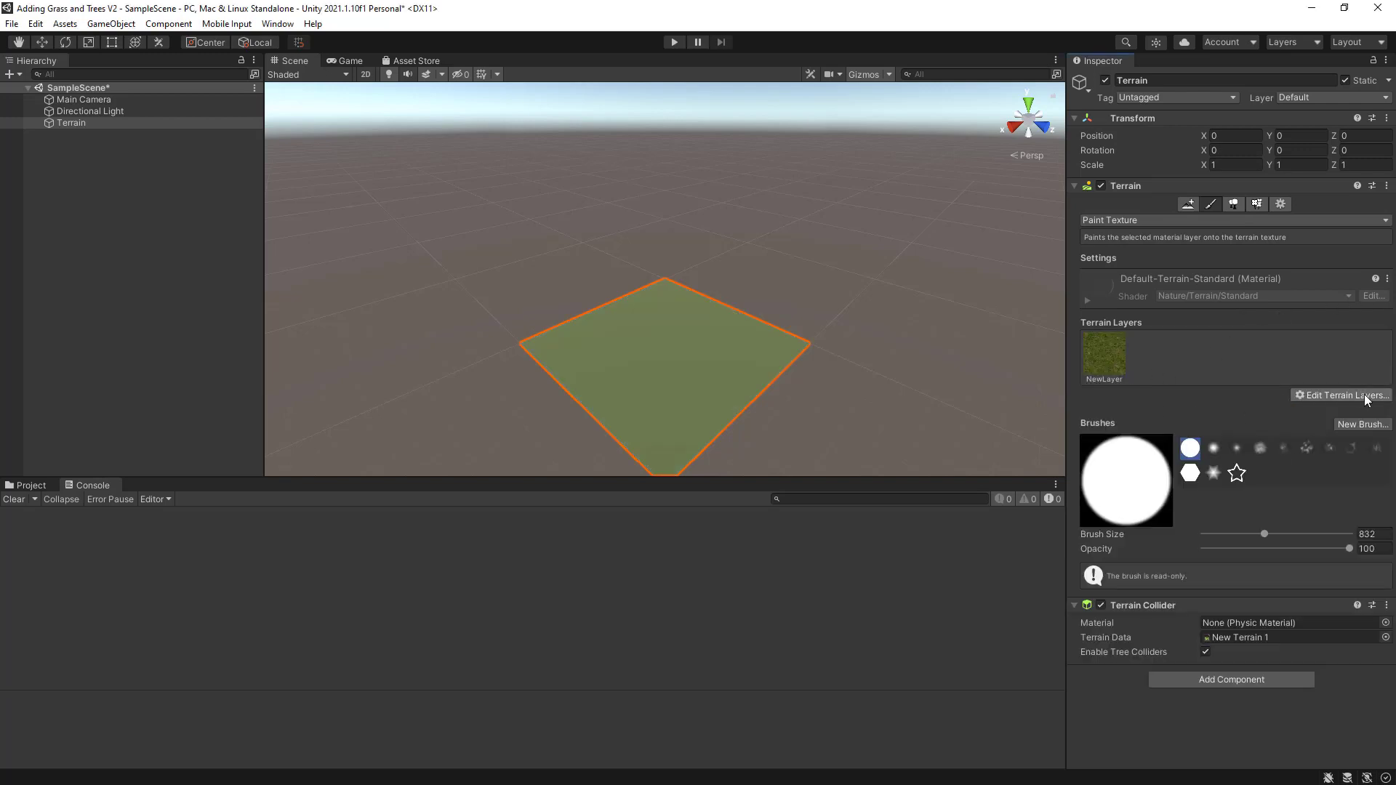
Create a second terrain layer with a rocky texture, then open the terrain tool dropdown
{"action": "left_click", "coordinate": [1345, 396]}
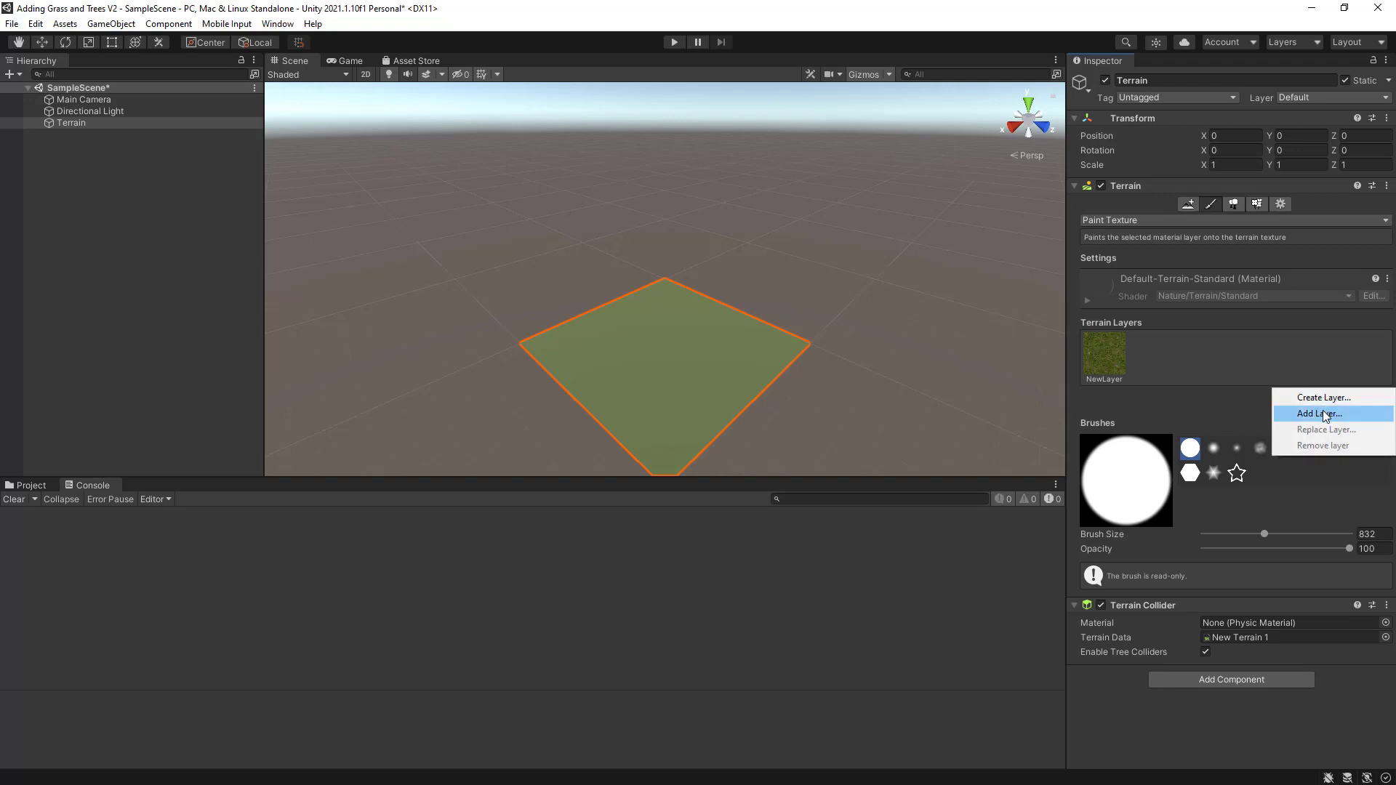
{"action": "left_click", "coordinate": [1318, 413]}
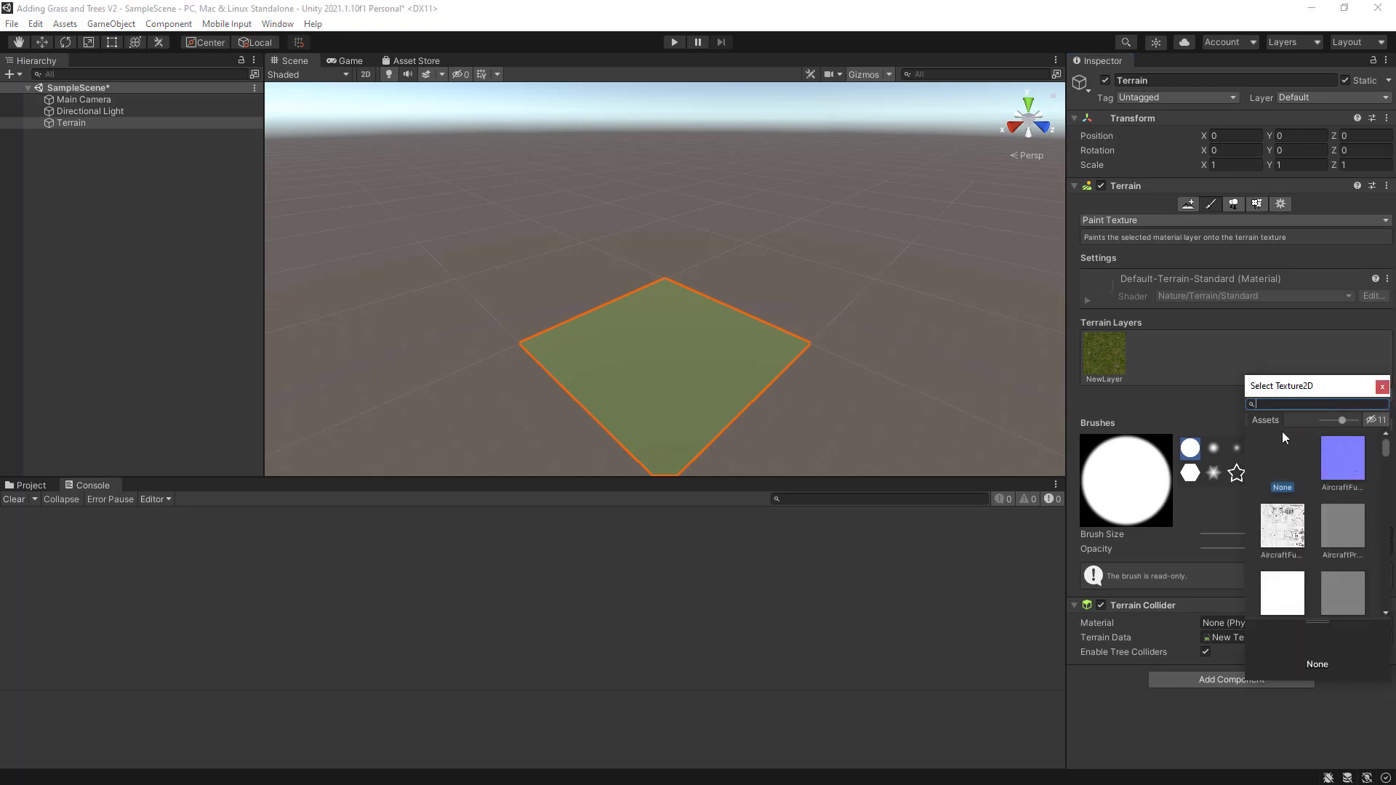
{"action": "type", "text": "g"}
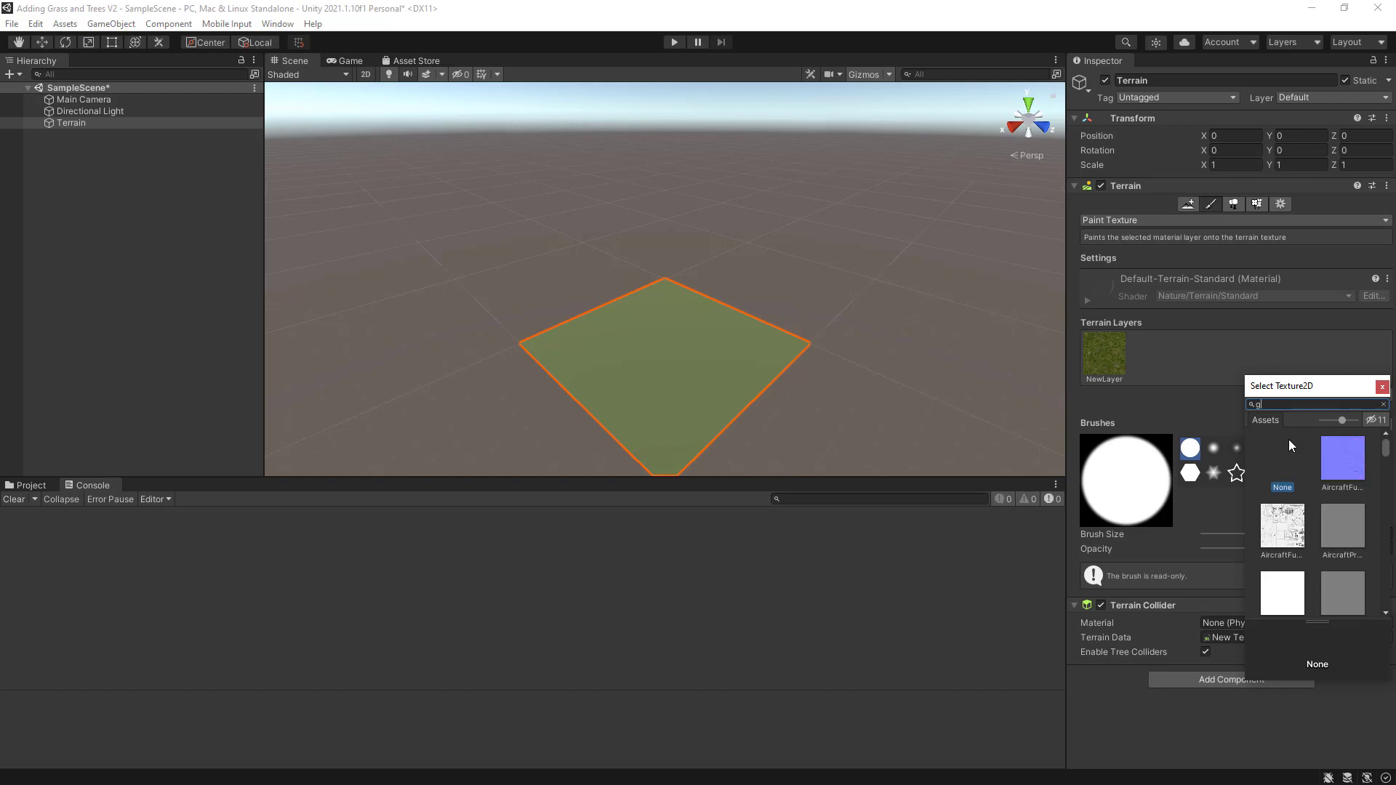
{"action": "type", "text": "ra"}
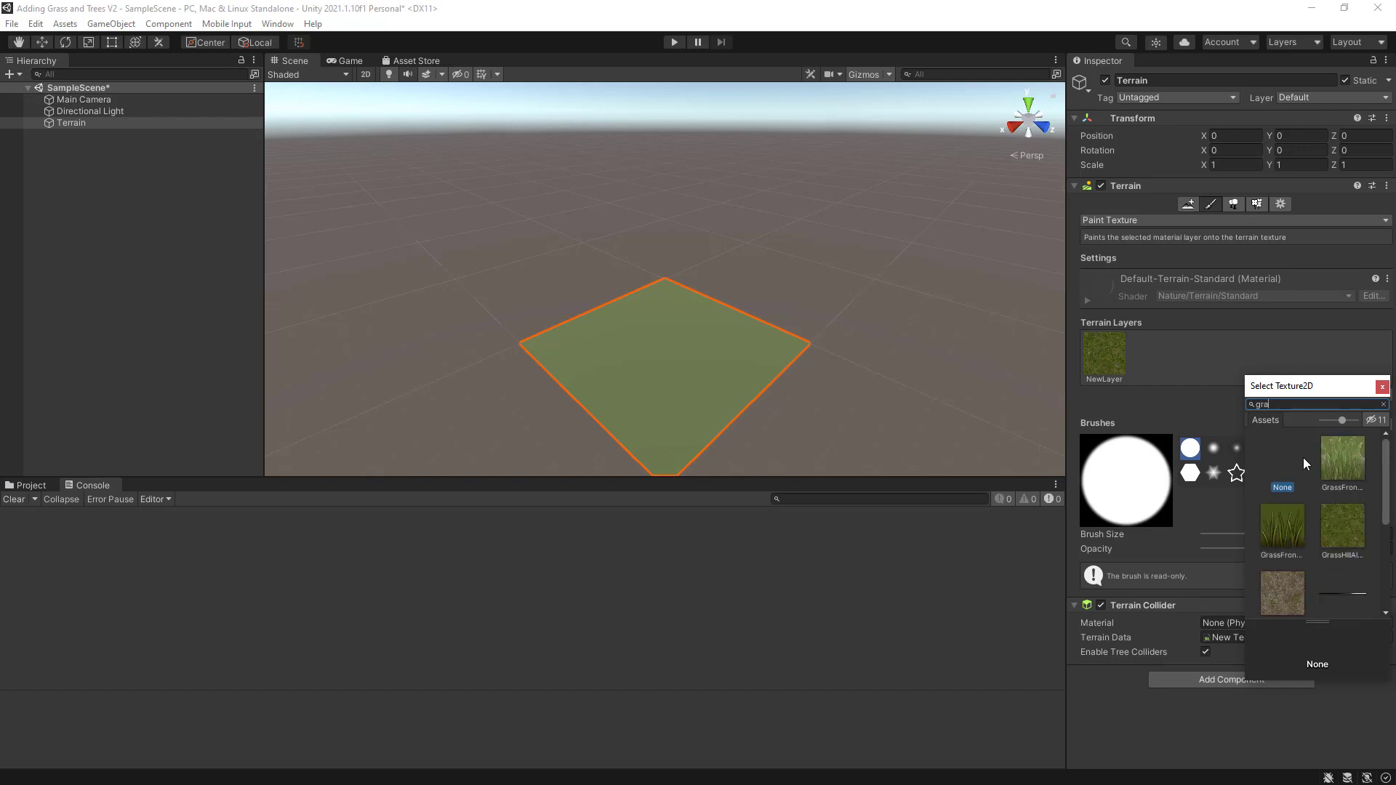
{"action": "left_click", "coordinate": [1283, 593]}
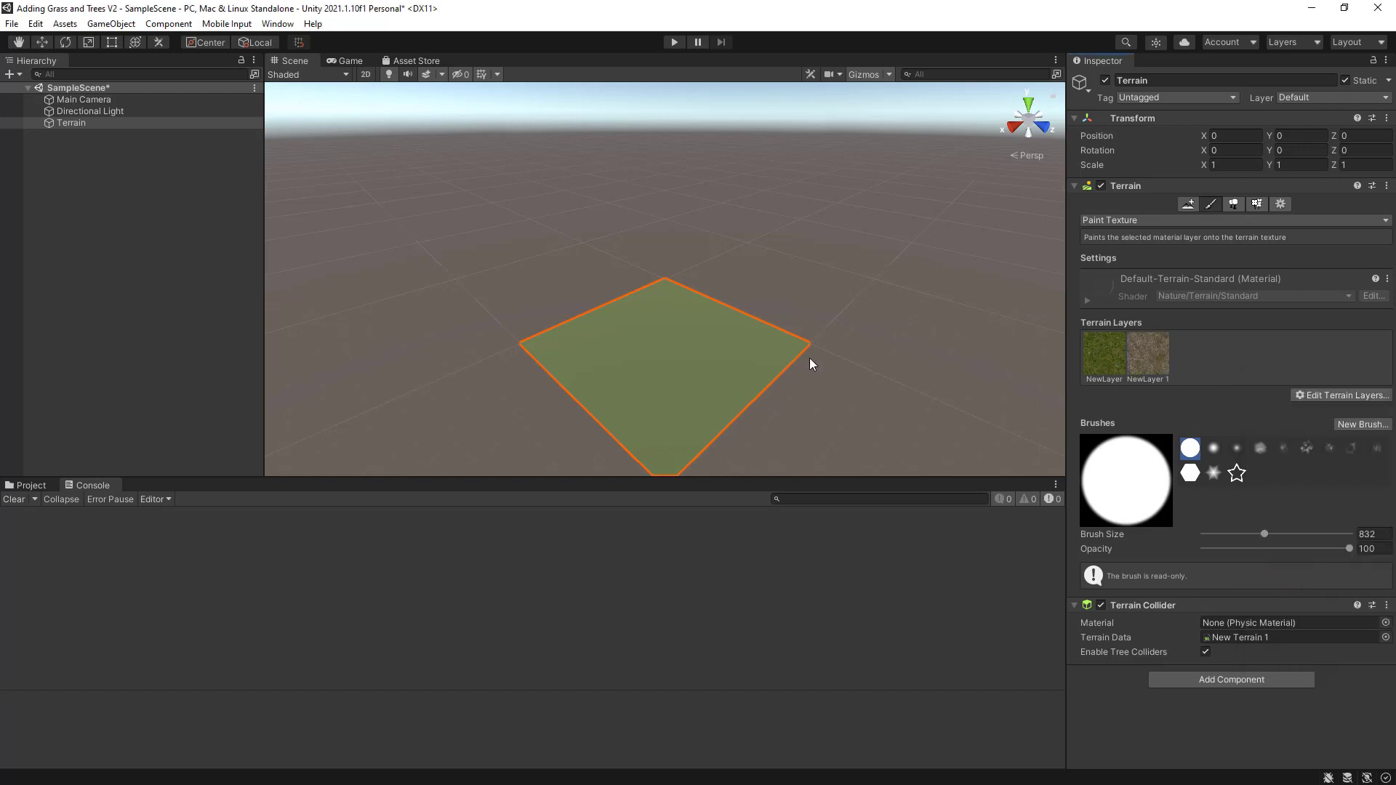
{"action": "left_click", "coordinate": [1147, 355]}
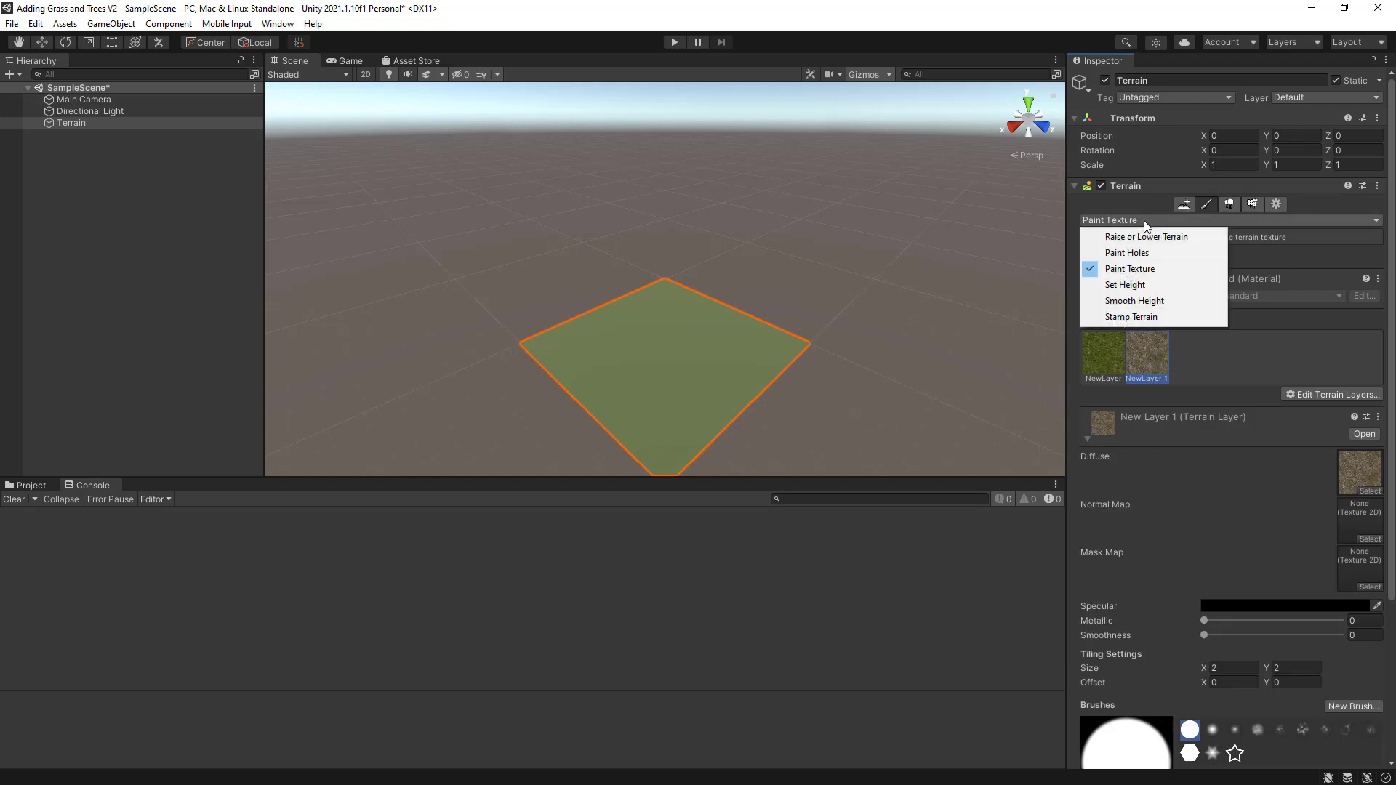
Sculpt a rounded hill in the terrain centre with the Raise or Lower Terrain tool
{"action": "left_click", "coordinate": [1146, 235]}
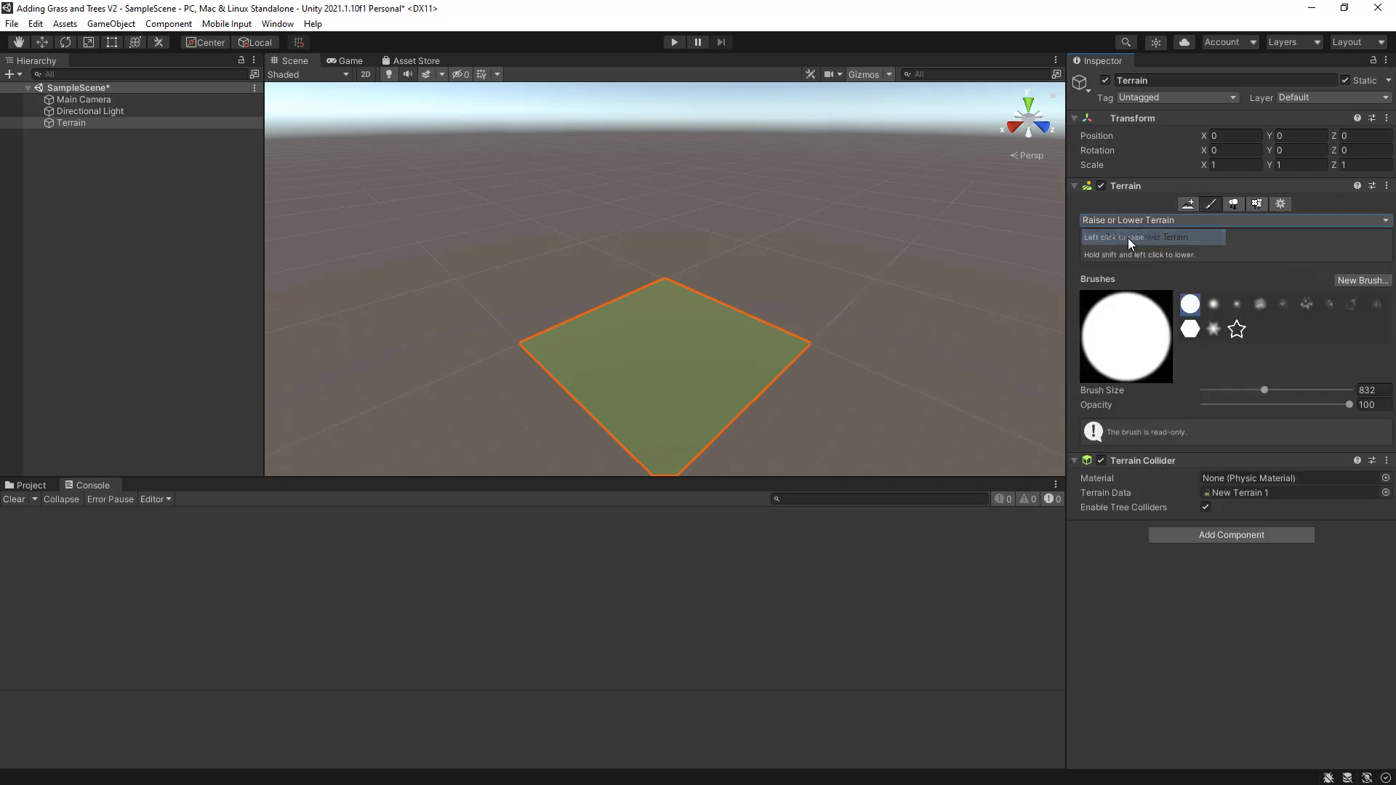
{"action": "left_click", "coordinate": [1233, 219]}
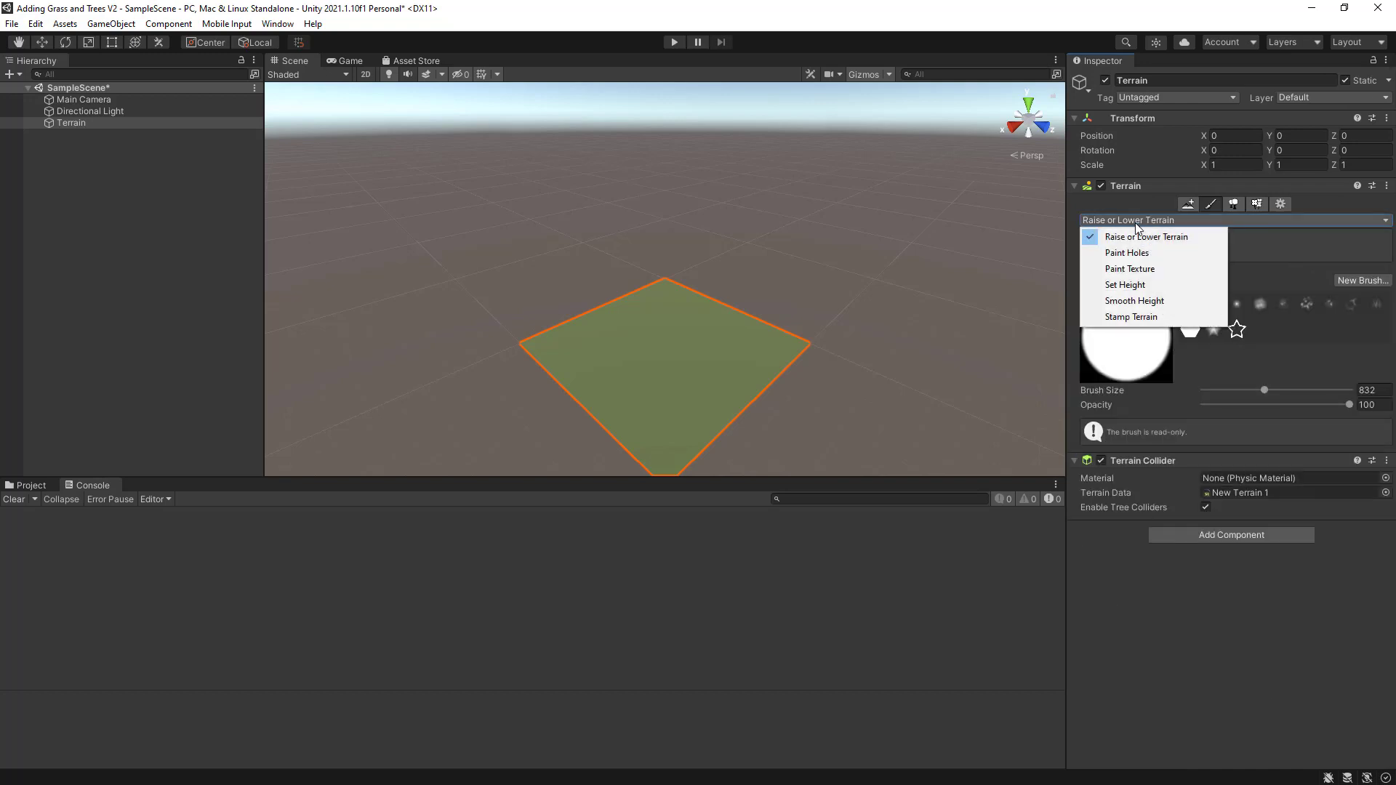
{"action": "left_click", "coordinate": [1146, 235]}
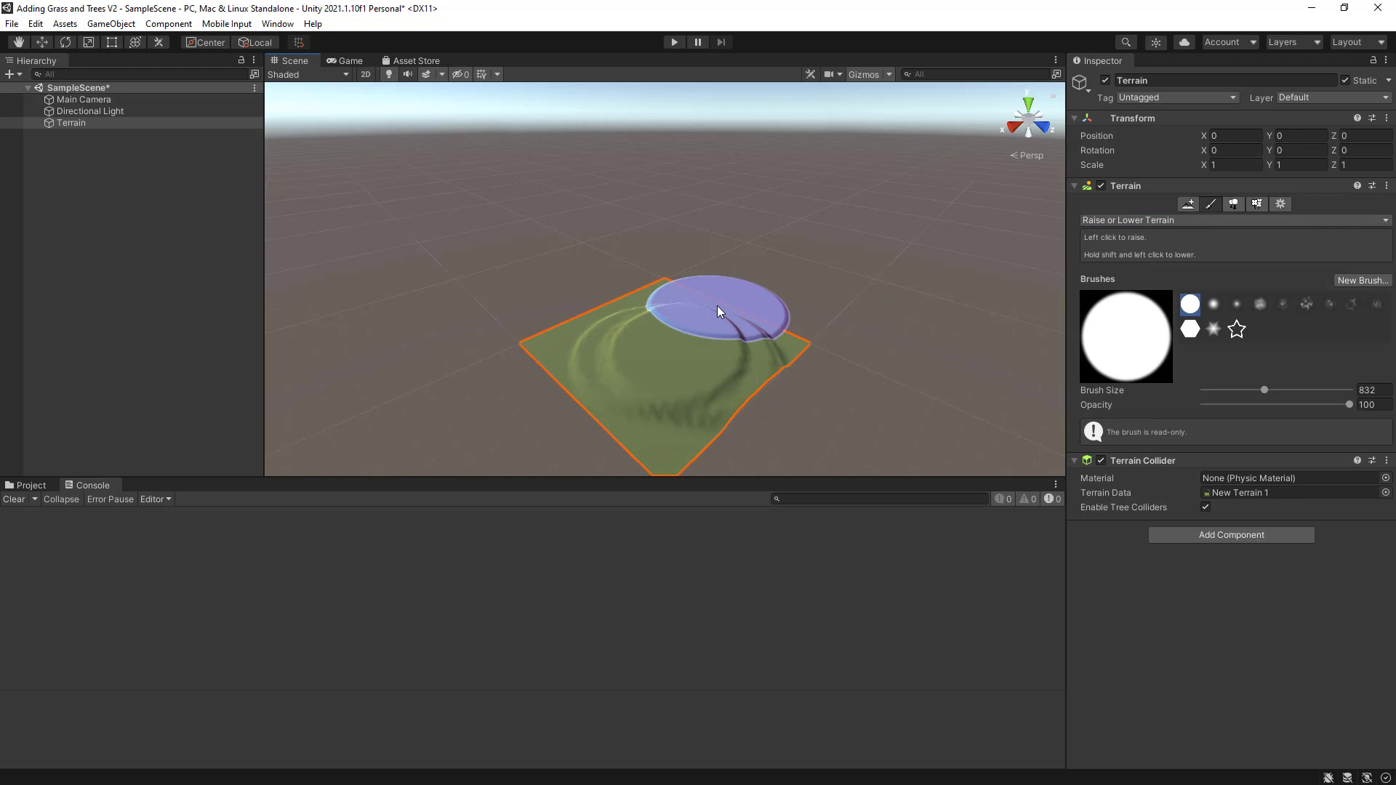
{"action": "left_click", "coordinate": [718, 311]}
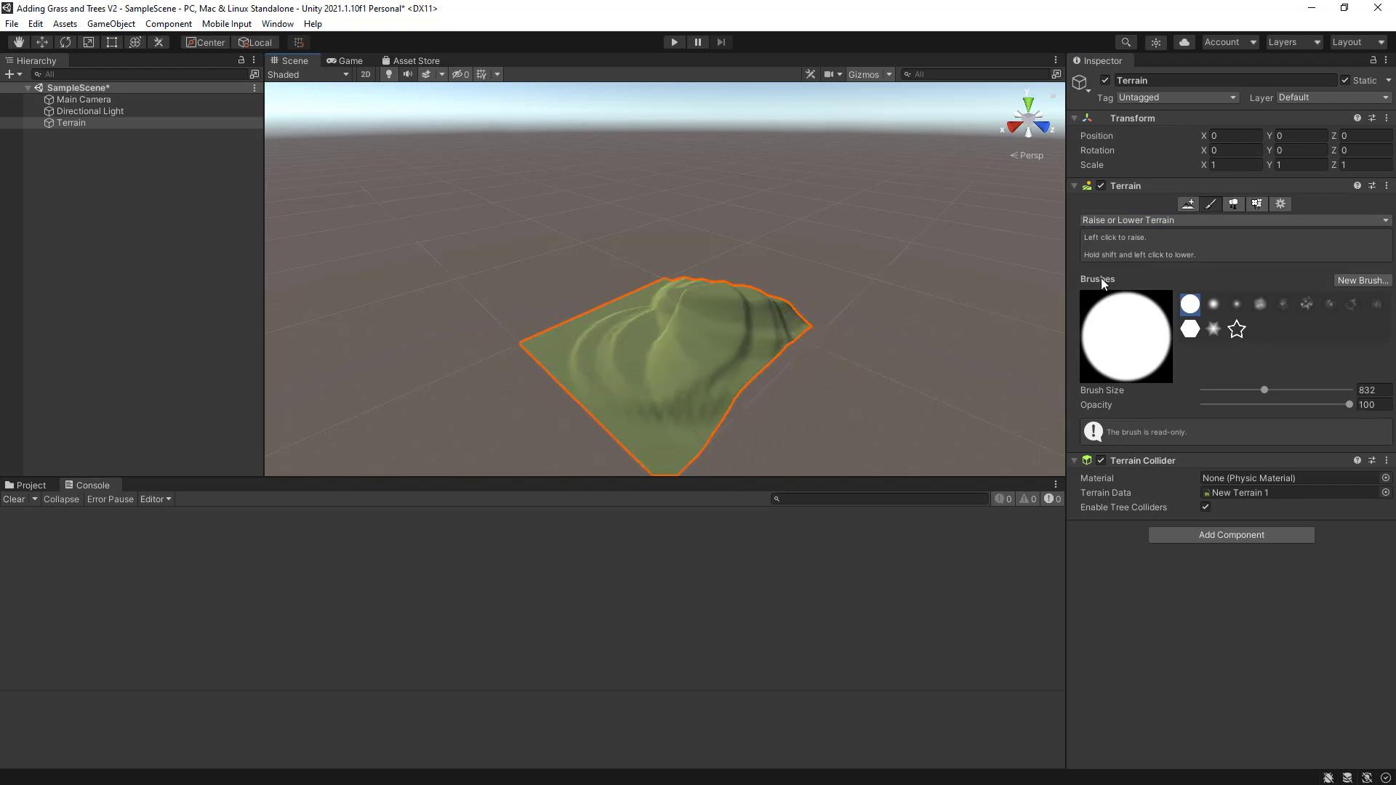
{"action": "mouse_move", "coordinate": [1294, 285]}
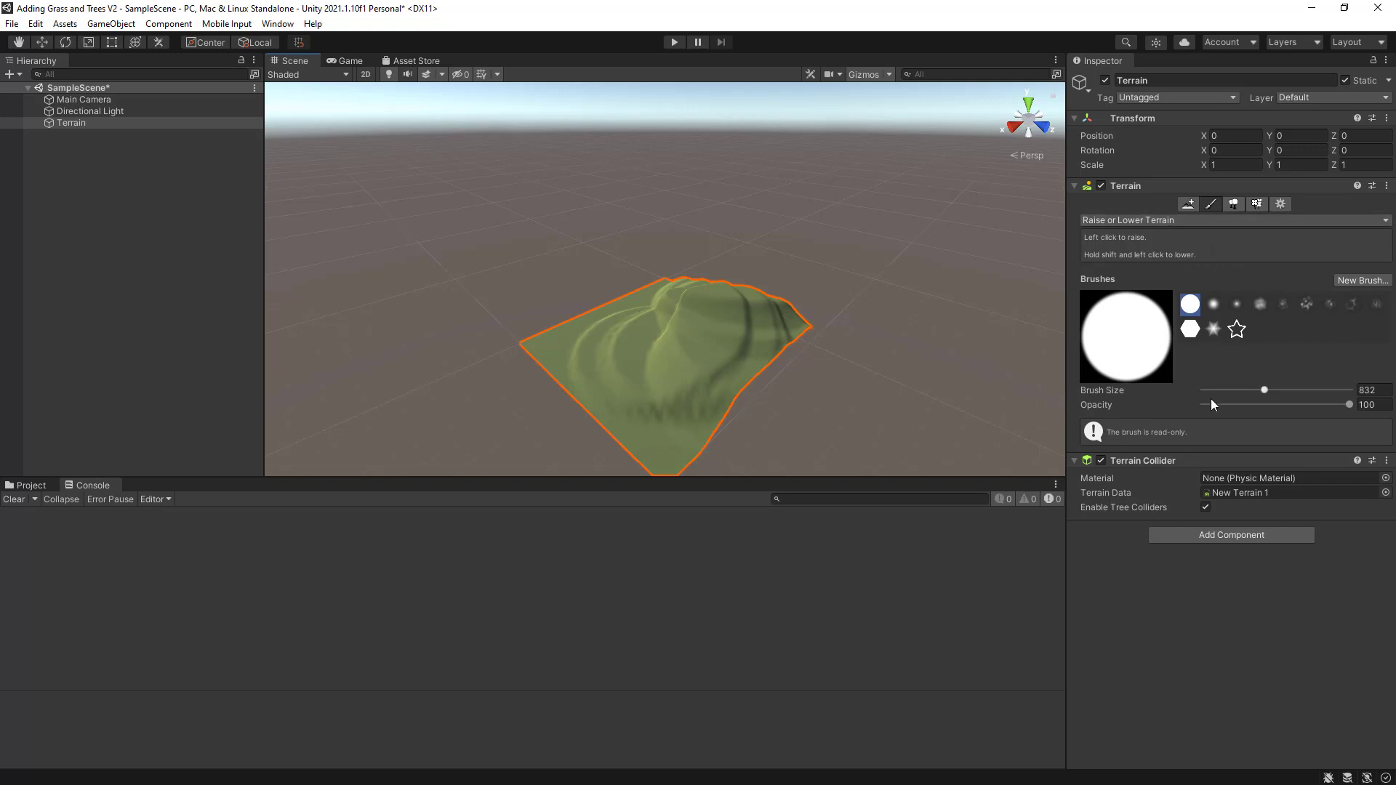
{"action": "left_click", "coordinate": [729, 324]}
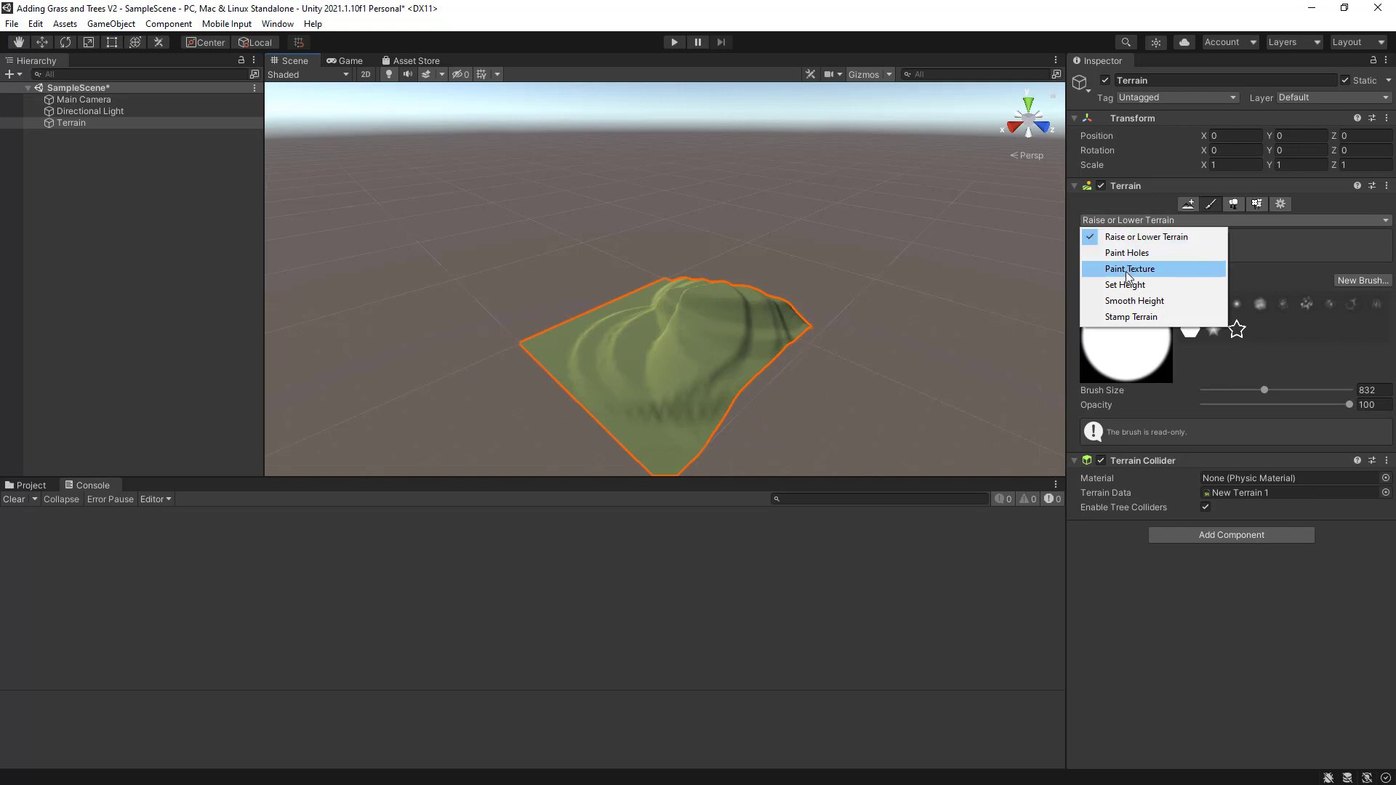
Paint the rock layer (NewLayer 1) over the hill, then brush grass streaks back onto its slopes
{"action": "left_click", "coordinate": [1129, 268]}
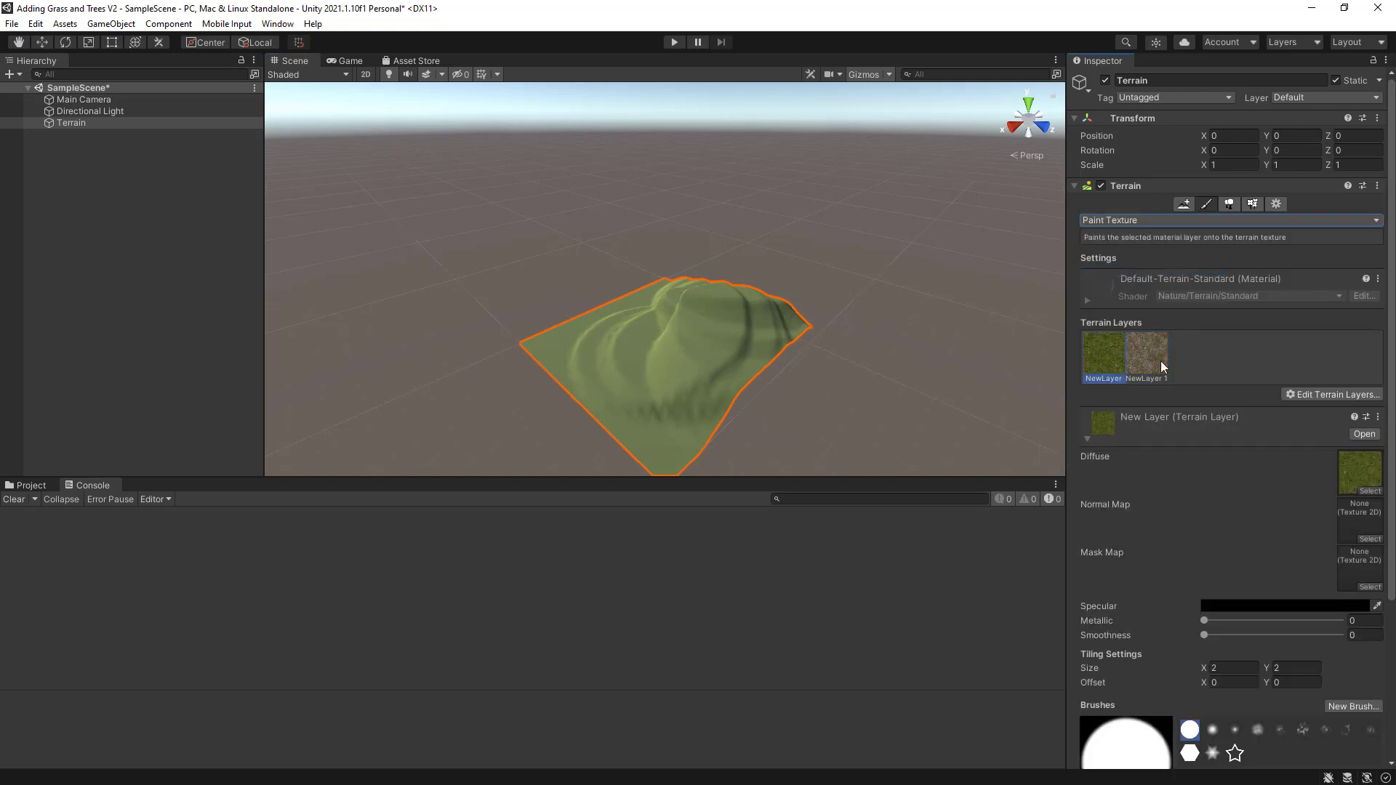
{"action": "left_click", "coordinate": [1146, 353]}
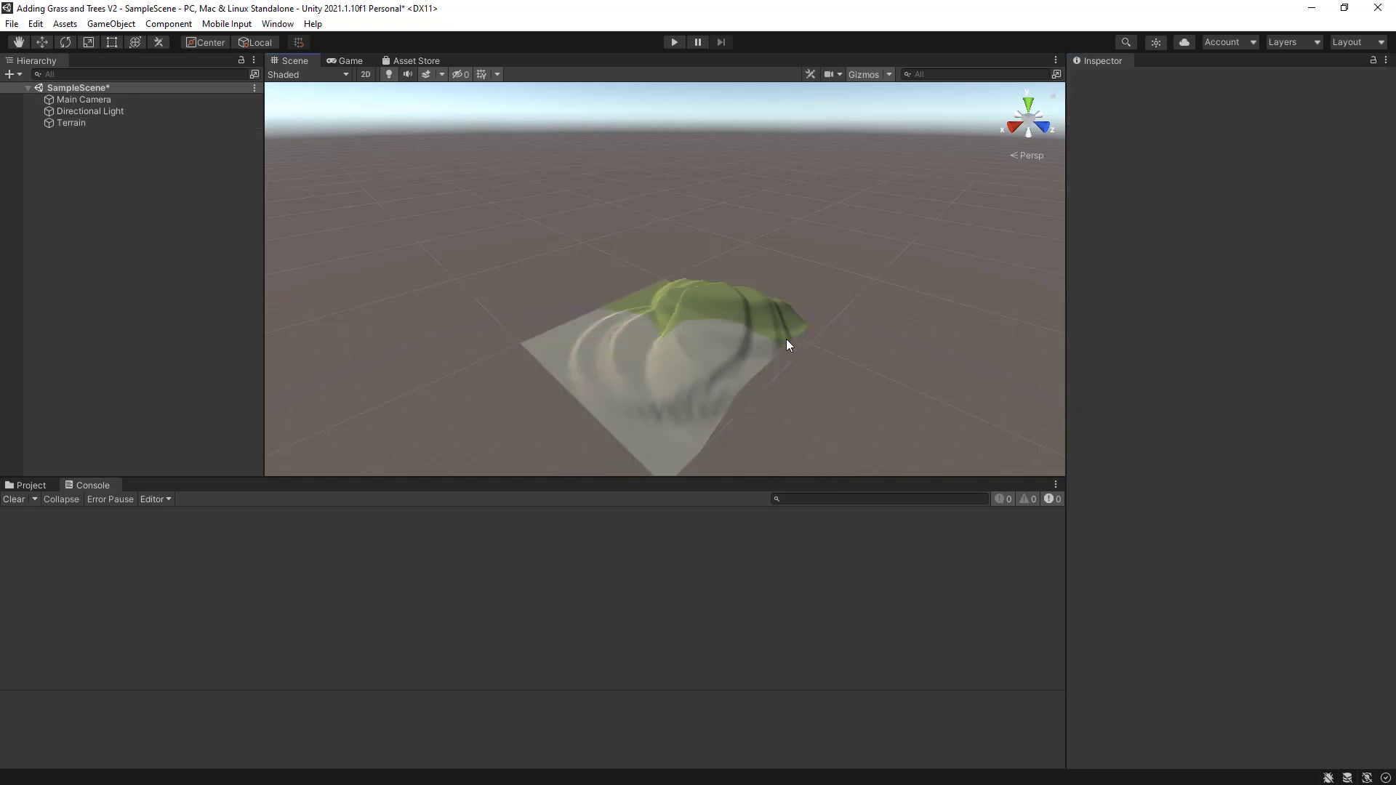
{"action": "left_click", "coordinate": [70, 122]}
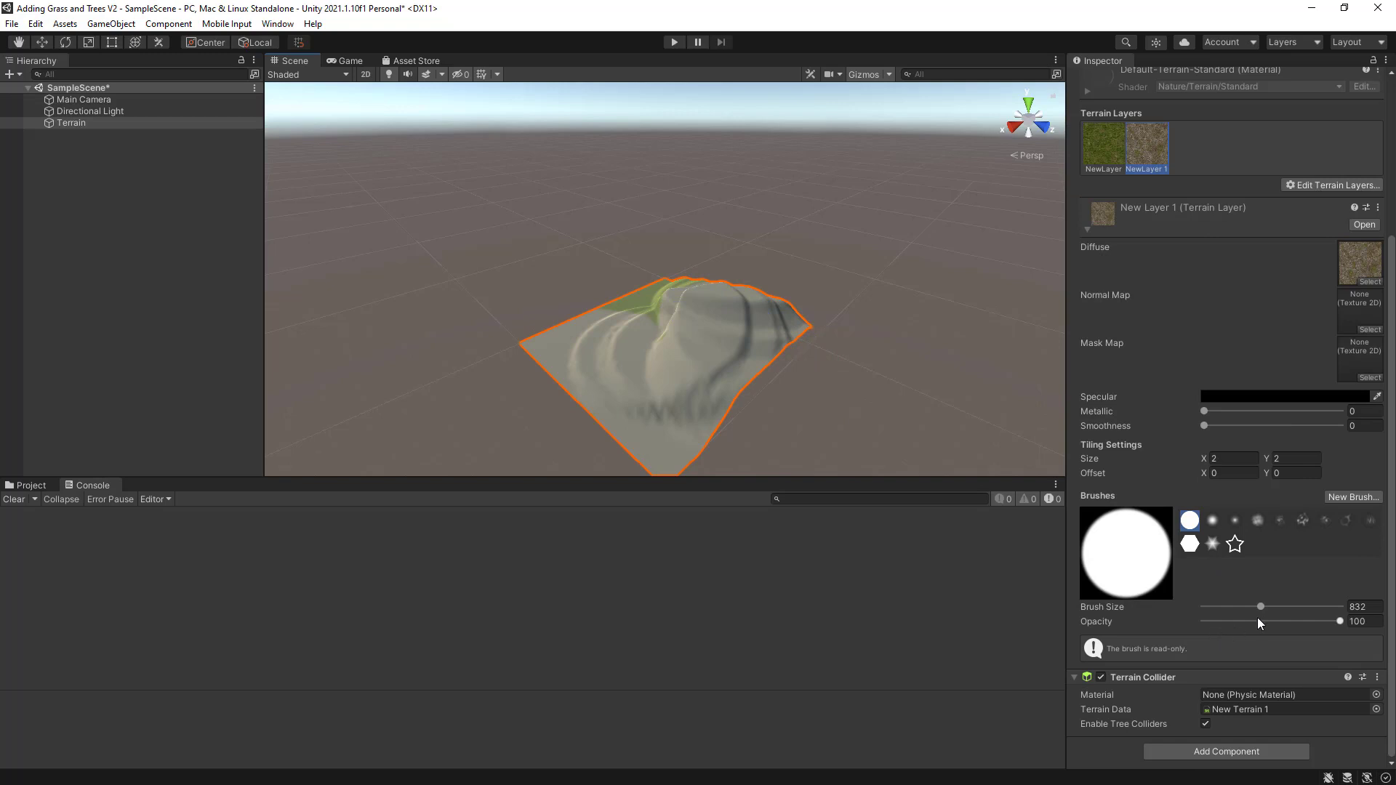
{"action": "left_click_drag", "start_coordinate": [1259, 607], "coordinate": [1222, 606]}
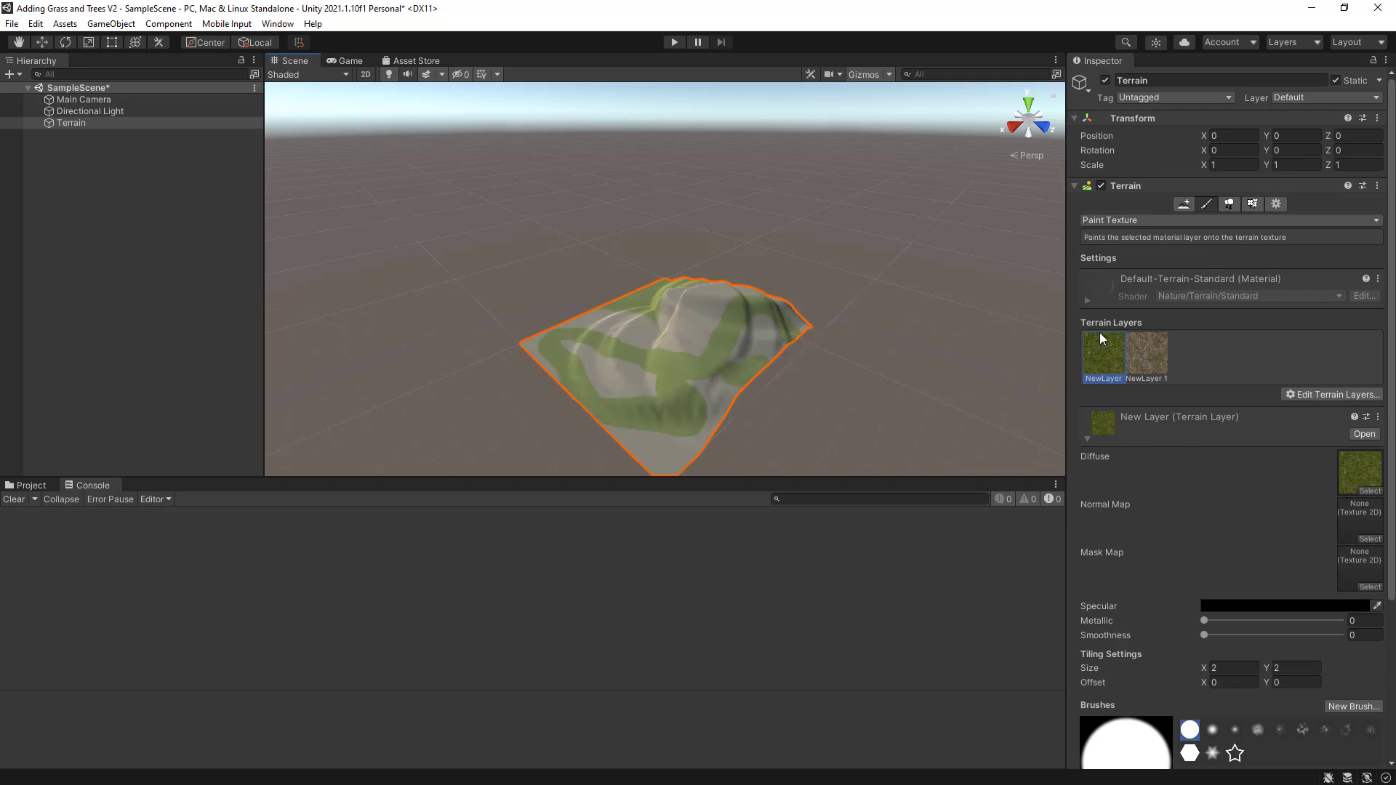
Switch the terrain to the Paint Trees tool, which lists no trees yet
{"action": "left_click", "coordinate": [1227, 220]}
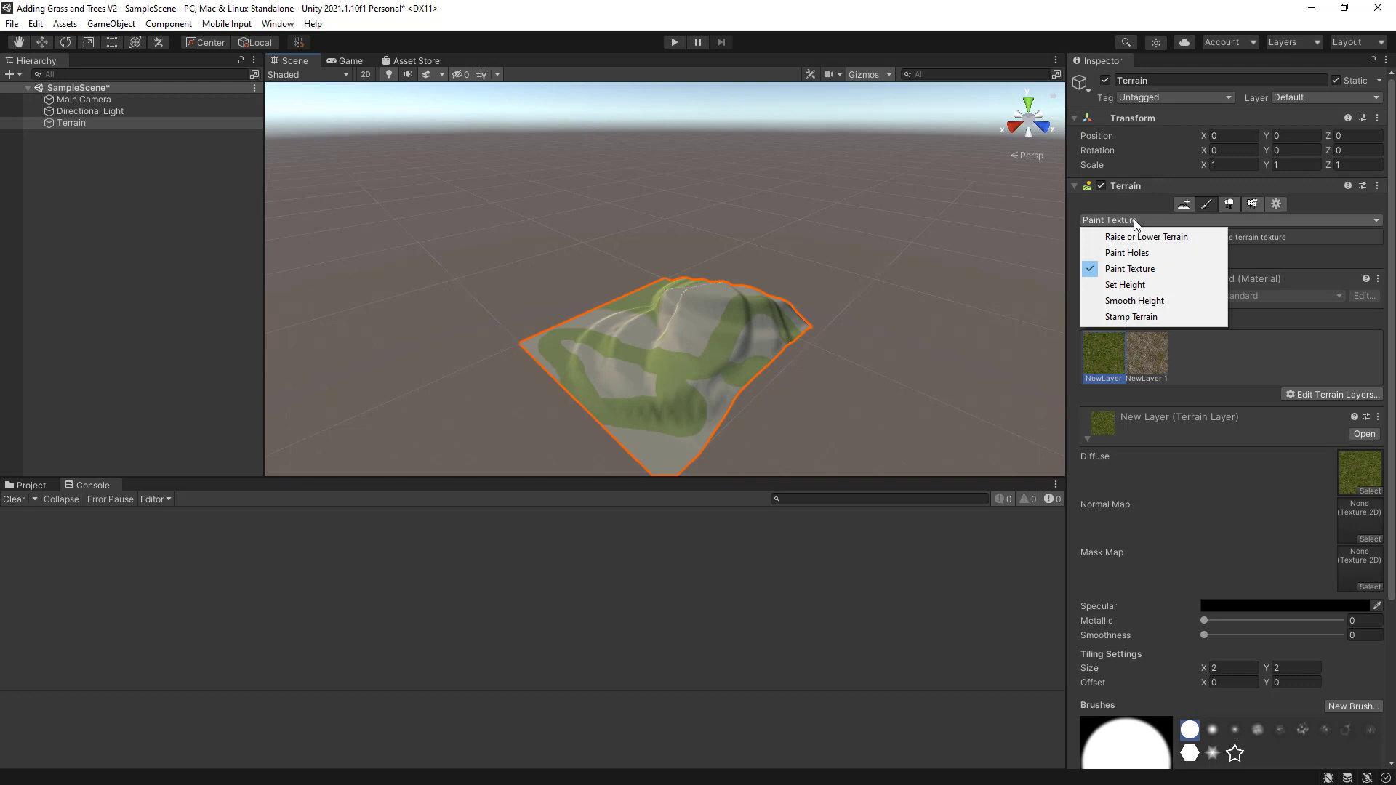
{"action": "mouse_move", "coordinate": [1127, 239]}
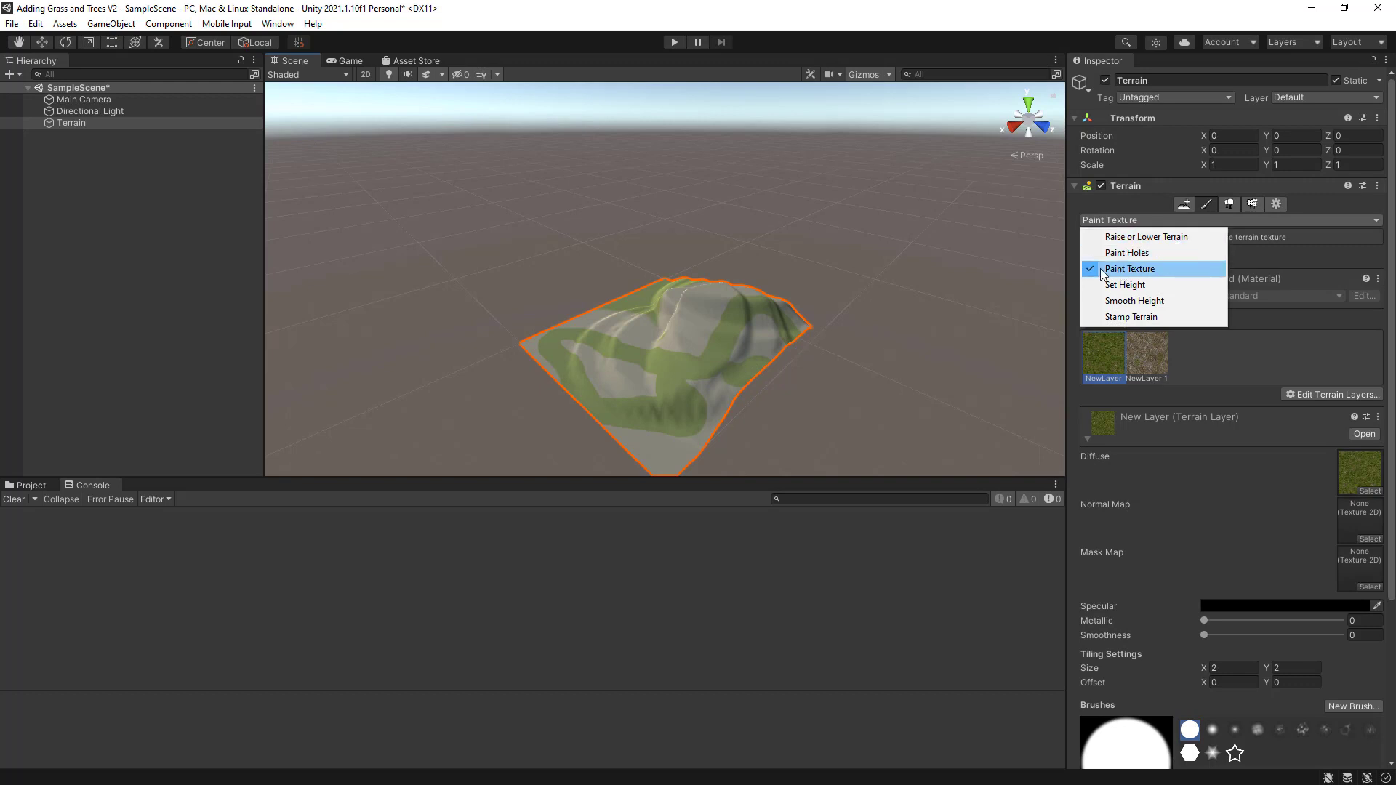
{"action": "mouse_move", "coordinate": [1153, 276]}
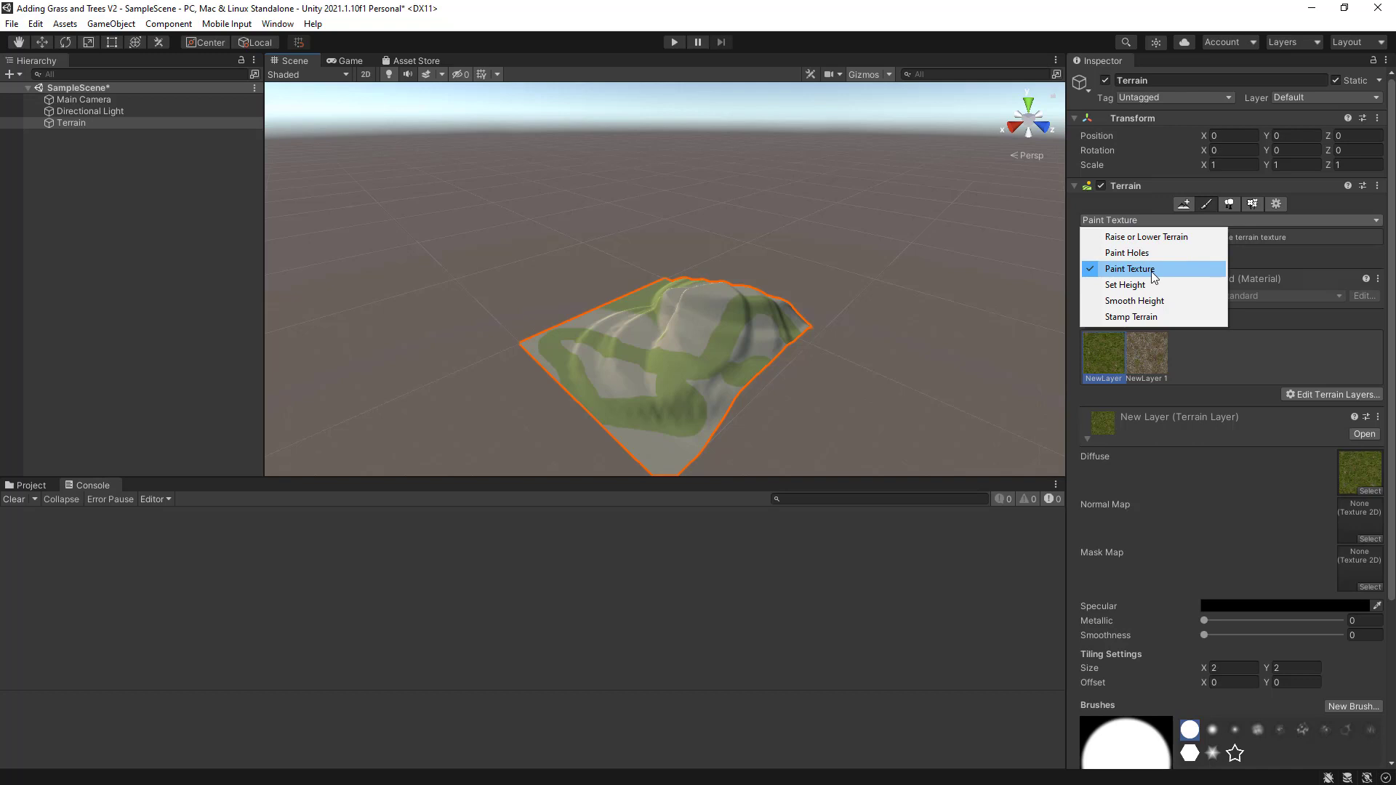
{"action": "mouse_move", "coordinate": [1254, 236]}
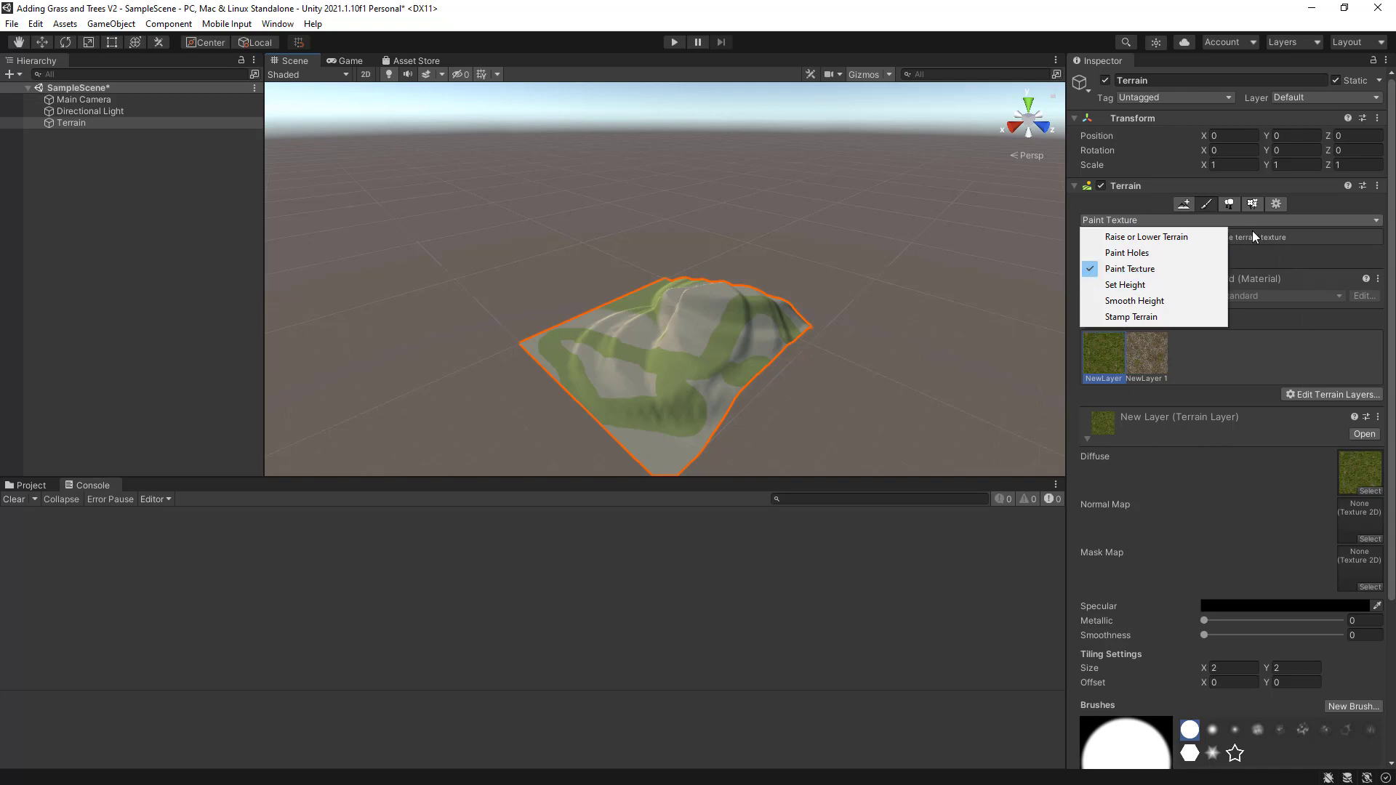
{"action": "left_click", "coordinate": [1233, 203]}
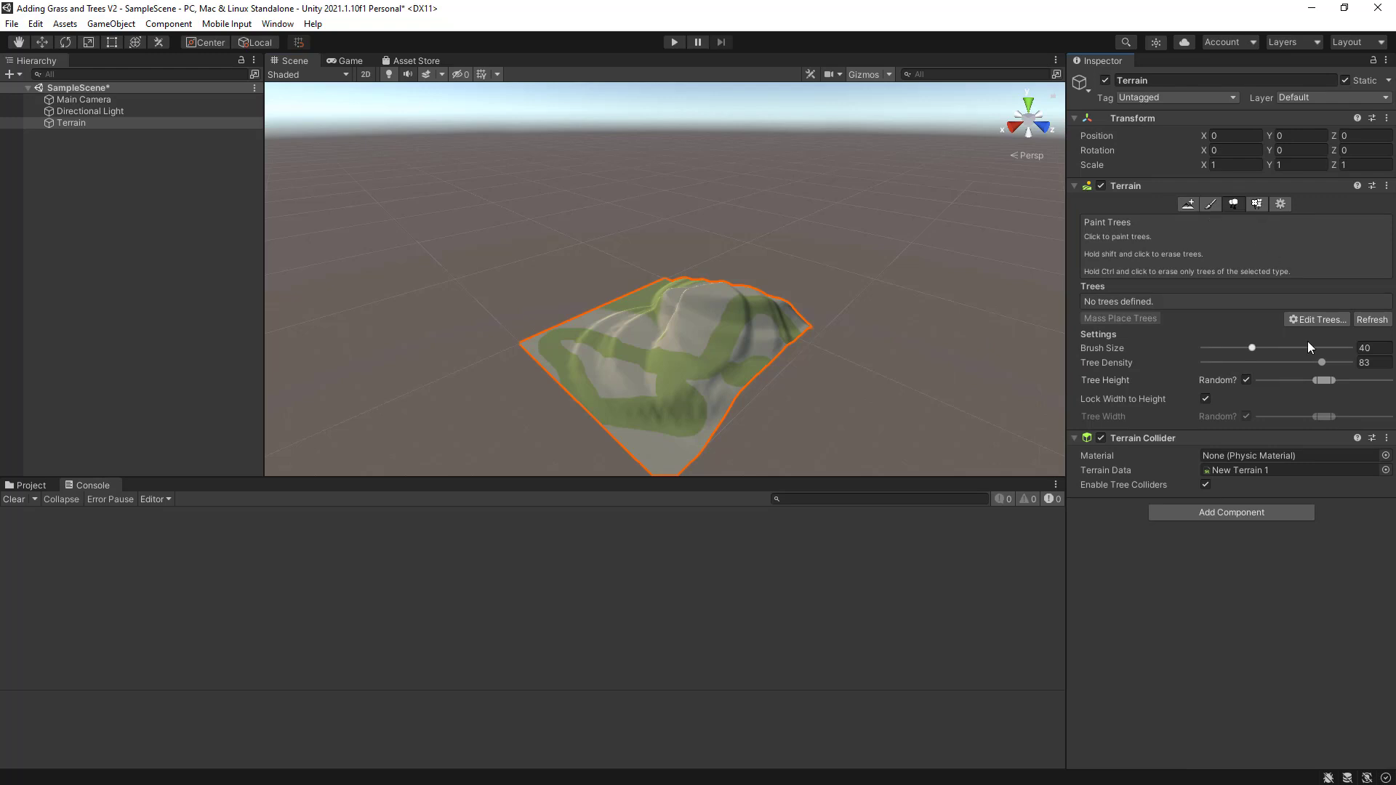
Start a new tree definition and search the prefab picker for 'con' after 'tr' finds nothing
{"action": "left_click", "coordinate": [1317, 319]}
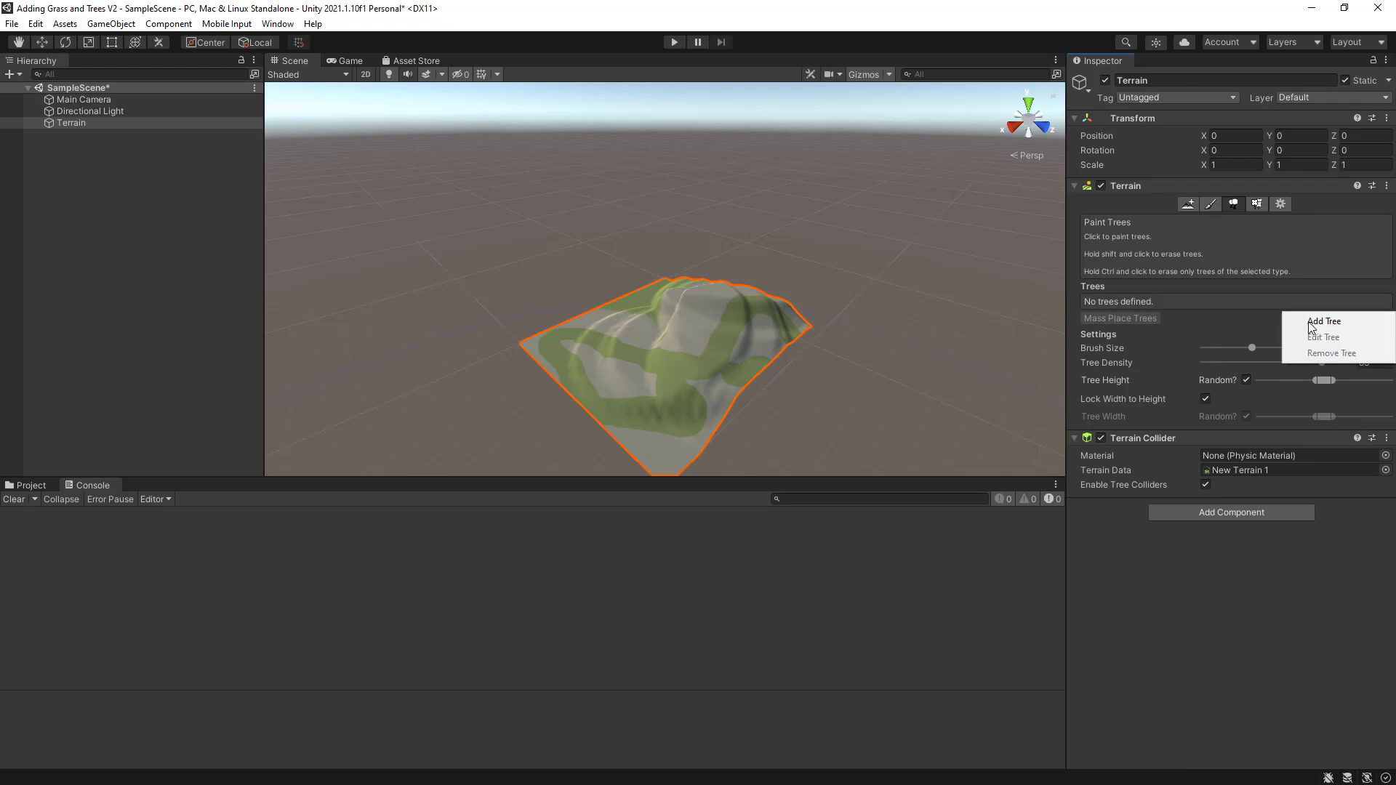
{"action": "left_click", "coordinate": [1323, 322]}
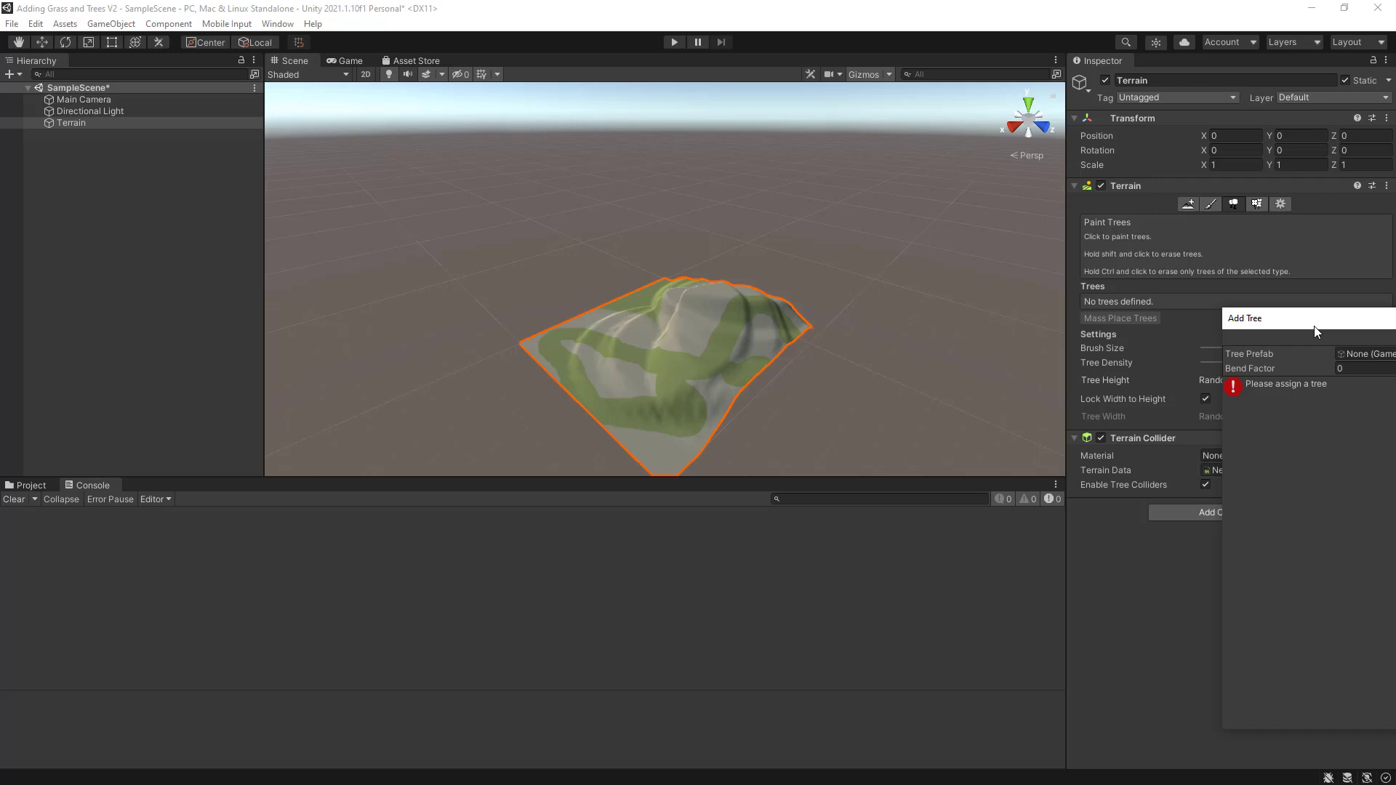
{"action": "left_click", "coordinate": [1245, 318]}
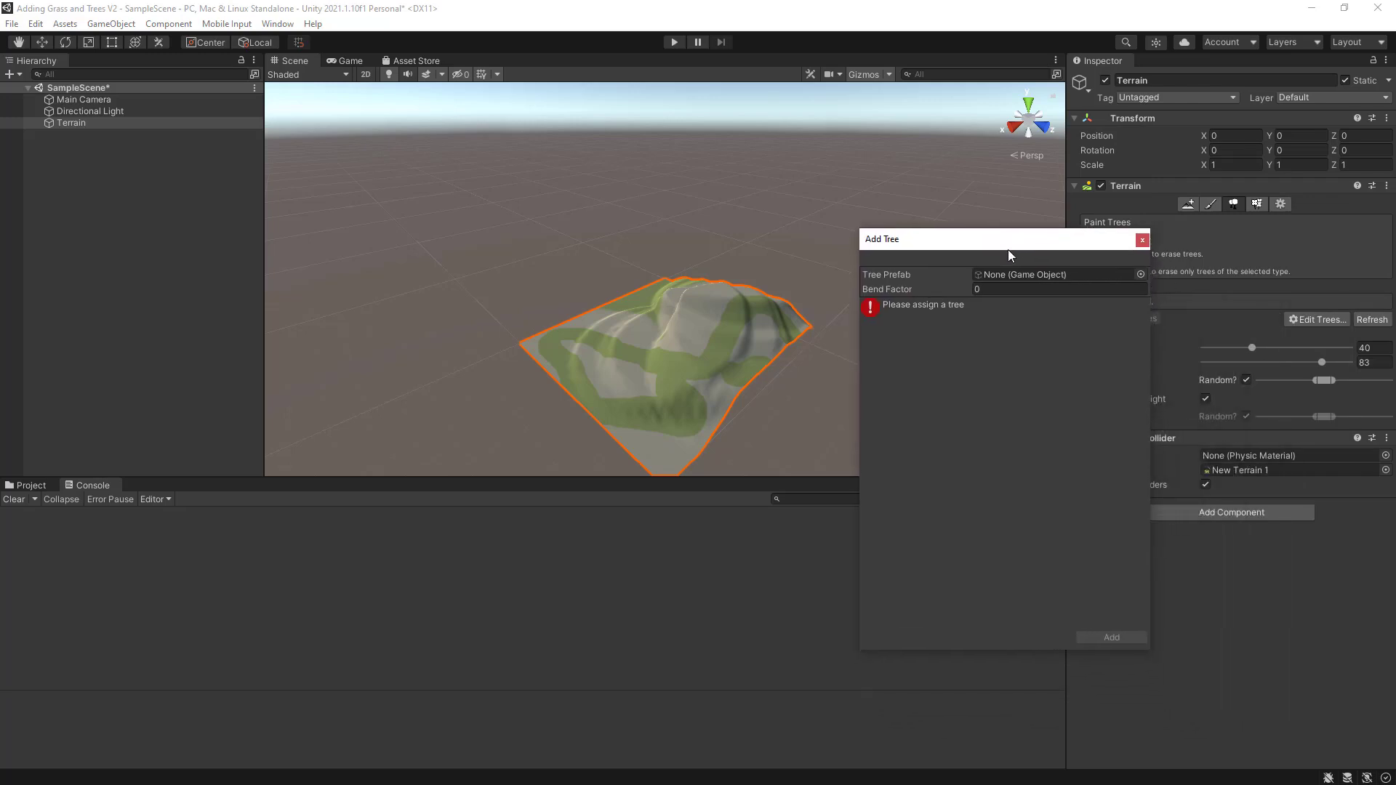
{"action": "mouse_move", "coordinate": [1086, 378]}
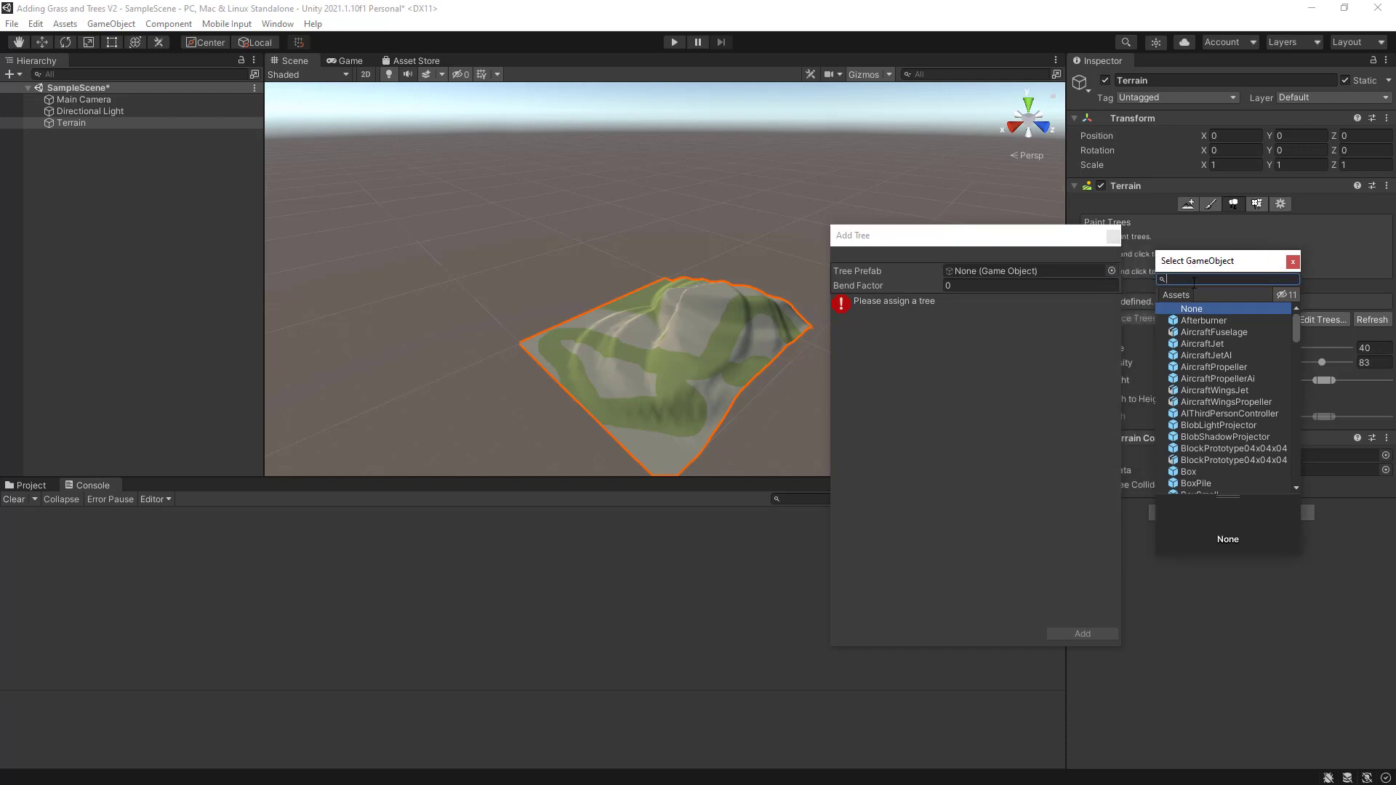
{"action": "type", "text": "tree"}
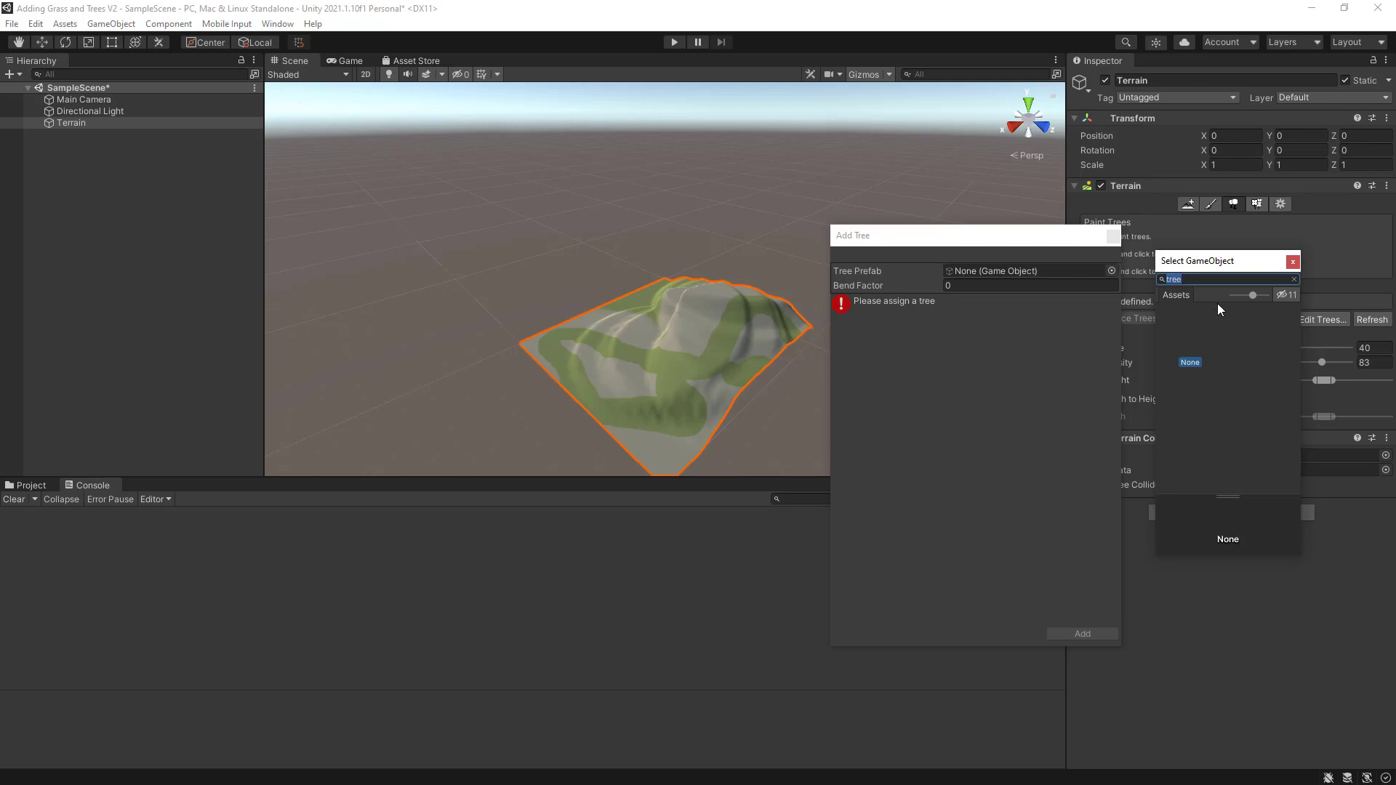
{"action": "left_click", "coordinate": [1292, 279]}
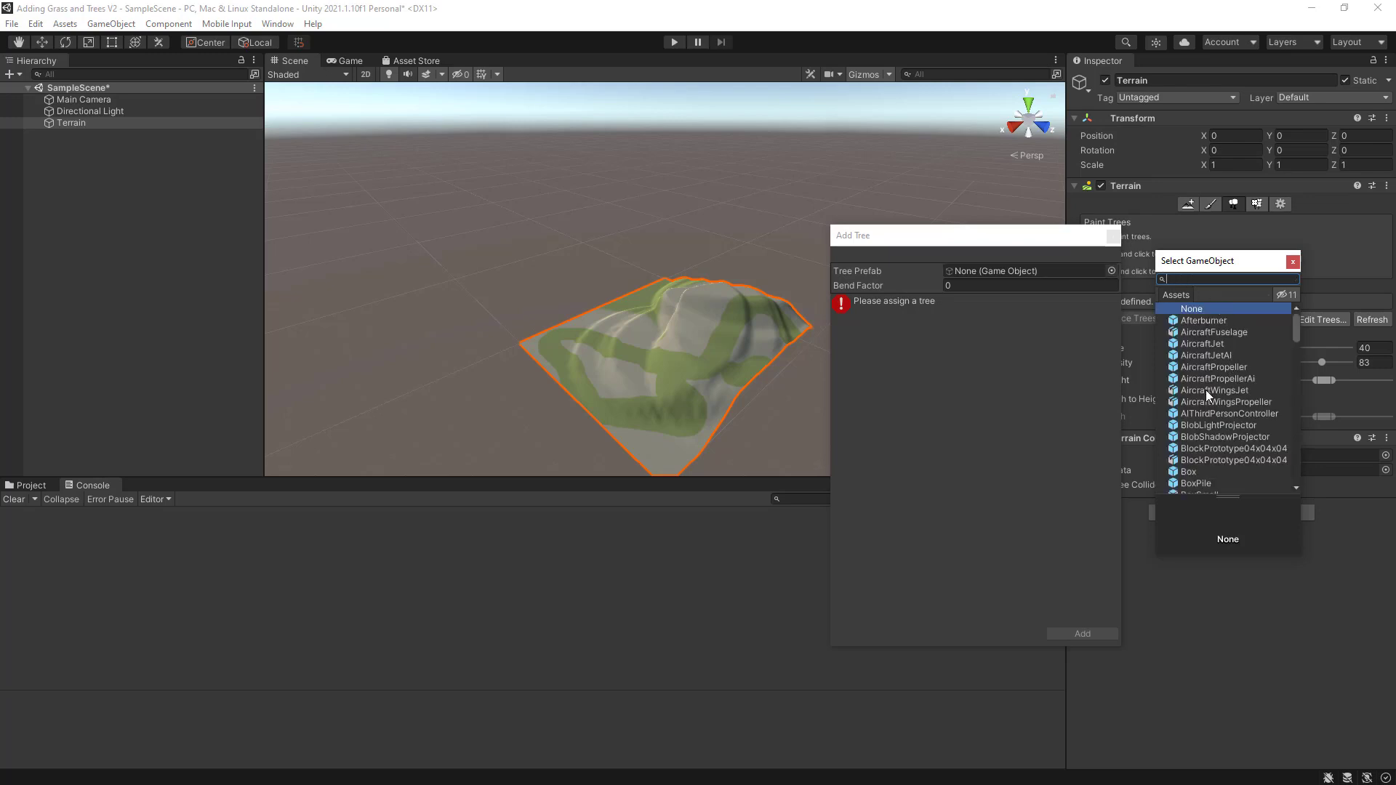
{"action": "type", "text": "c"}
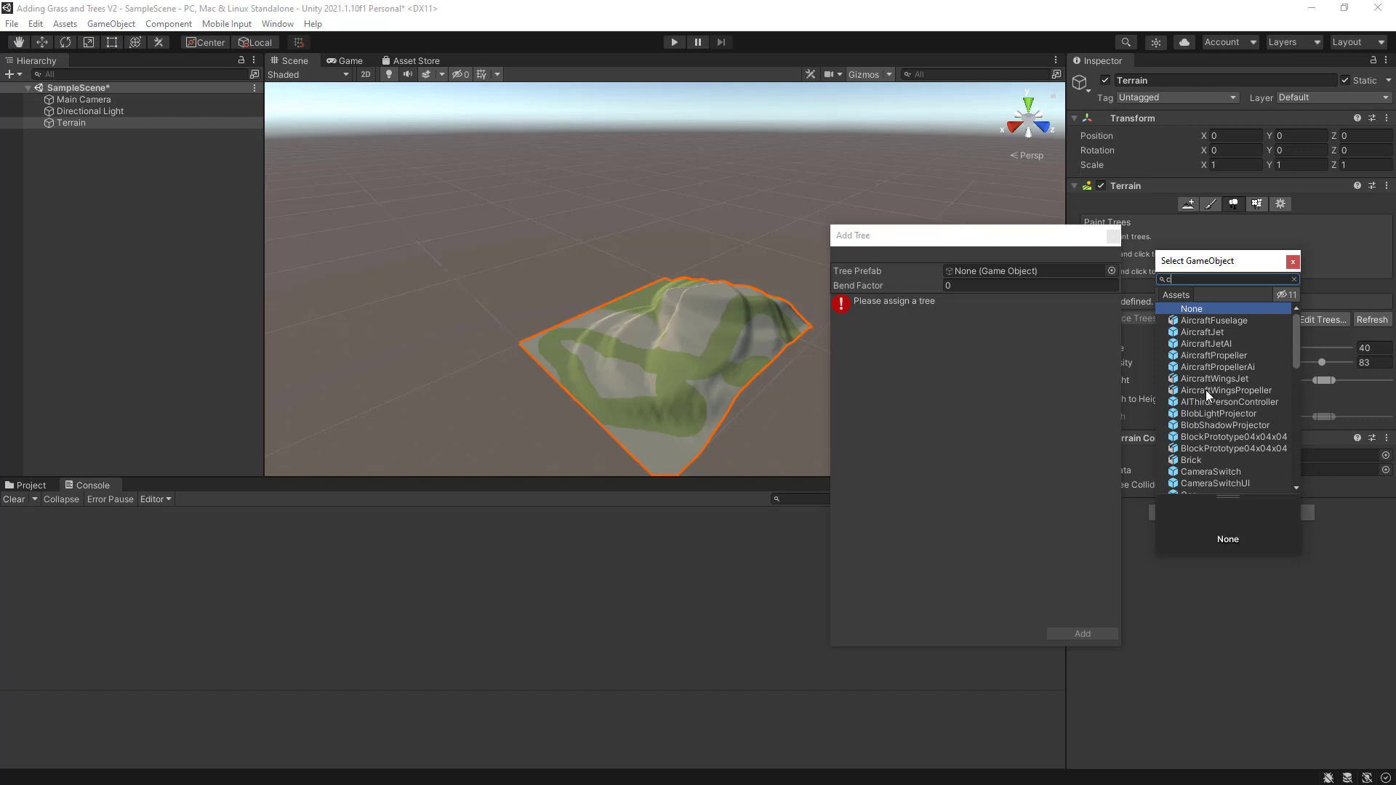
{"action": "type", "text": "on"}
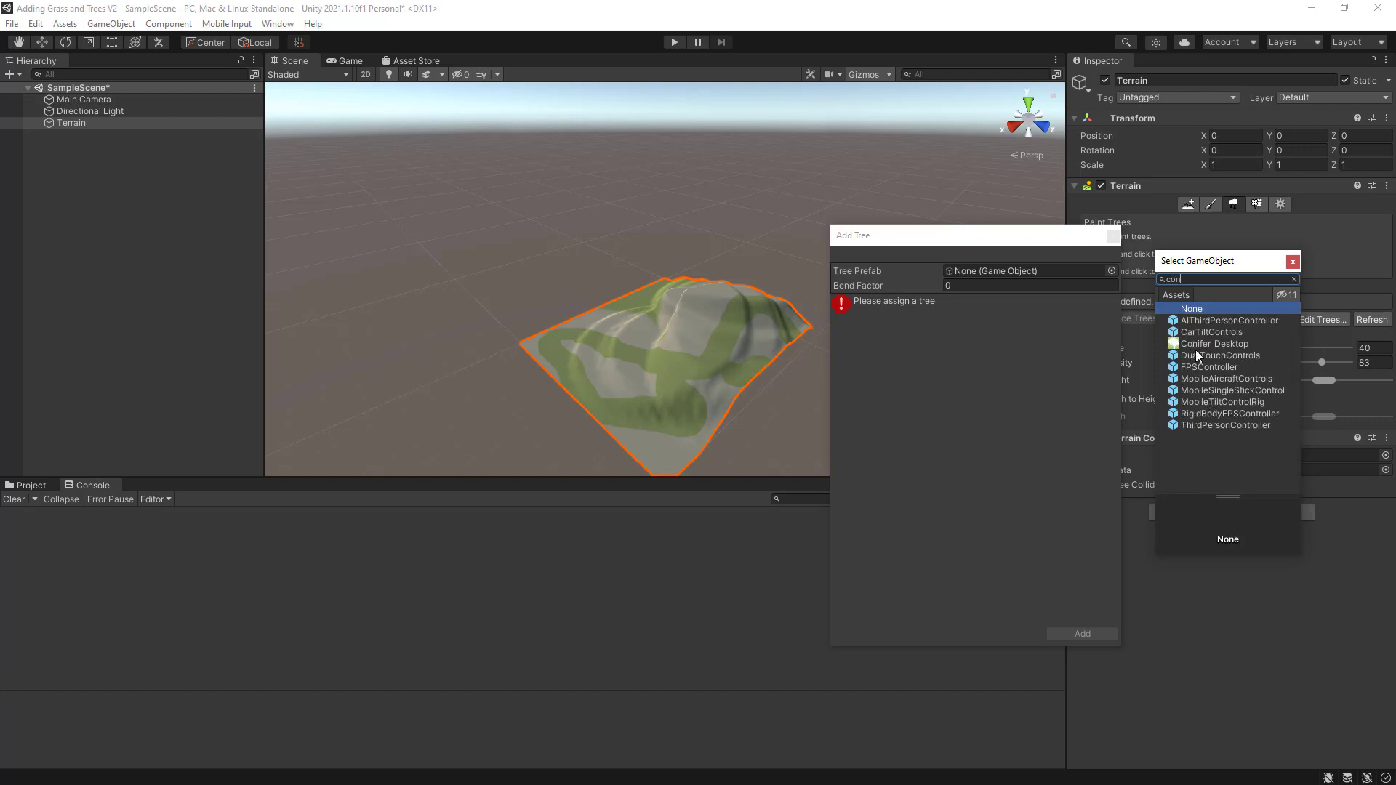
Choose Conifer_Desktop as the Tree Prefab and add it as a paintable tree
{"action": "left_click", "coordinate": [1214, 343]}
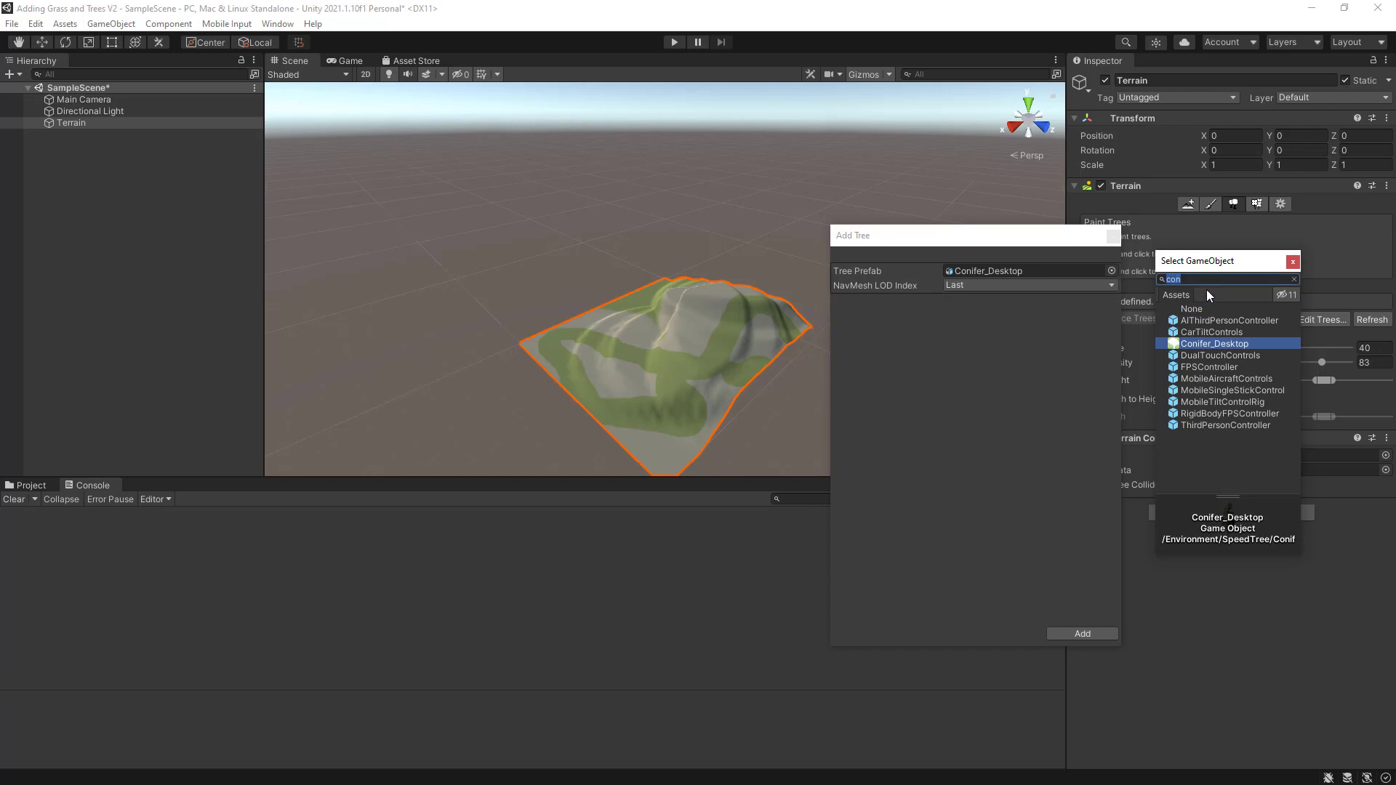
{"action": "left_click", "coordinate": [1294, 279]}
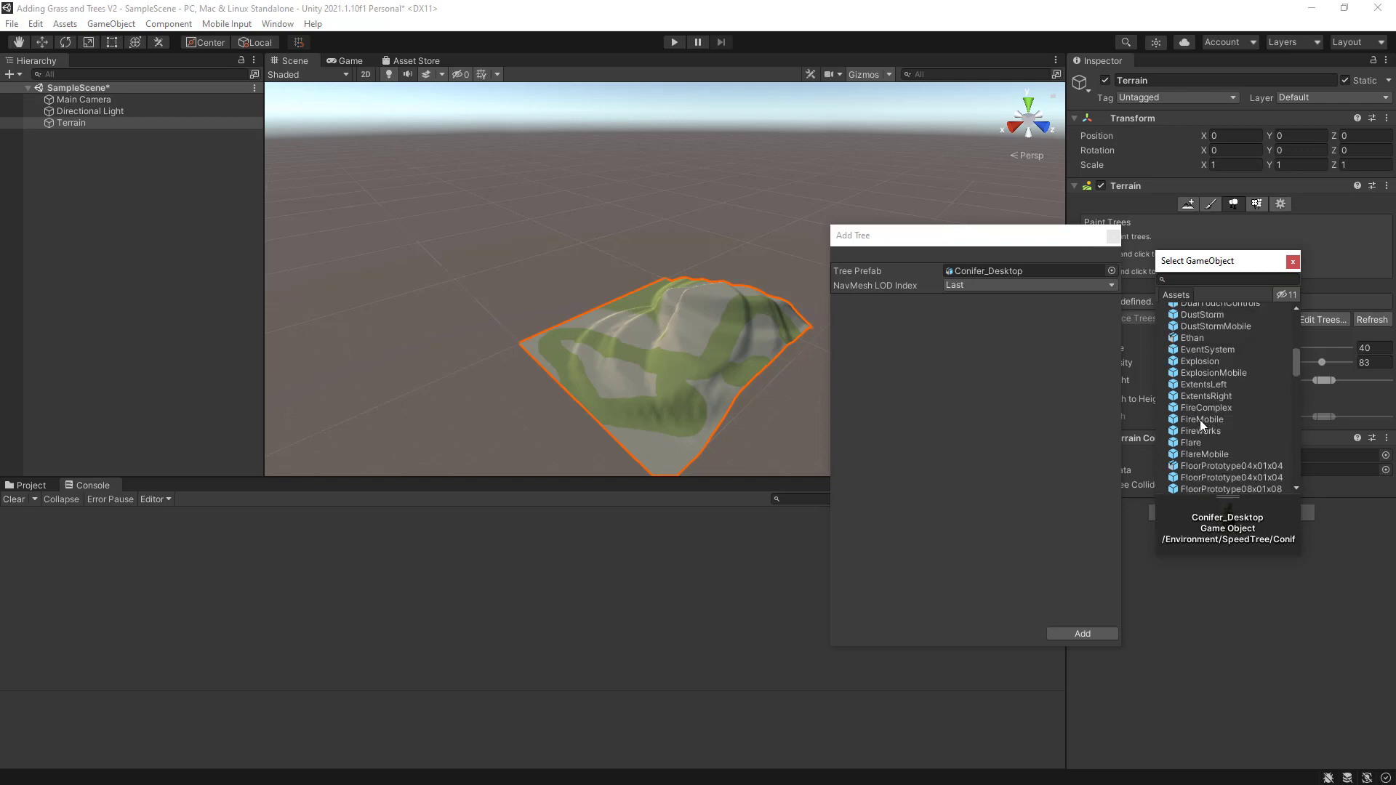
{"action": "scroll", "scroll_direction": "down", "scroll_amount": 3}
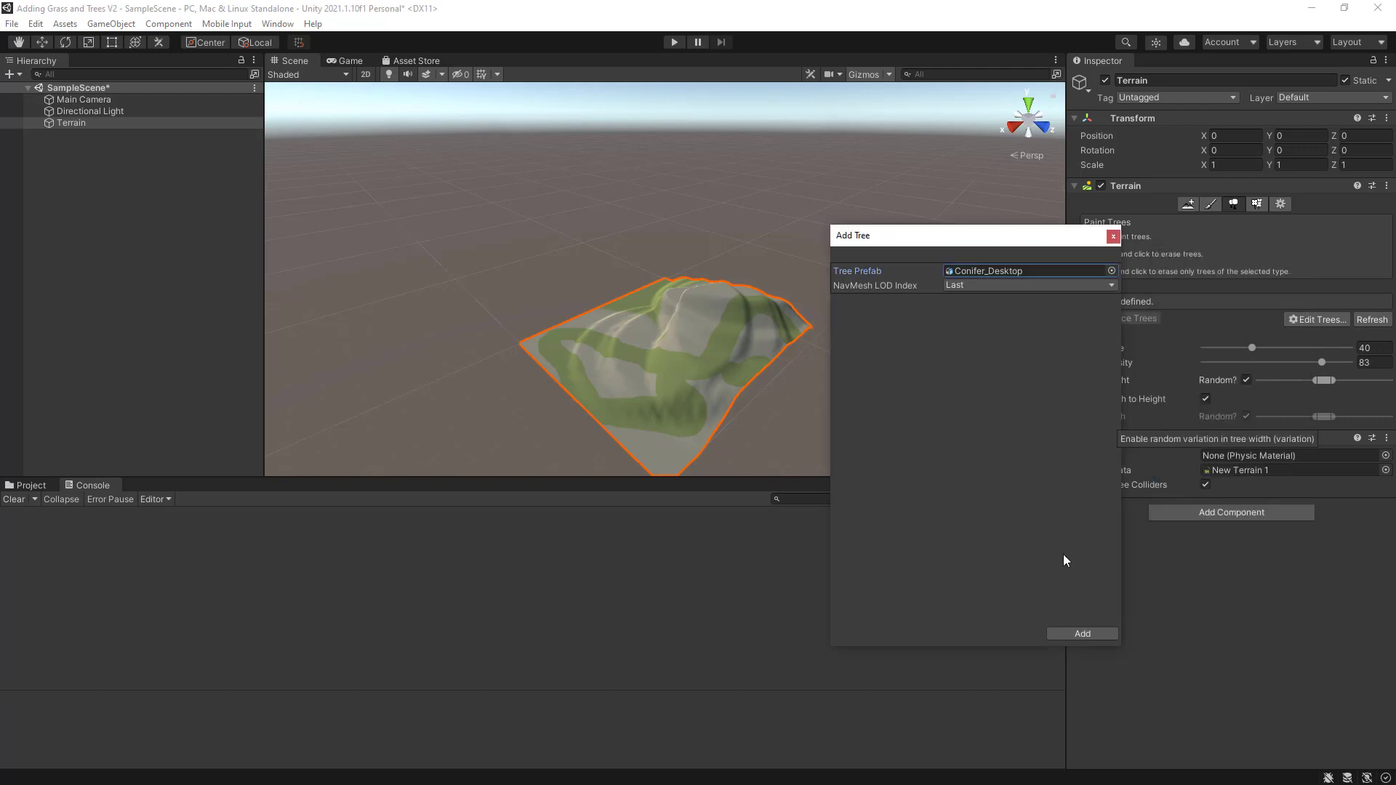
{"action": "left_click", "coordinate": [1081, 634]}
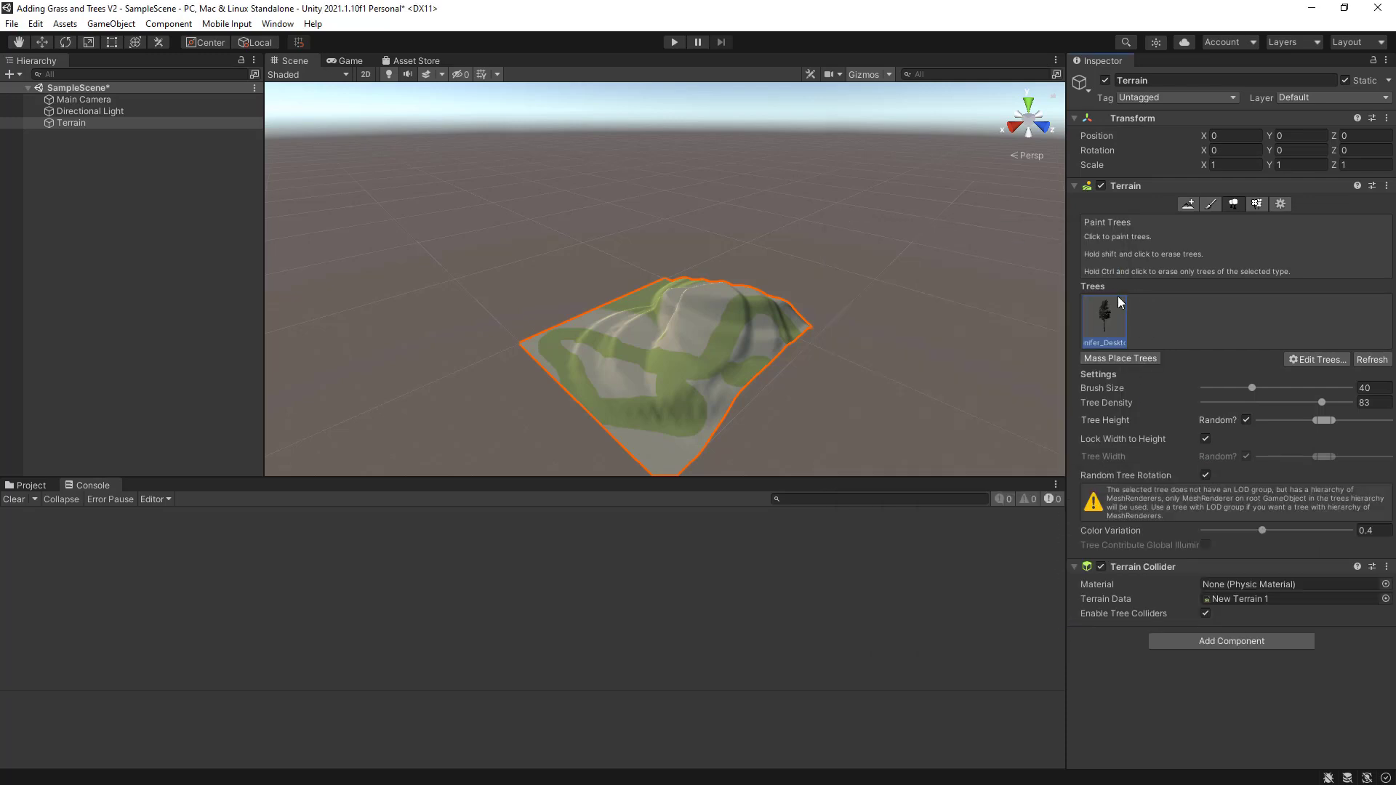
{"action": "mouse_move", "coordinate": [1326, 360]}
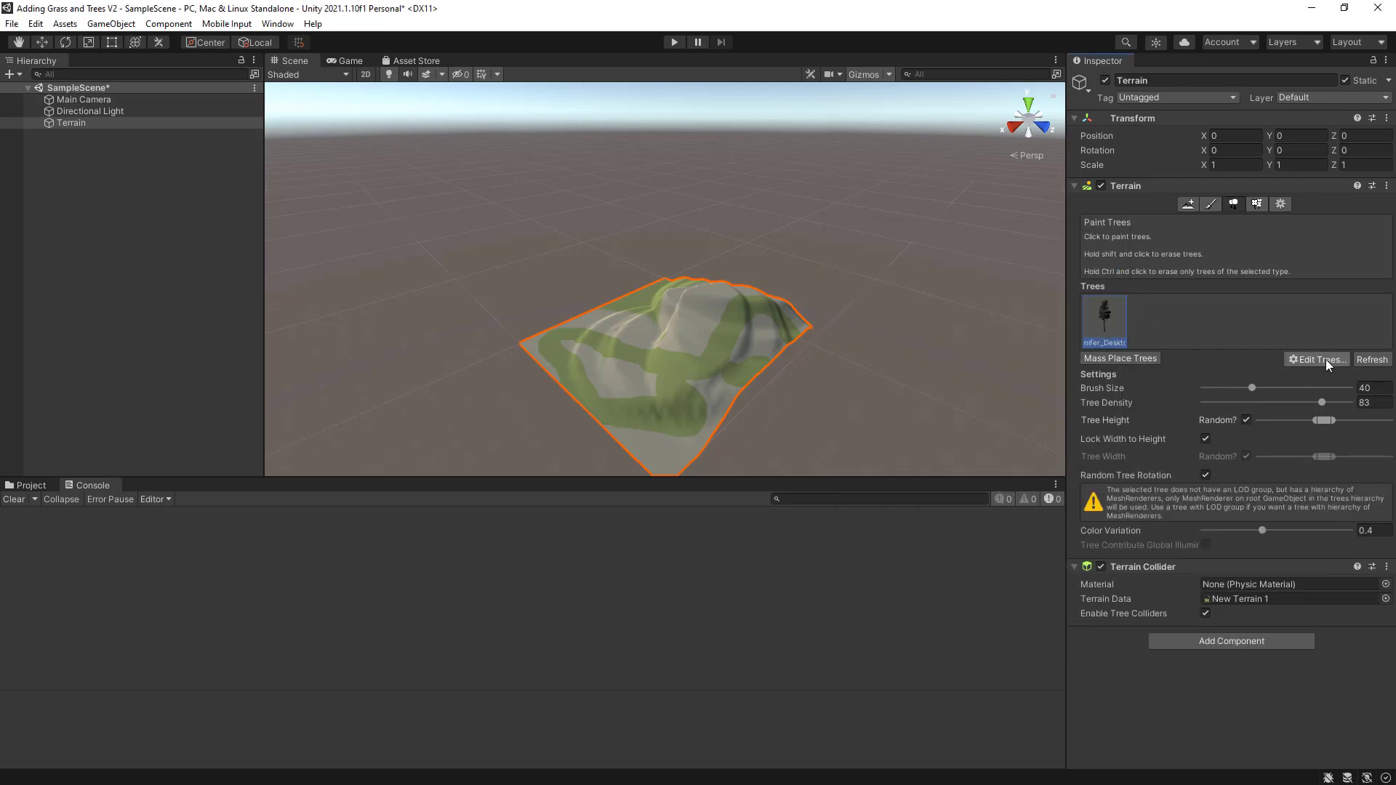
Add Broadleaf_Desktop from the prefab list as a second paintable tree
{"action": "left_click", "coordinate": [1318, 359]}
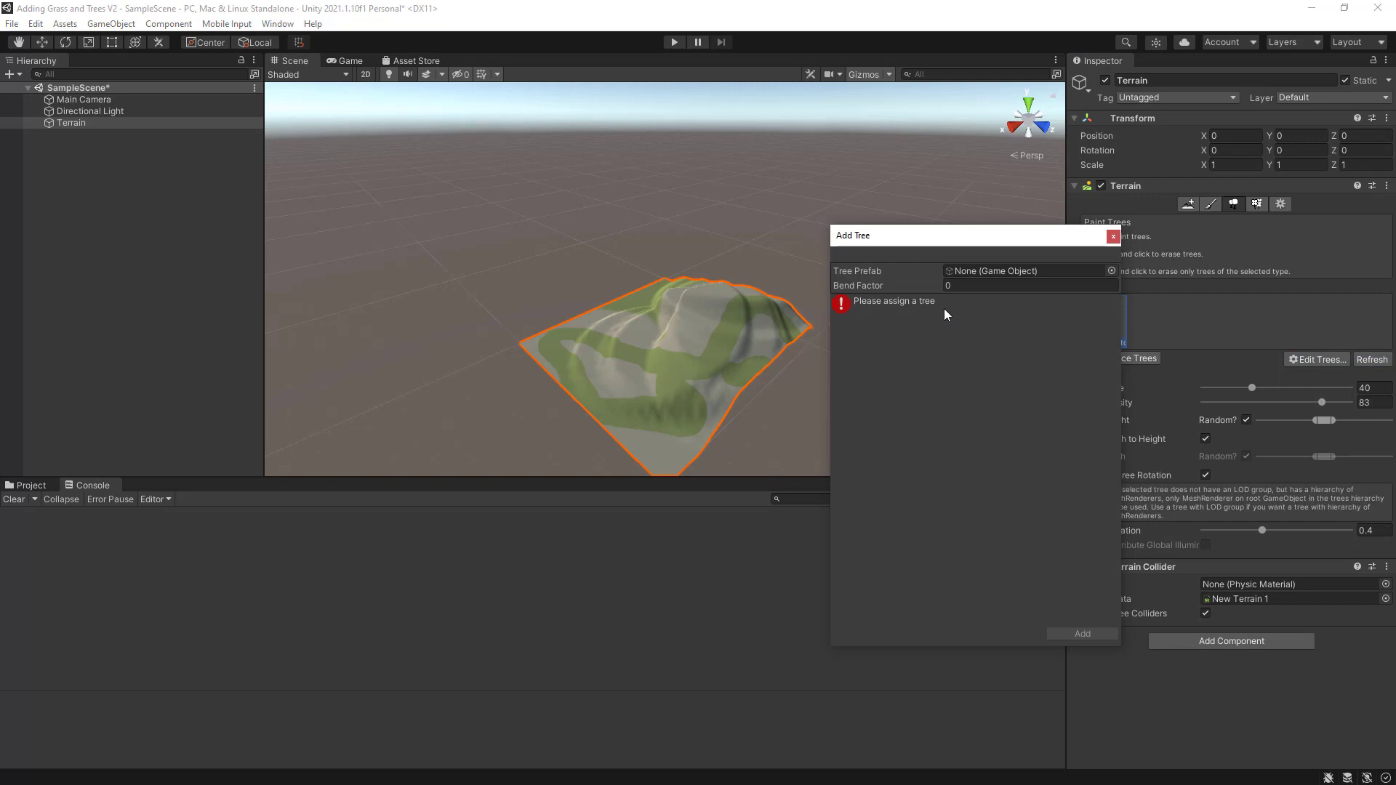
{"action": "left_click", "coordinate": [1111, 270]}
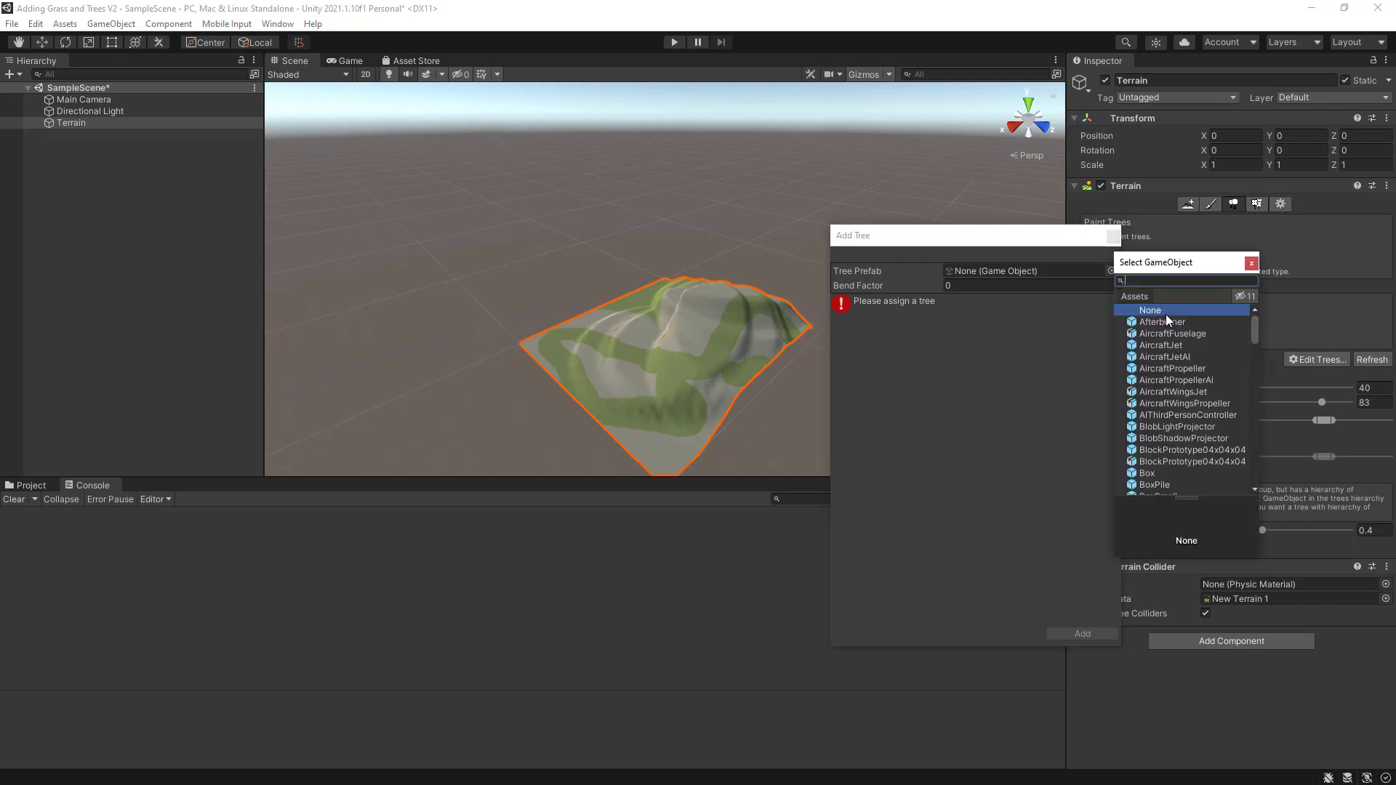
{"action": "scroll", "scroll_direction": "down", "scroll_amount": 3}
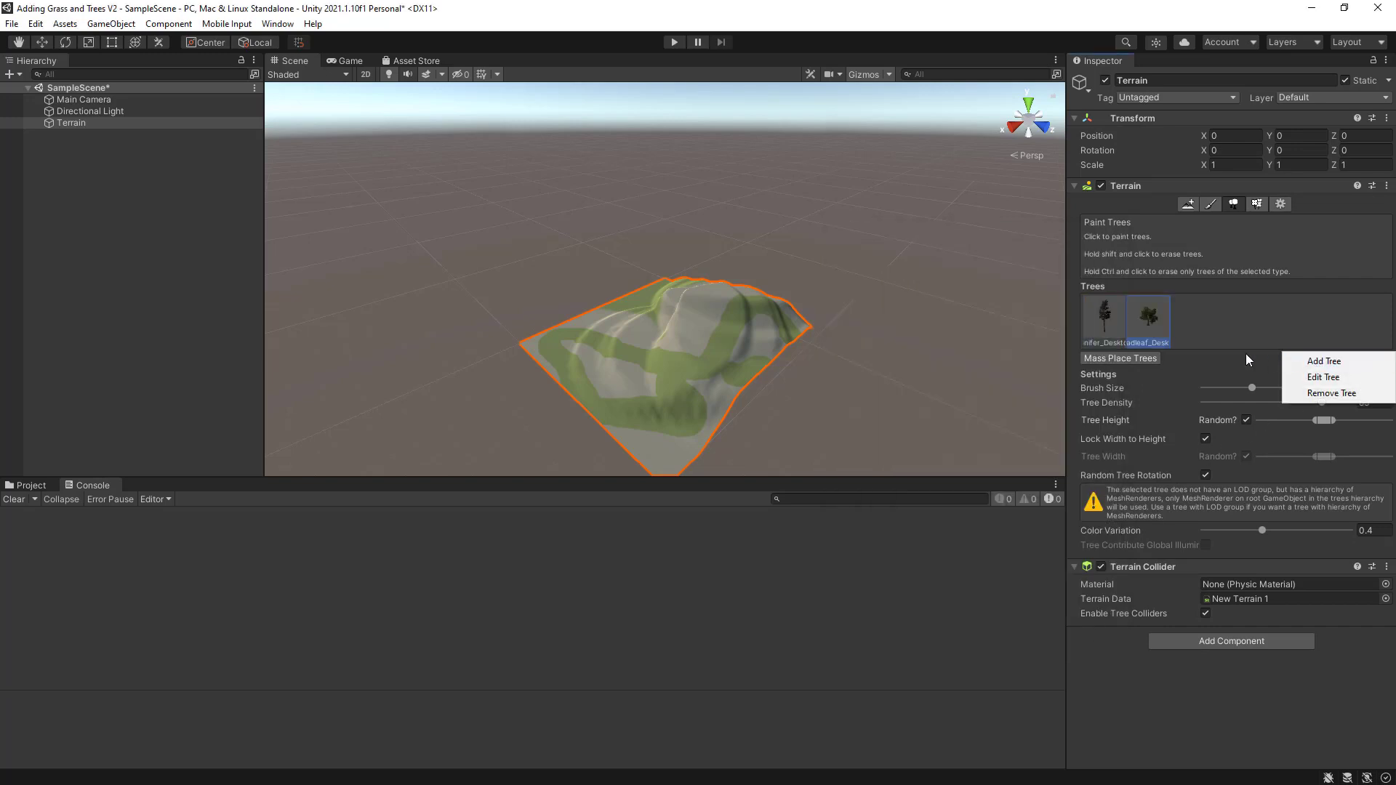
Add Broadleaf_Mobile as a third paintable tree alongside the conifer
{"action": "left_click", "coordinate": [1323, 361]}
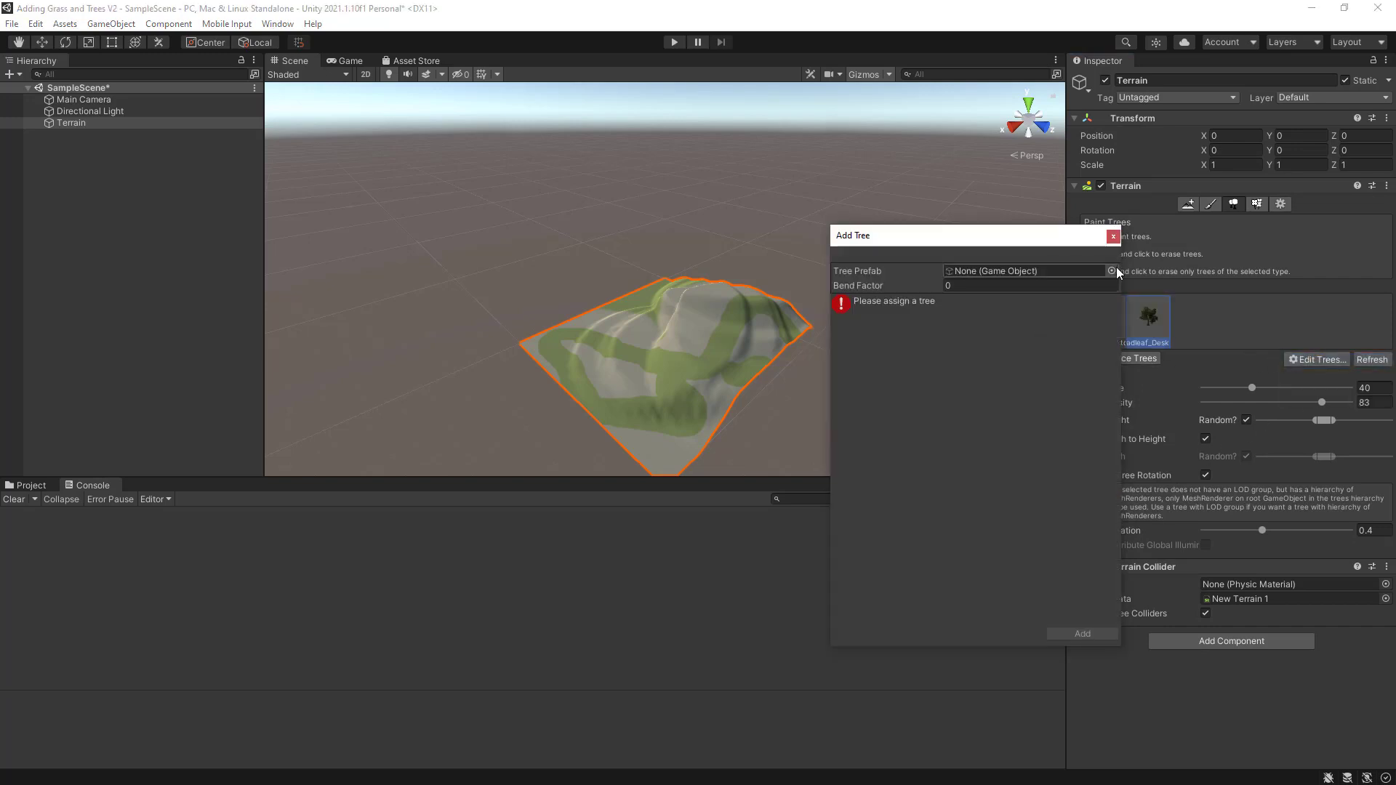
{"action": "left_click", "coordinate": [1111, 270]}
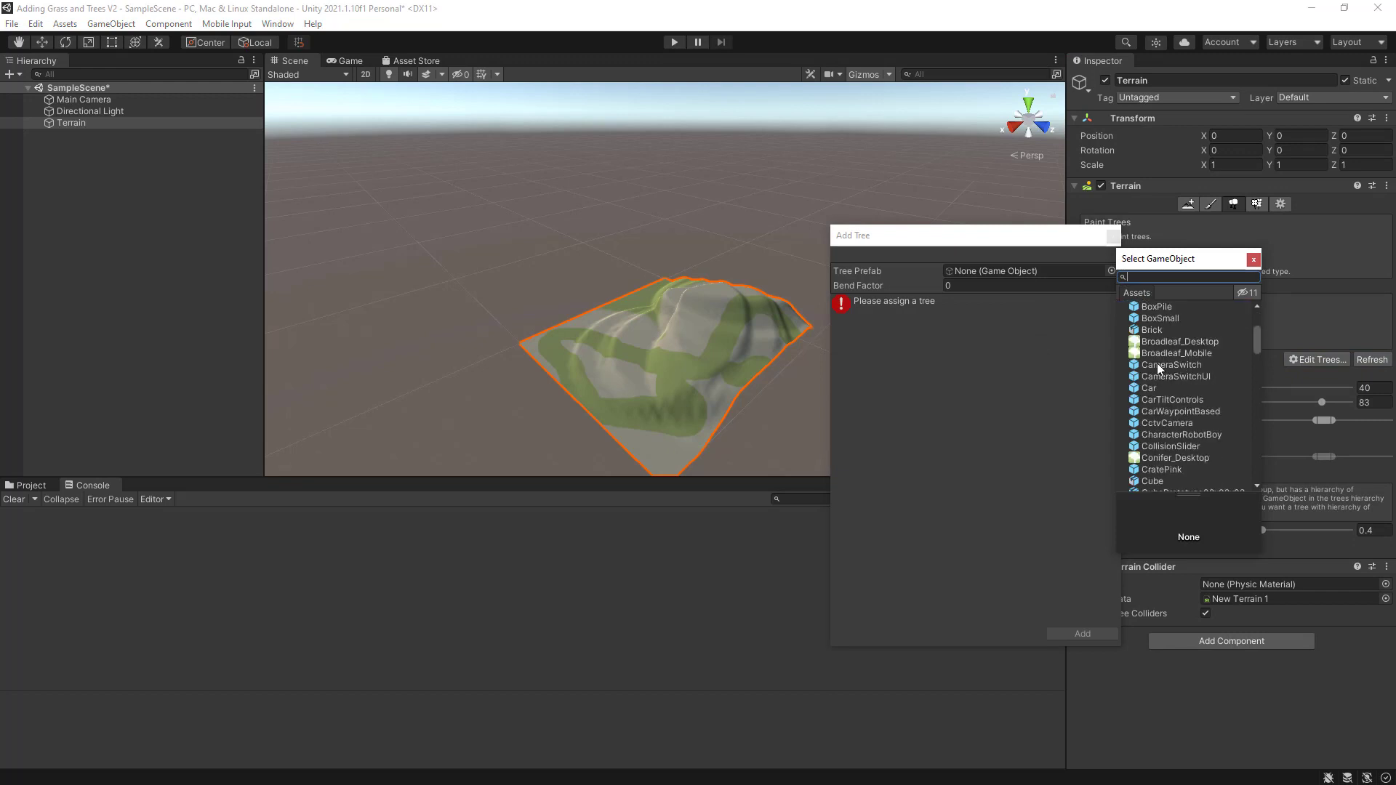
{"action": "left_click", "coordinate": [1178, 352]}
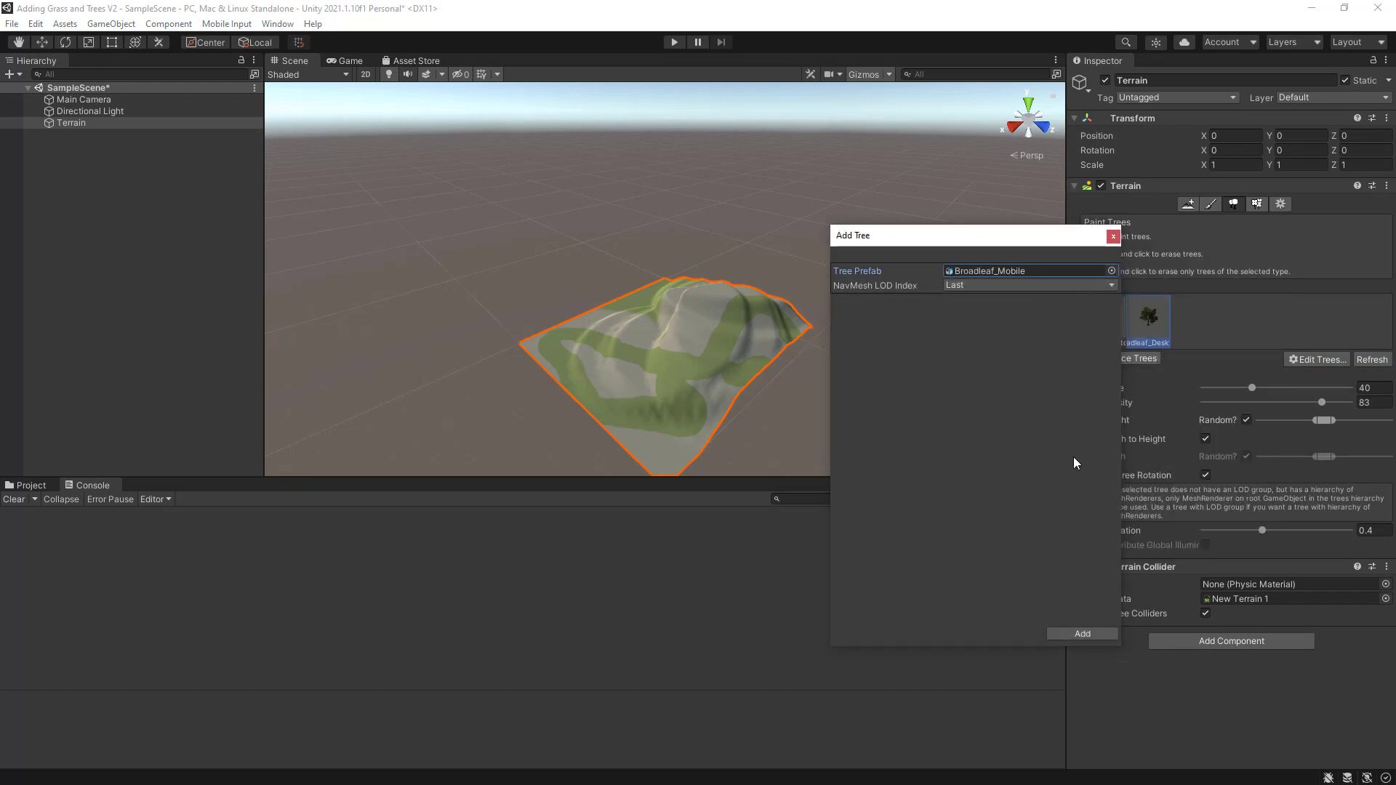
{"action": "left_click", "coordinate": [1082, 634]}
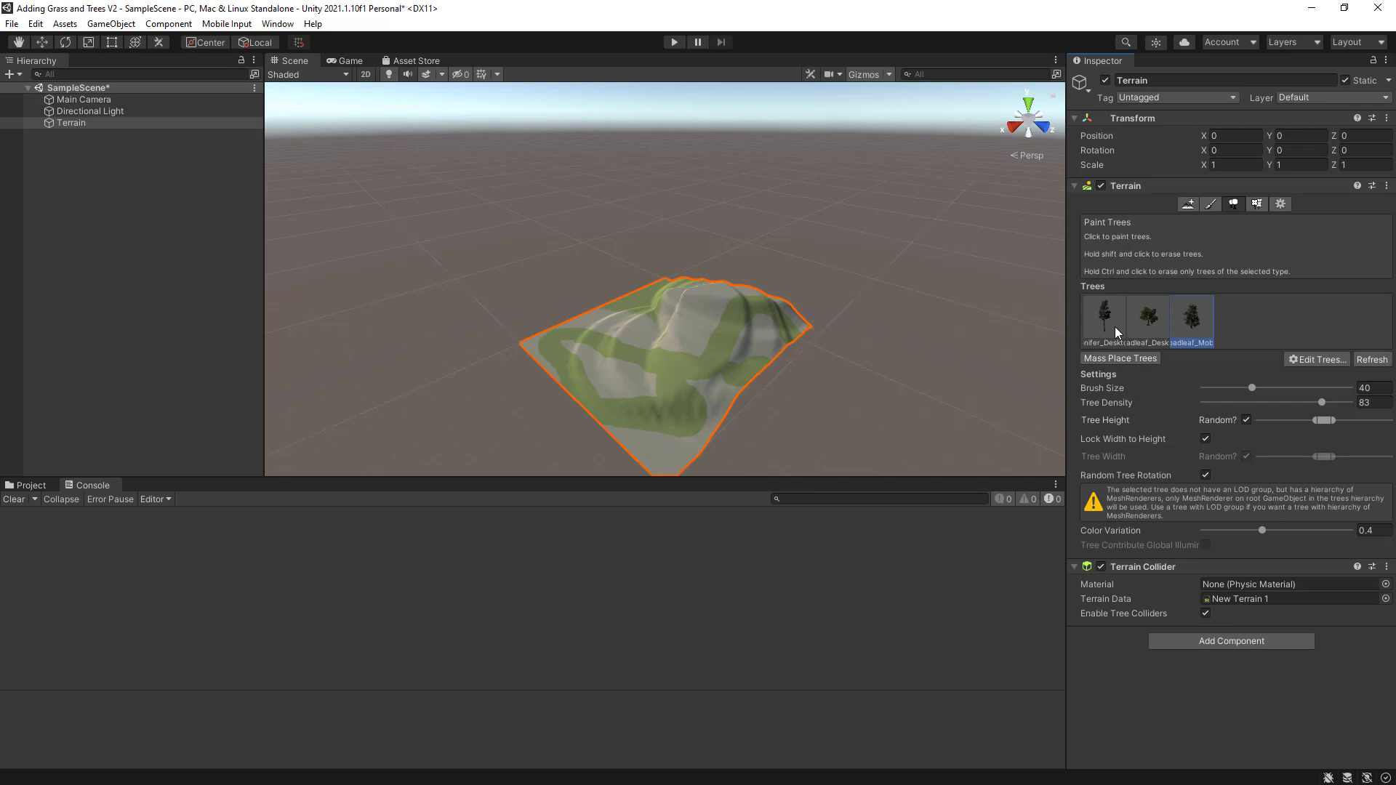
Paint conifers near the lower-left edge and Broadleaf_Desktop trees on the lower slope
{"action": "left_click", "coordinate": [1147, 317]}
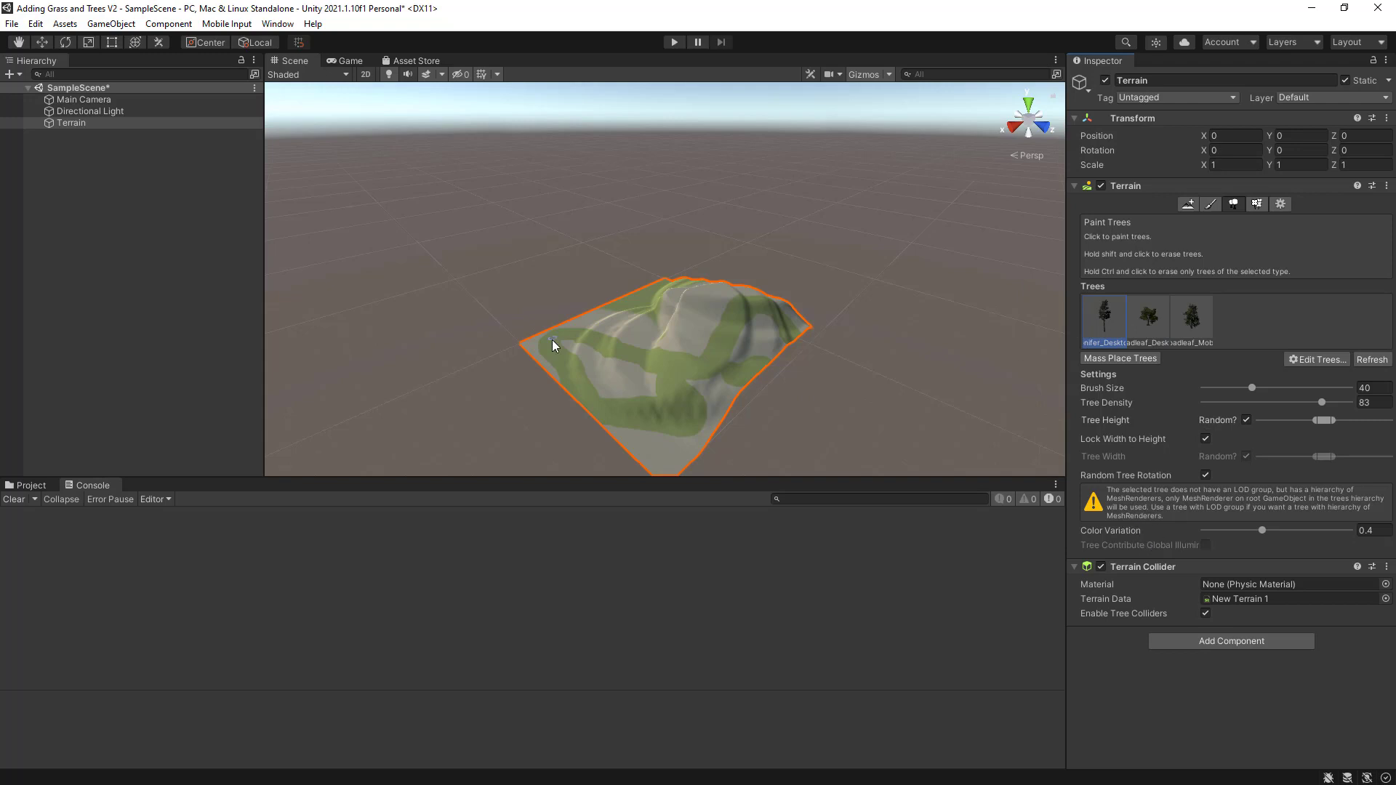
{"action": "left_click_drag", "start_coordinate": [552, 346], "coordinate": [641, 437]}
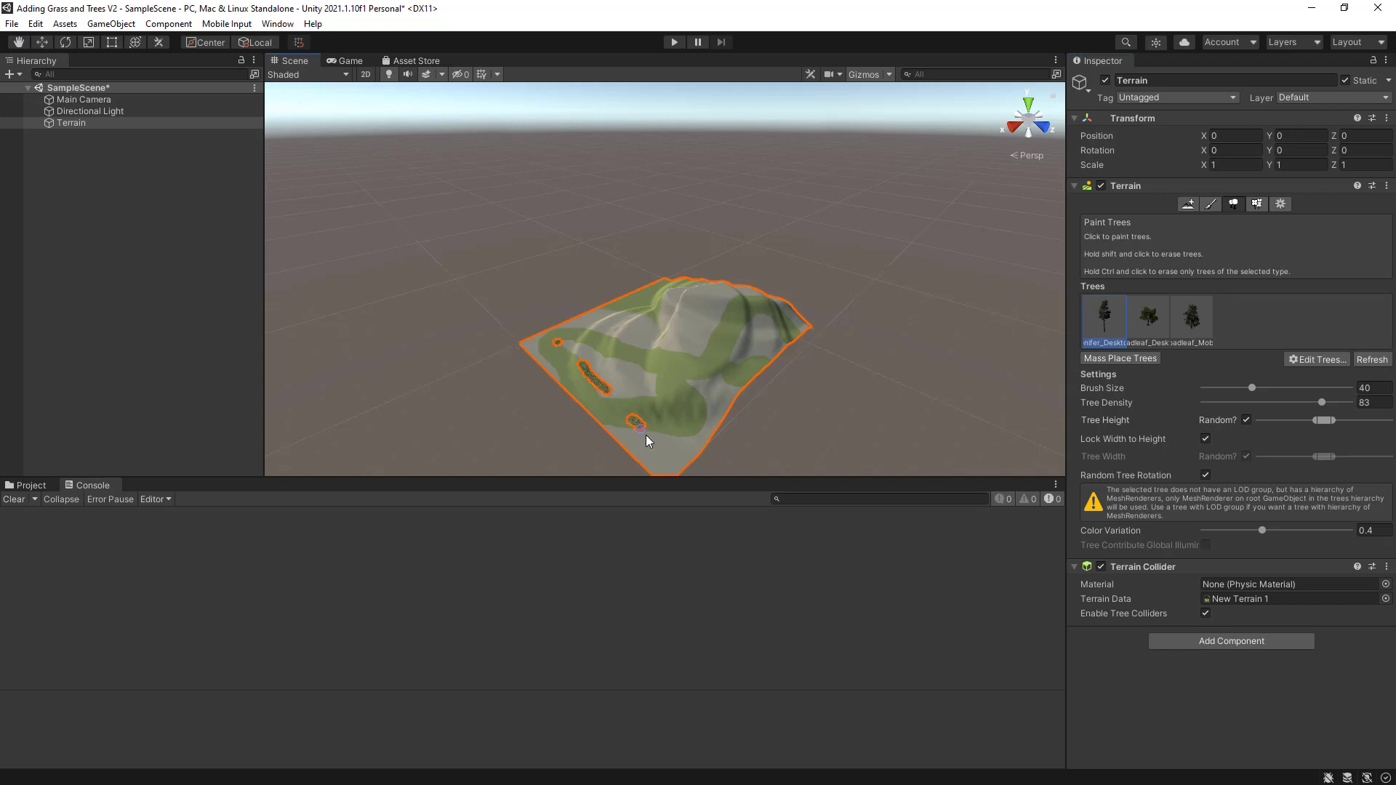
{"action": "left_click", "coordinate": [1148, 317]}
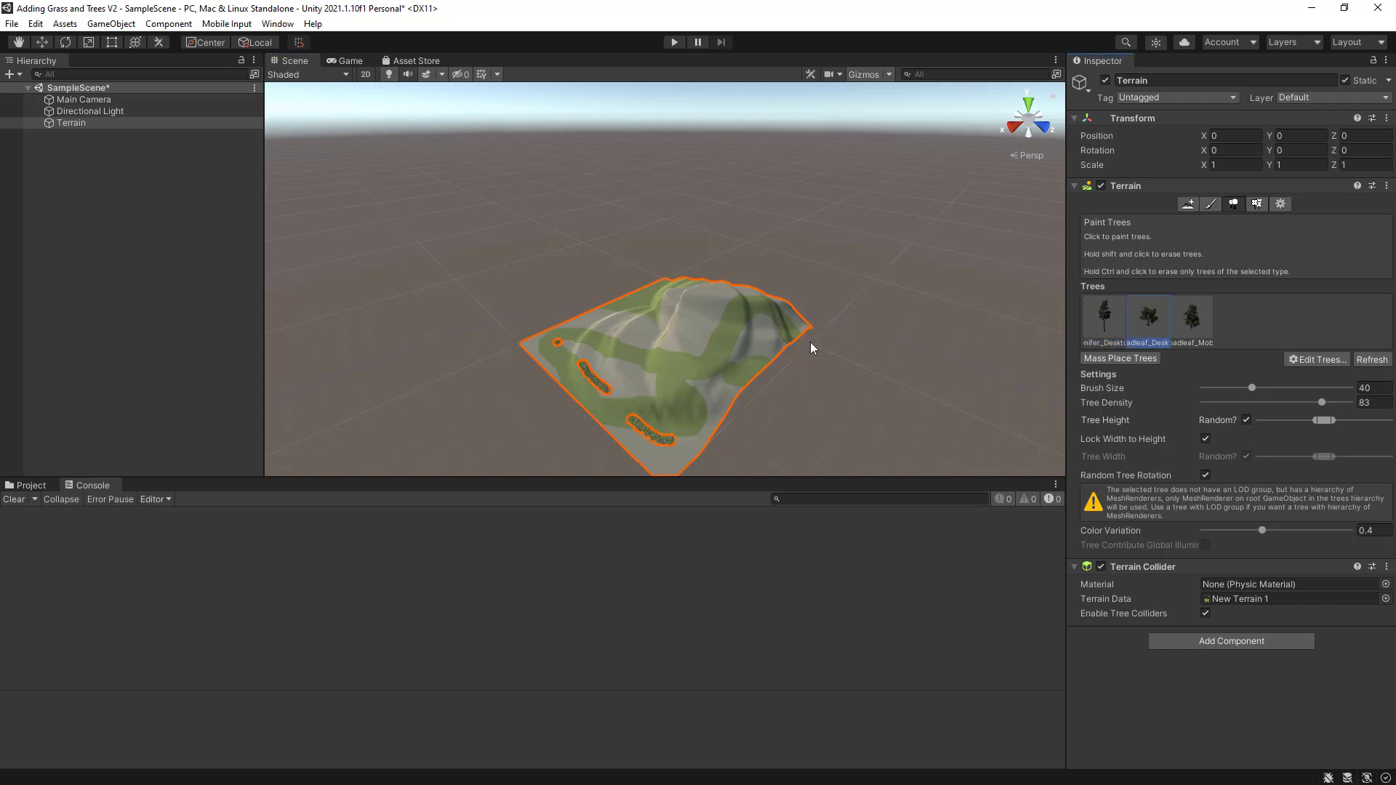
{"action": "left_click", "coordinate": [1119, 358]}
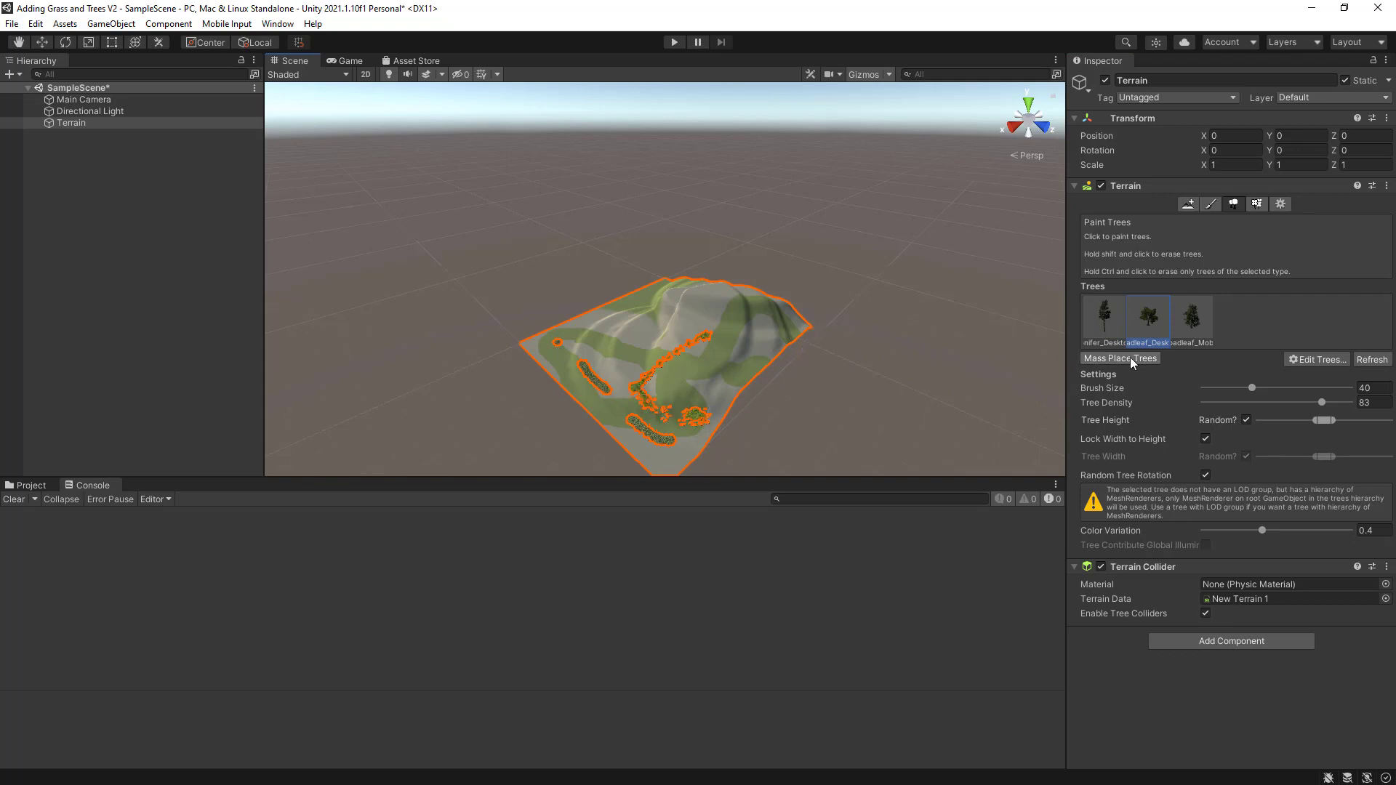
With Broadleaf_Mobile selected and Brush Size 320, paint a wide patch of trees across the terrain
{"action": "left_click", "coordinate": [1191, 317]}
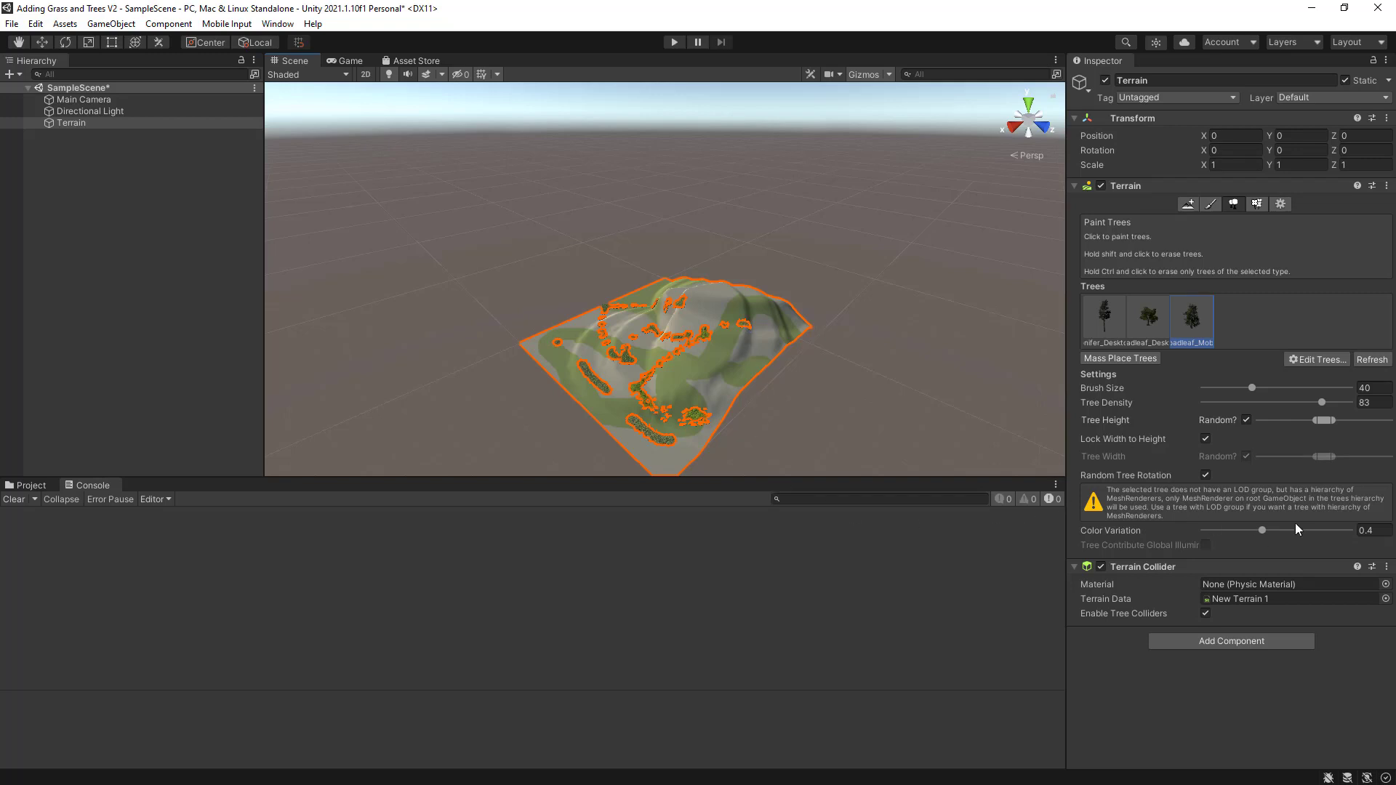
{"action": "mouse_move", "coordinate": [1262, 399]}
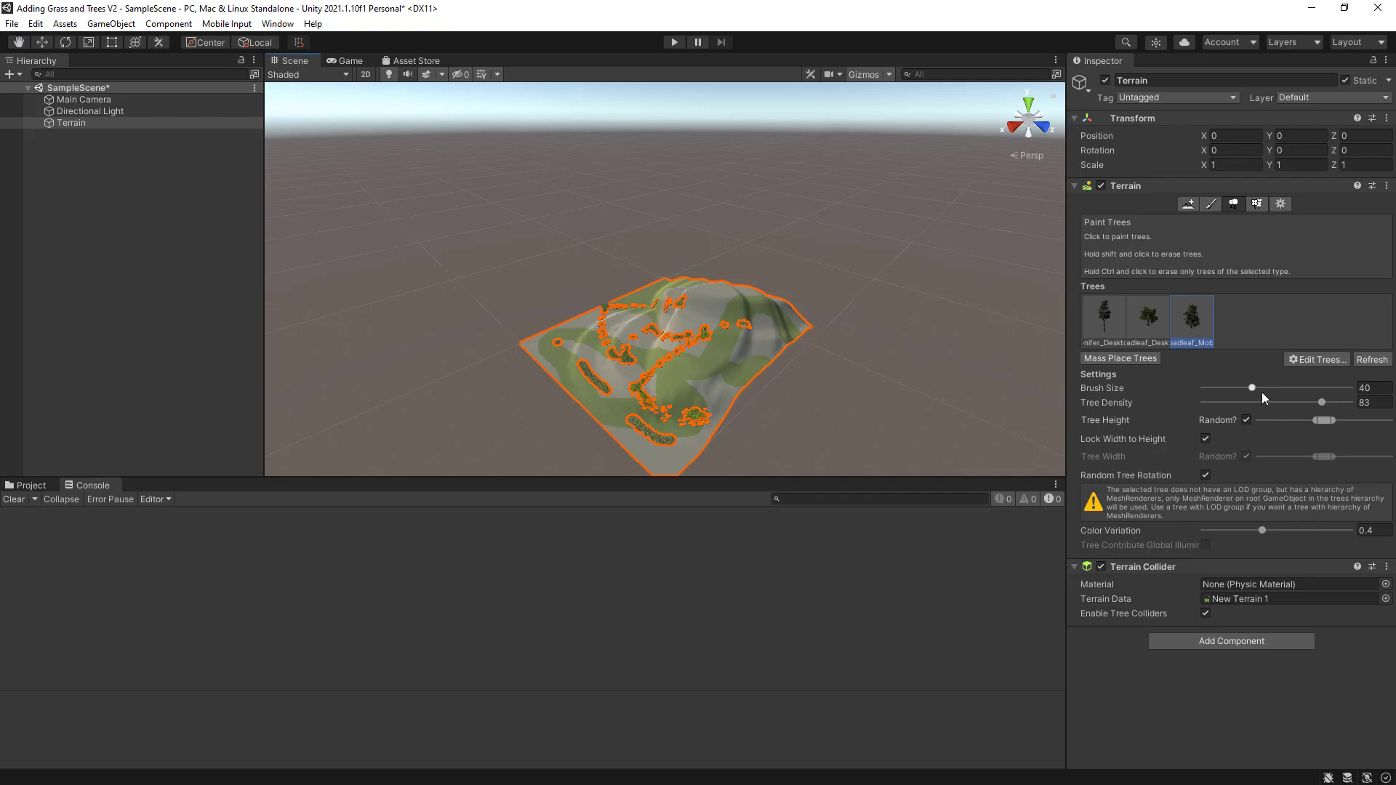
{"action": "left_click_drag", "start_coordinate": [1251, 386], "coordinate": [1304, 387]}
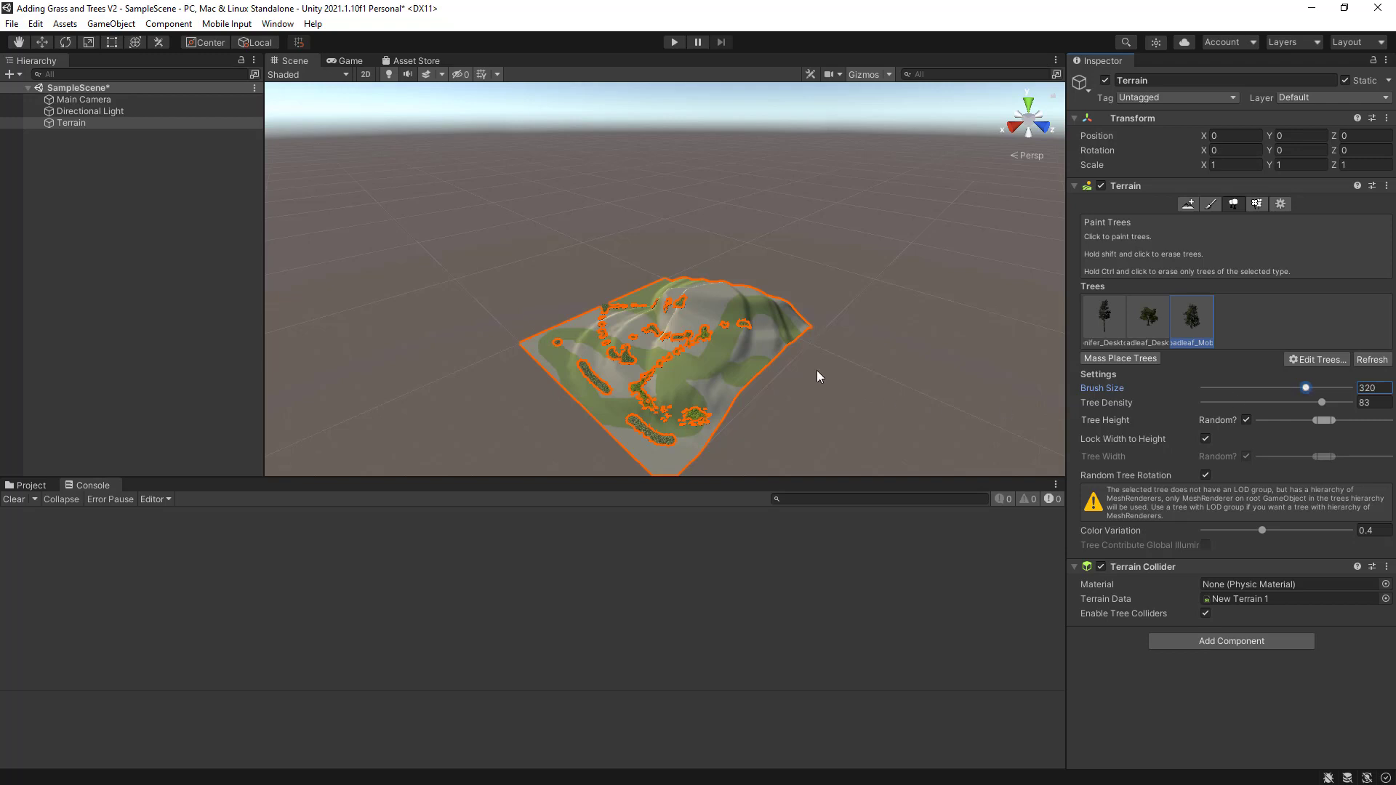
{"action": "left_click", "coordinate": [556, 336]}
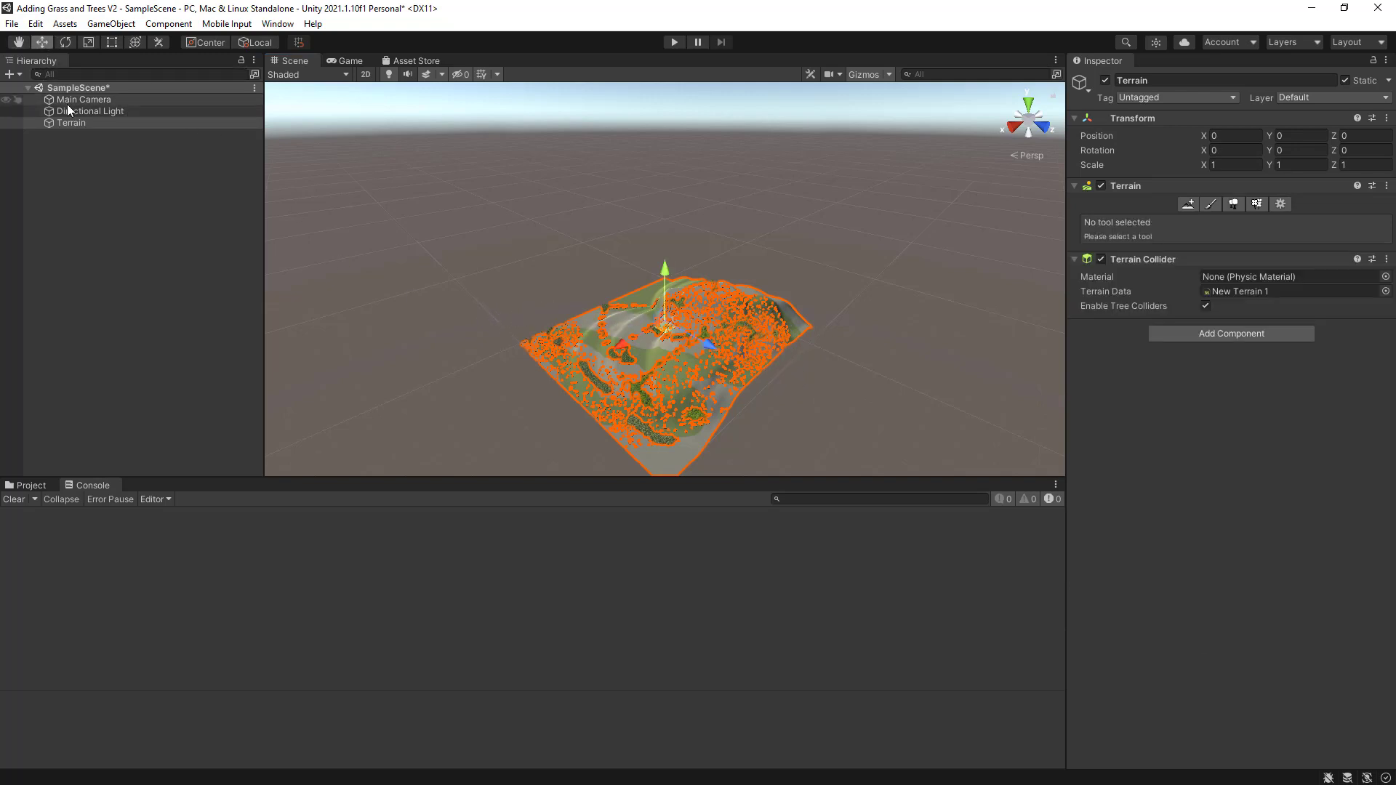
Move the Main Camera high over the hills, tilt it downward, and start Play mode
{"action": "left_click", "coordinate": [80, 99]}
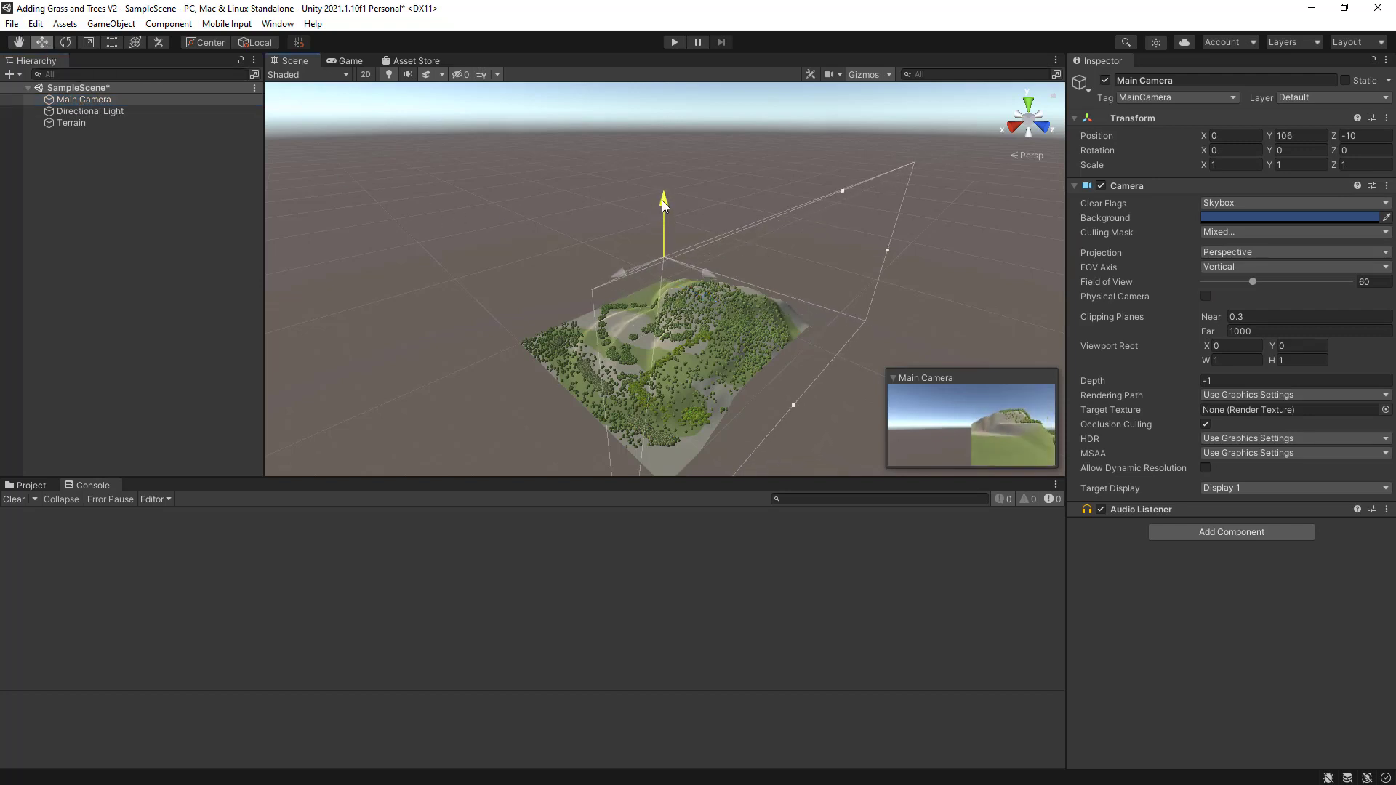
{"action": "left_click_drag", "start_coordinate": [663, 201], "coordinate": [738, 276]}
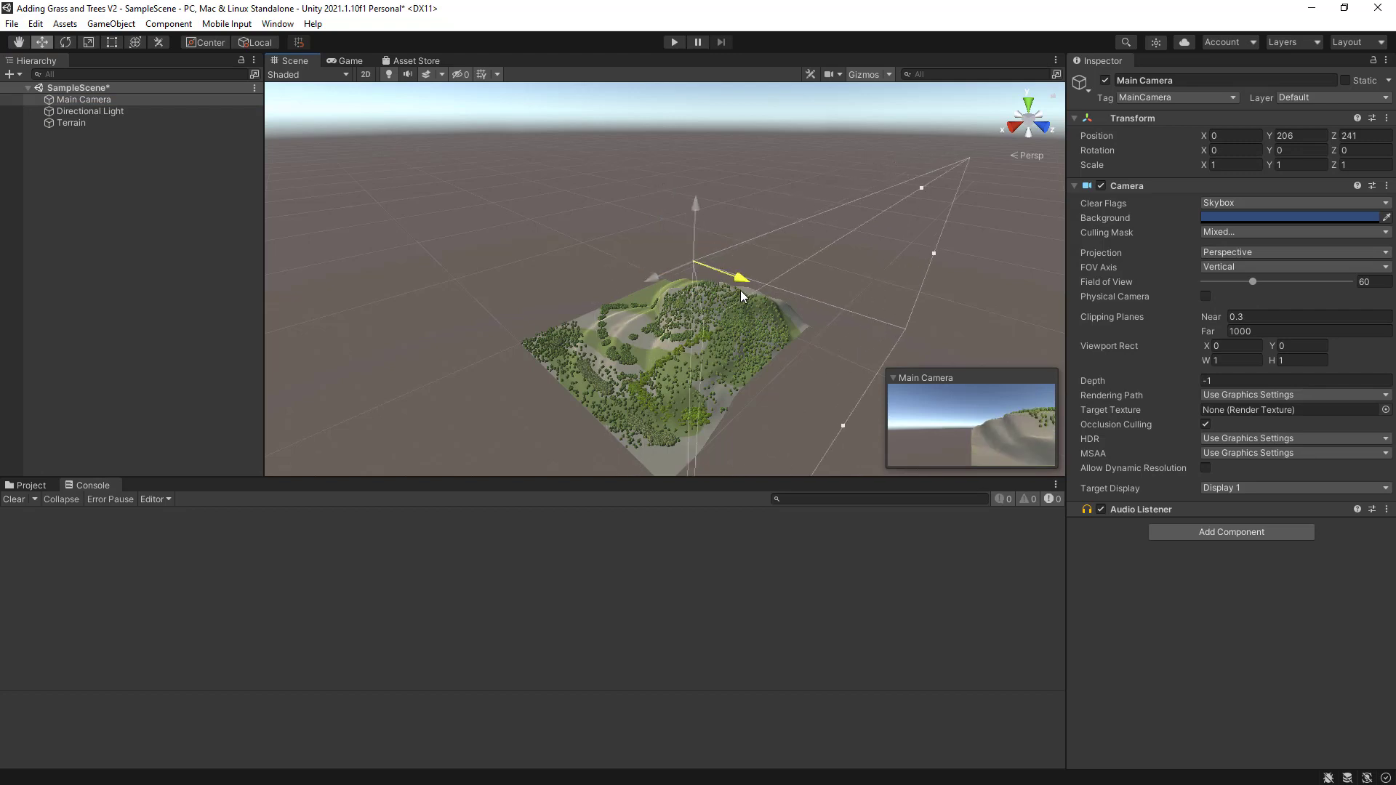
{"action": "left_click_drag", "start_coordinate": [739, 276], "coordinate": [642, 279]}
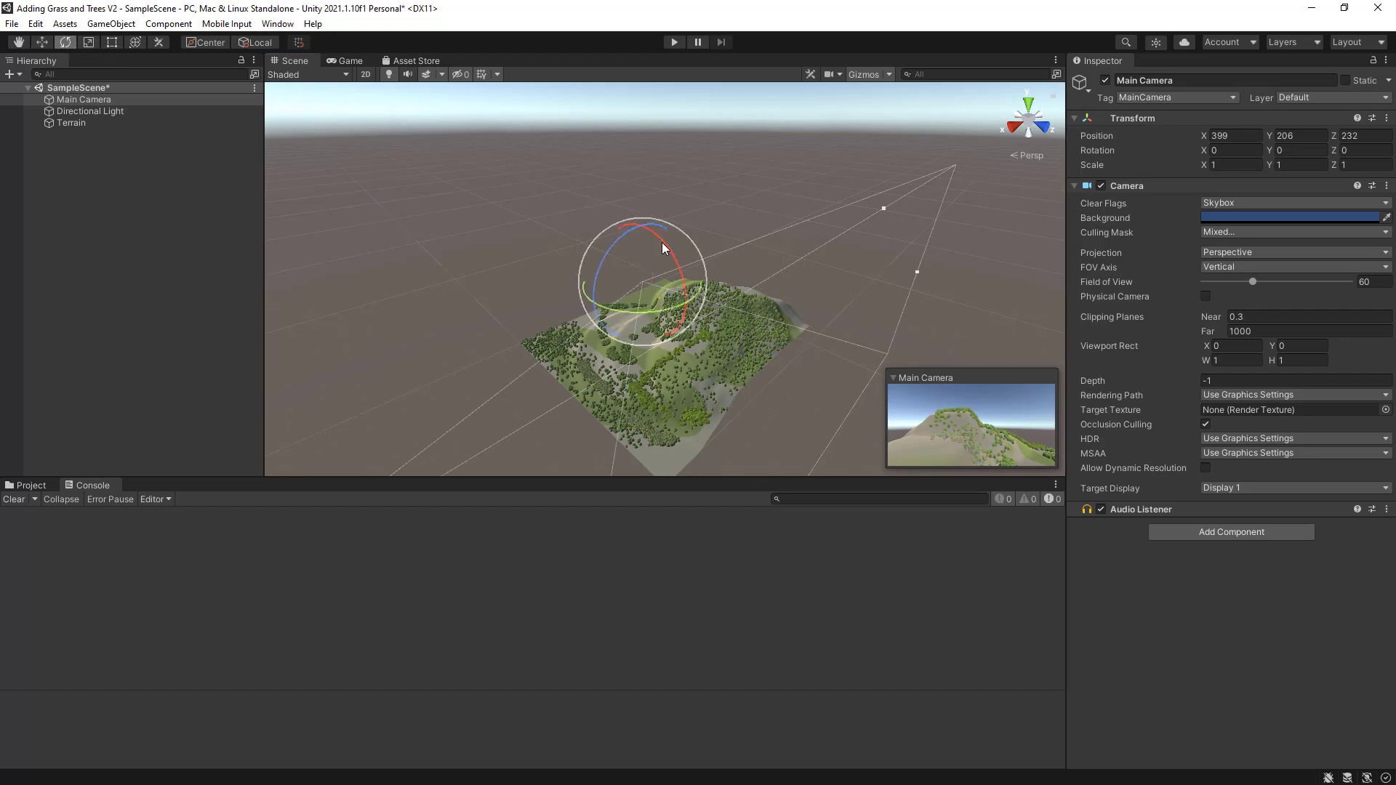
{"action": "left_click_drag", "start_coordinate": [663, 247], "coordinate": [695, 306]}
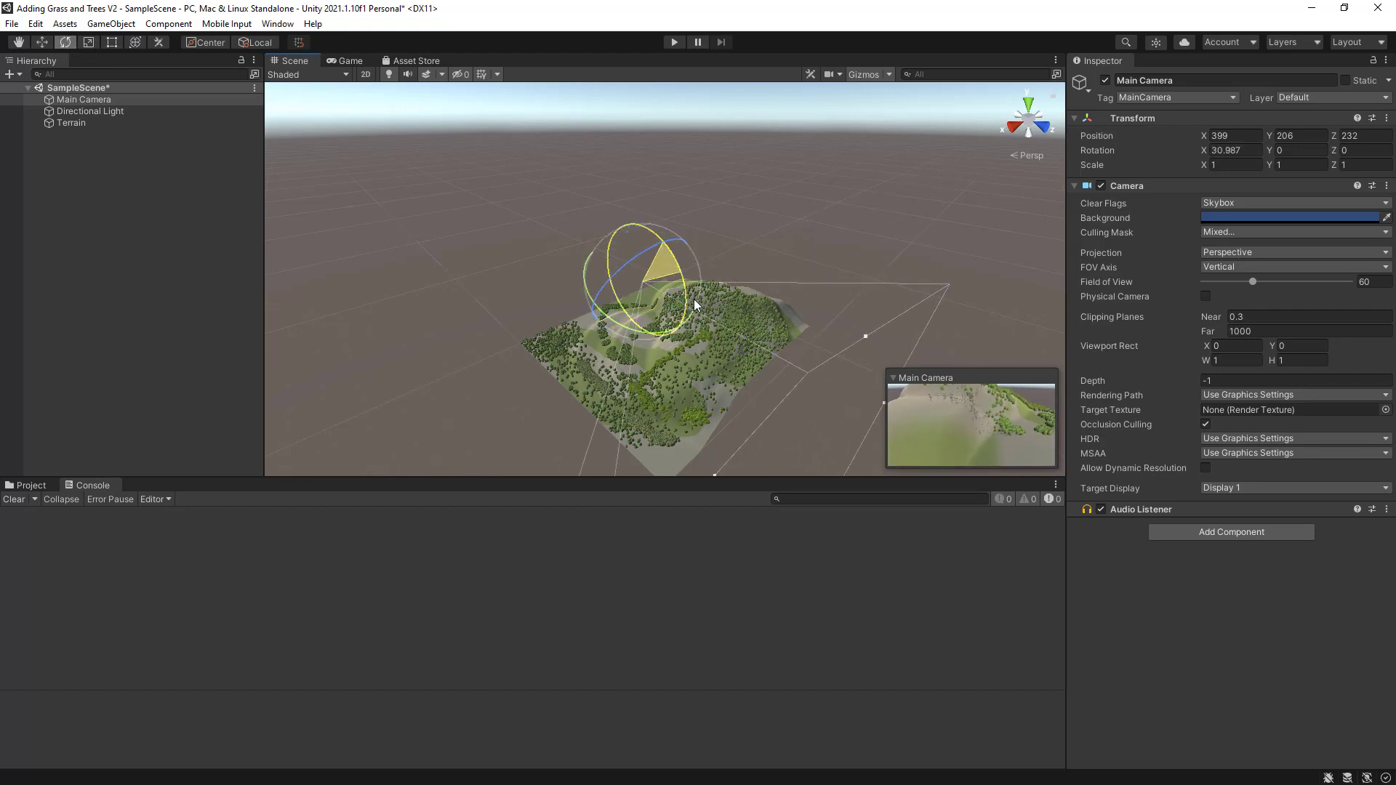
{"action": "left_click", "coordinate": [674, 40]}
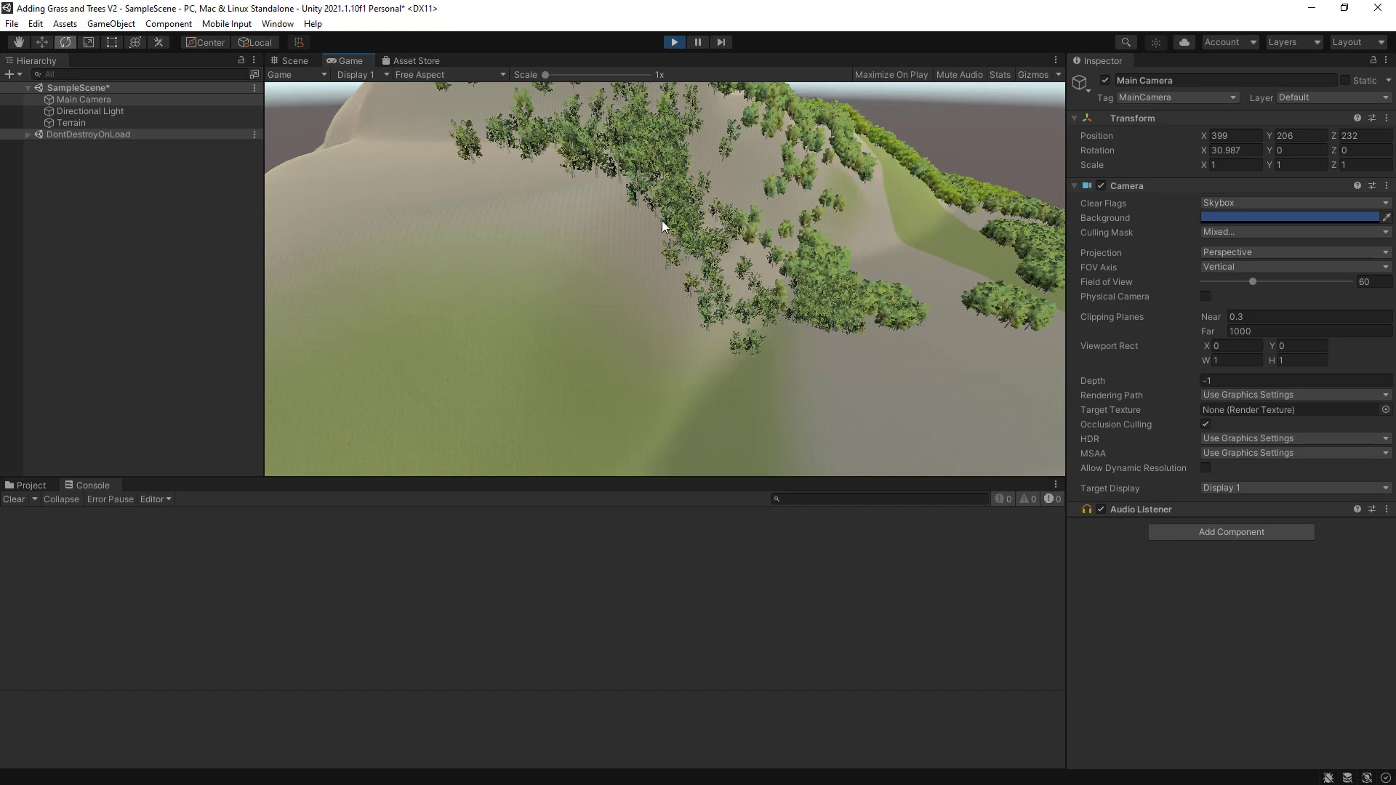
Stop Play mode to return to editing the scene
{"action": "left_click", "coordinate": [293, 61]}
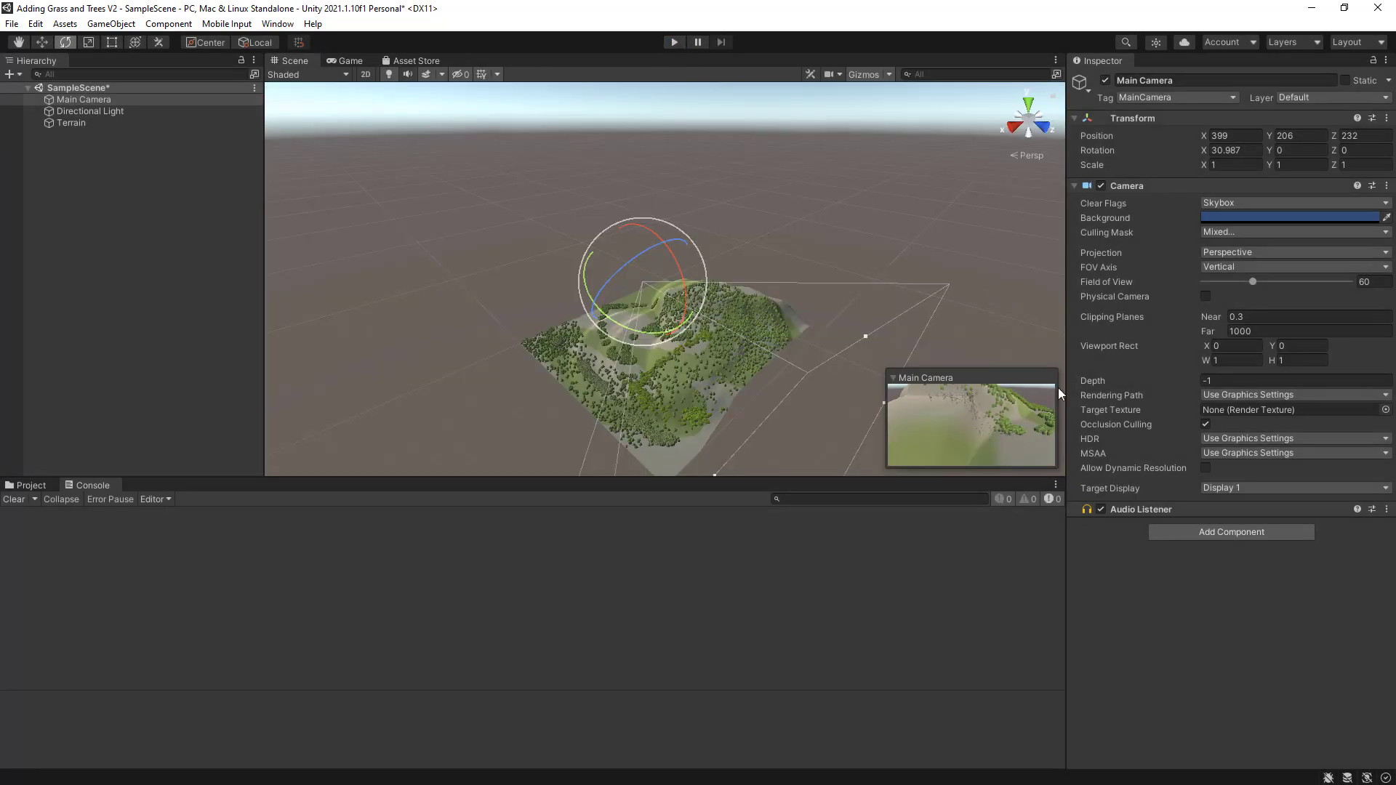